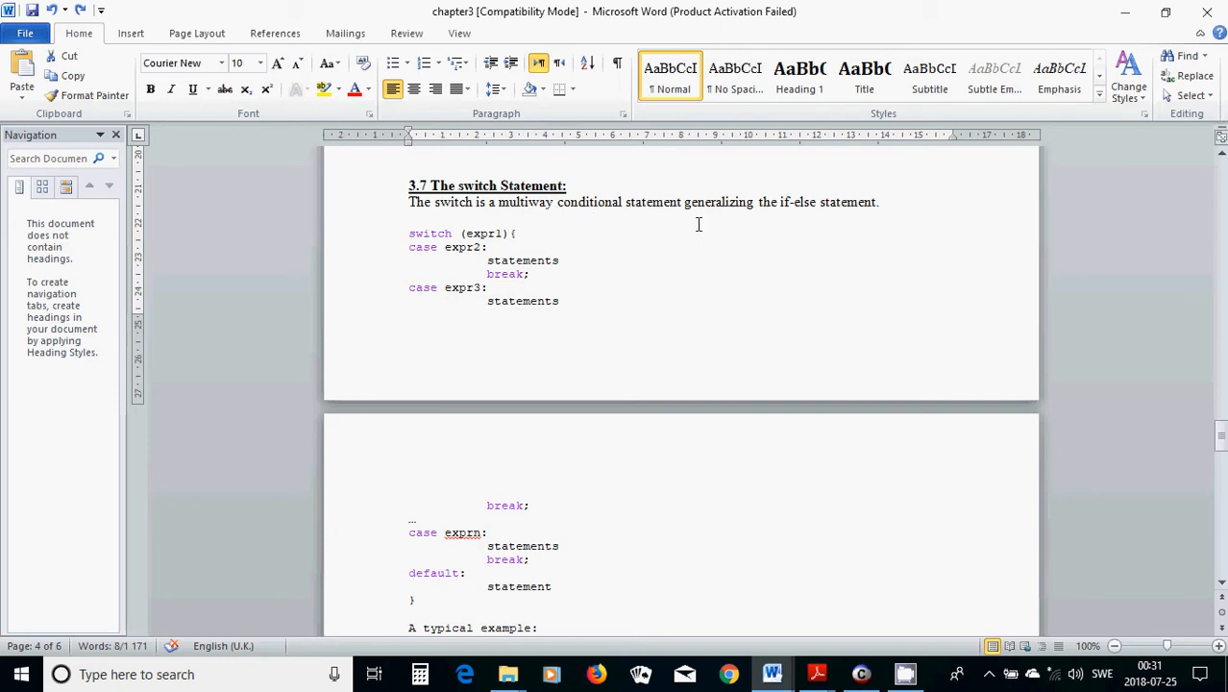
mouse_move(807, 213)
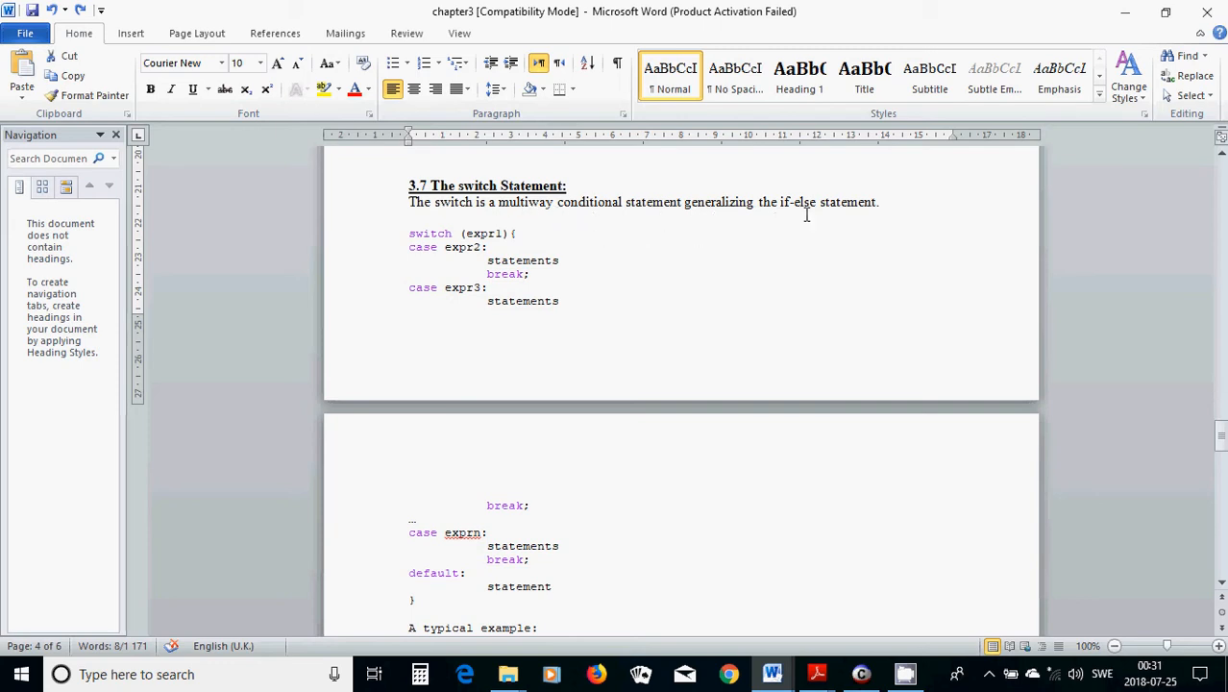
mouse_move(784, 234)
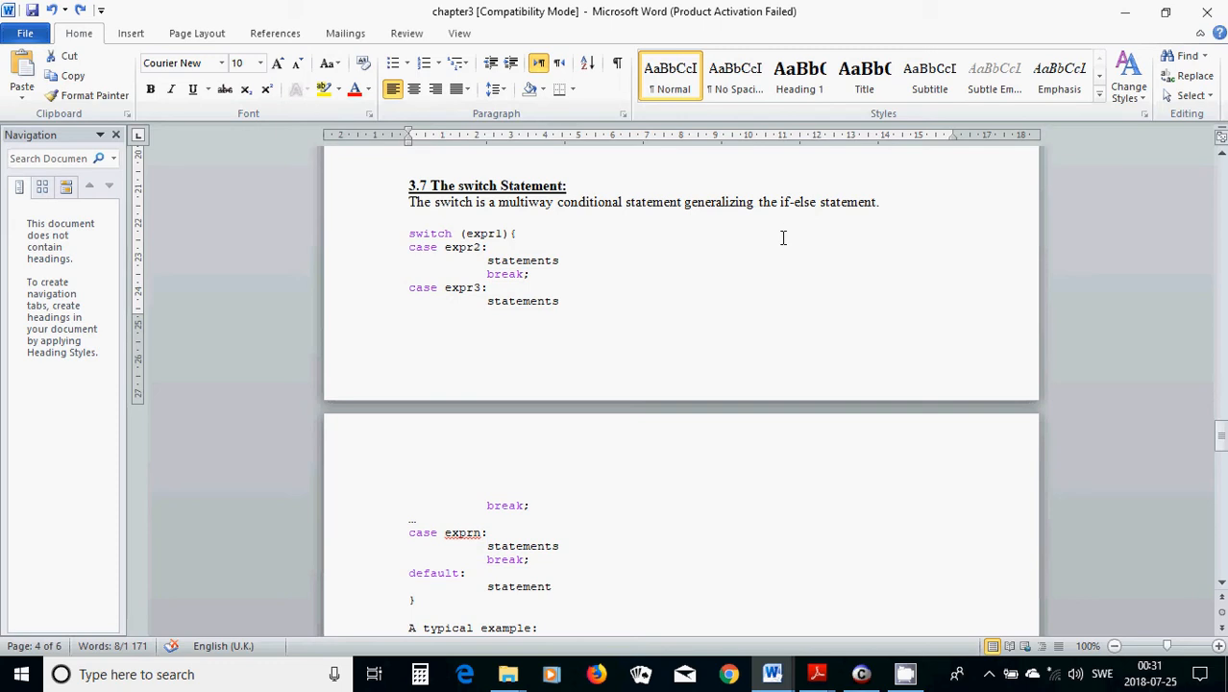
mouse_move(780, 242)
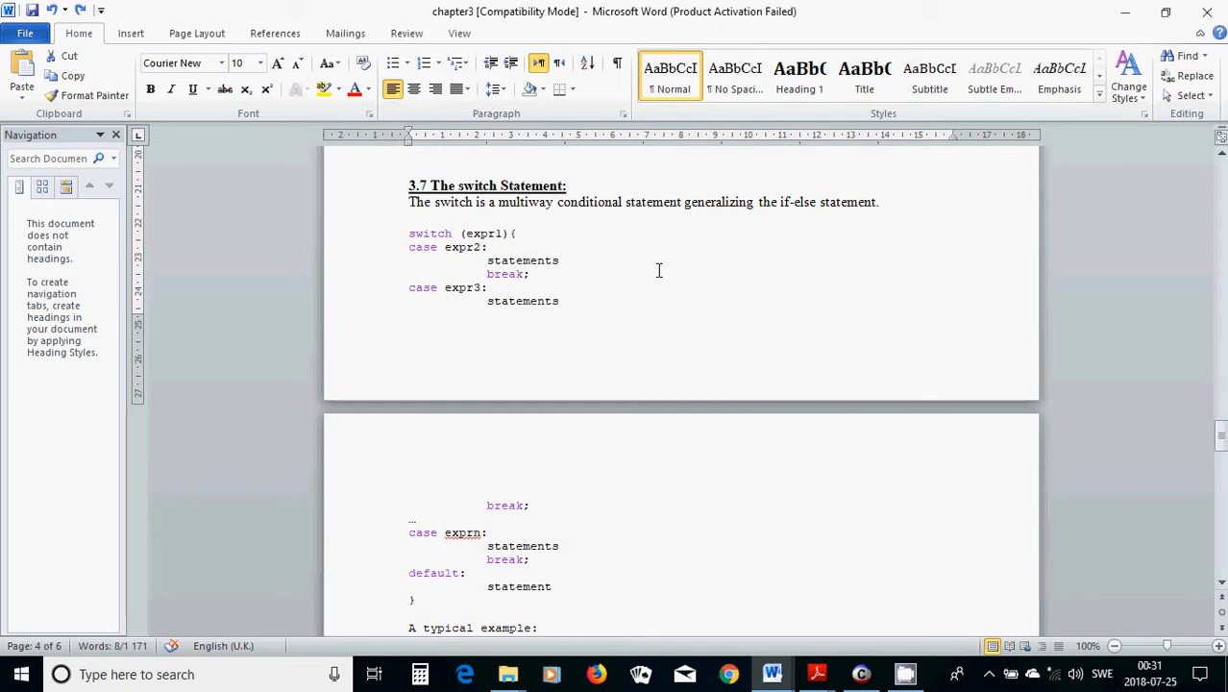
mouse_move(422, 269)
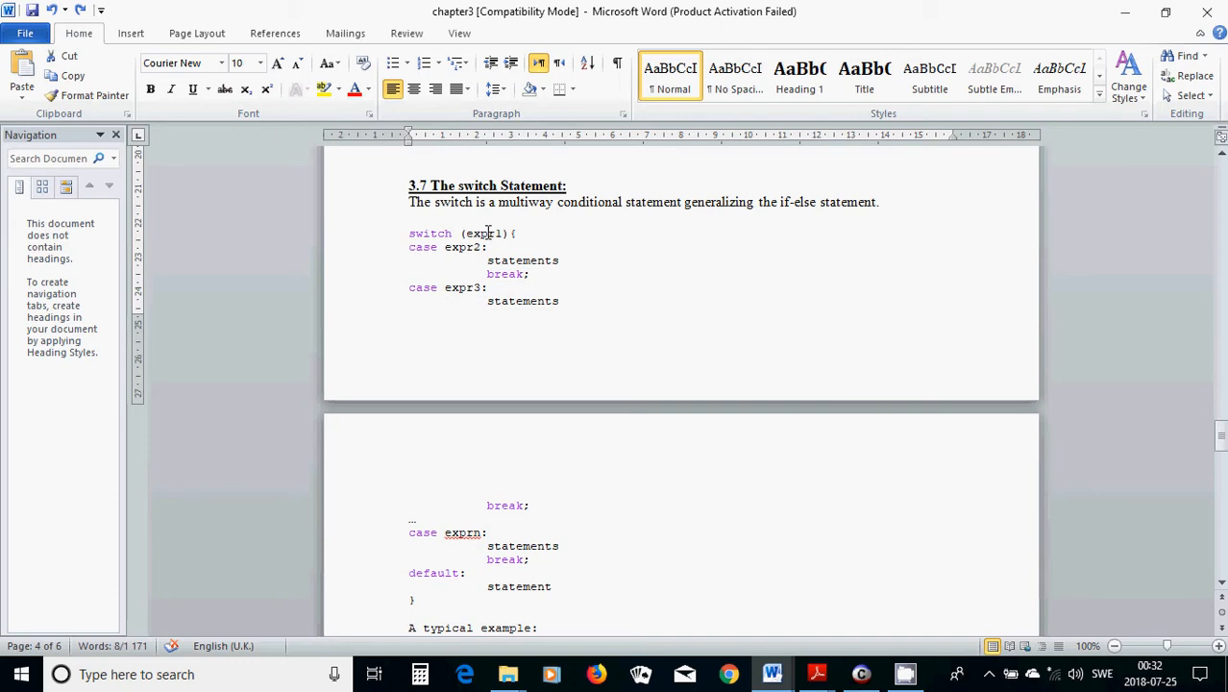
mouse_move(497, 234)
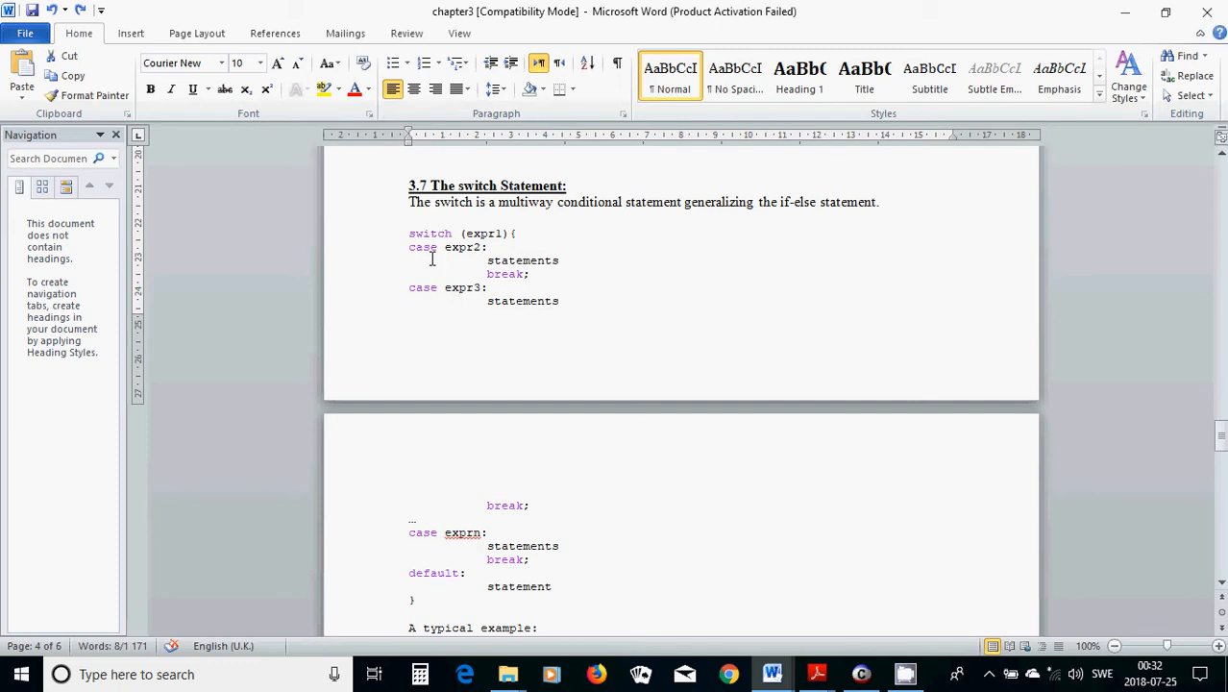
mouse_move(523, 234)
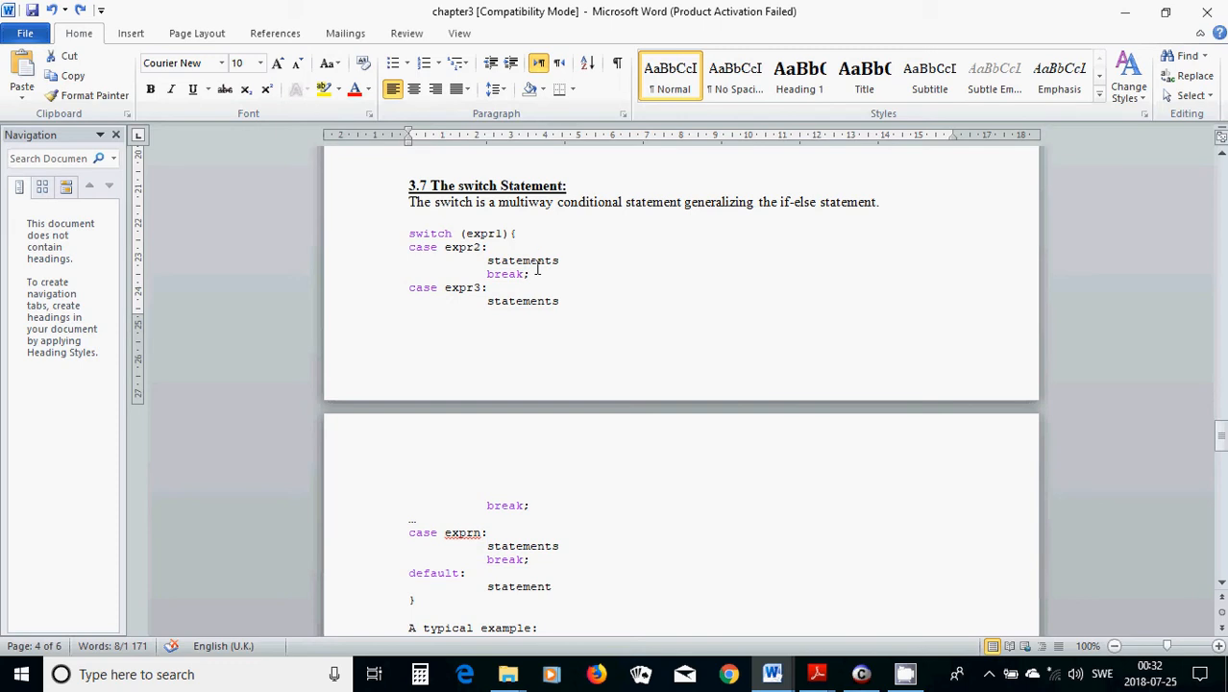
mouse_move(536, 269)
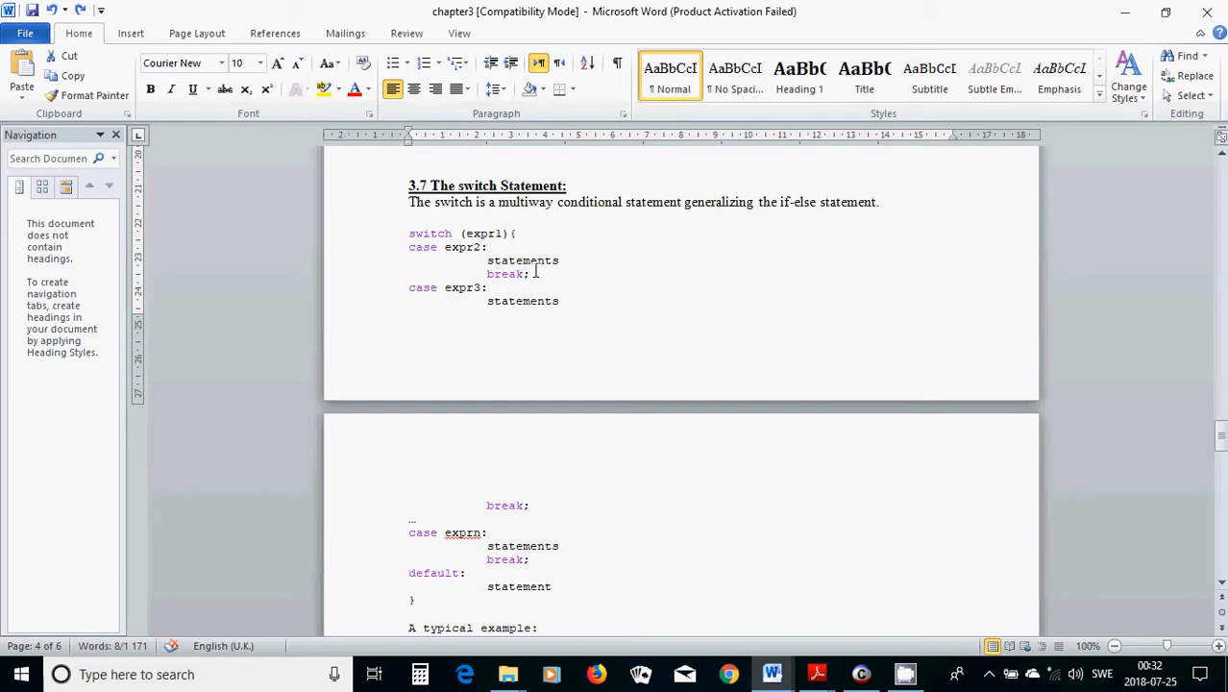
mouse_move(415, 296)
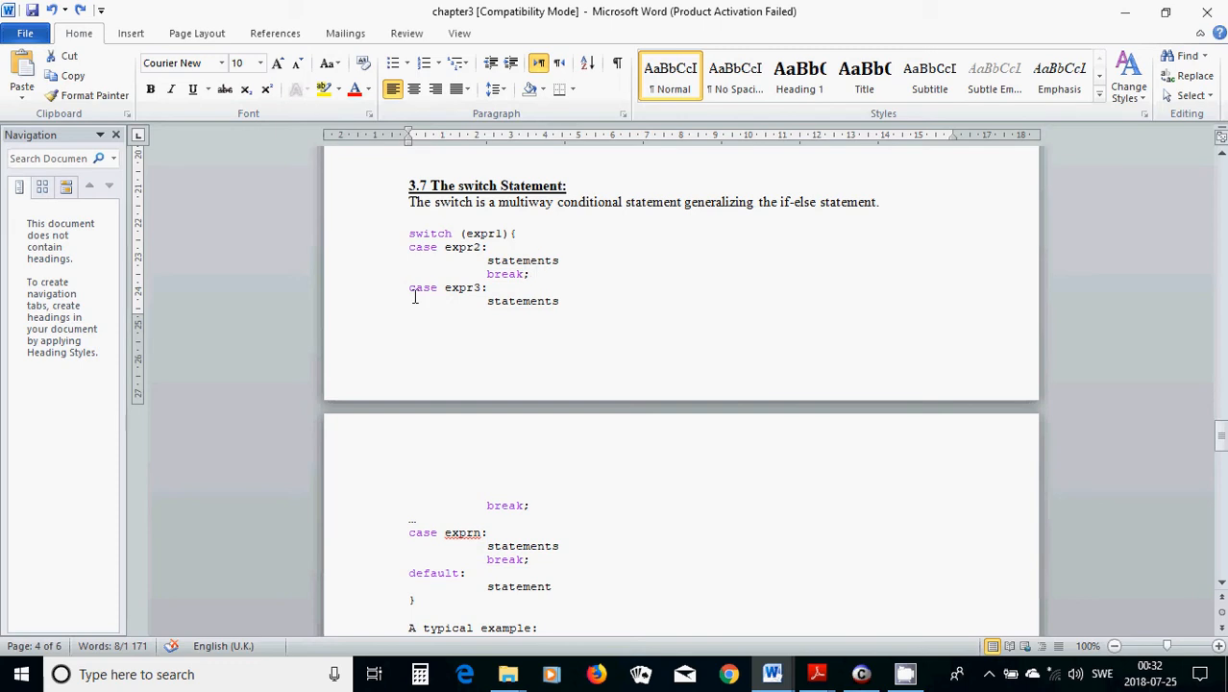
mouse_move(460, 306)
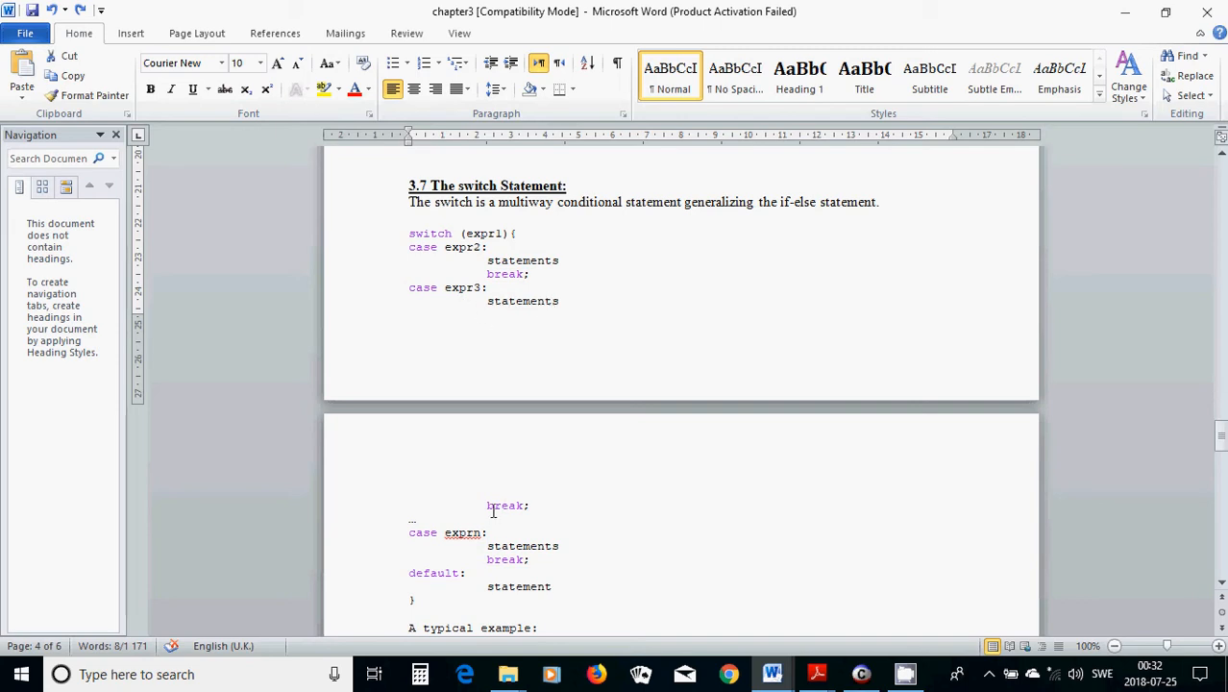
mouse_move(375, 550)
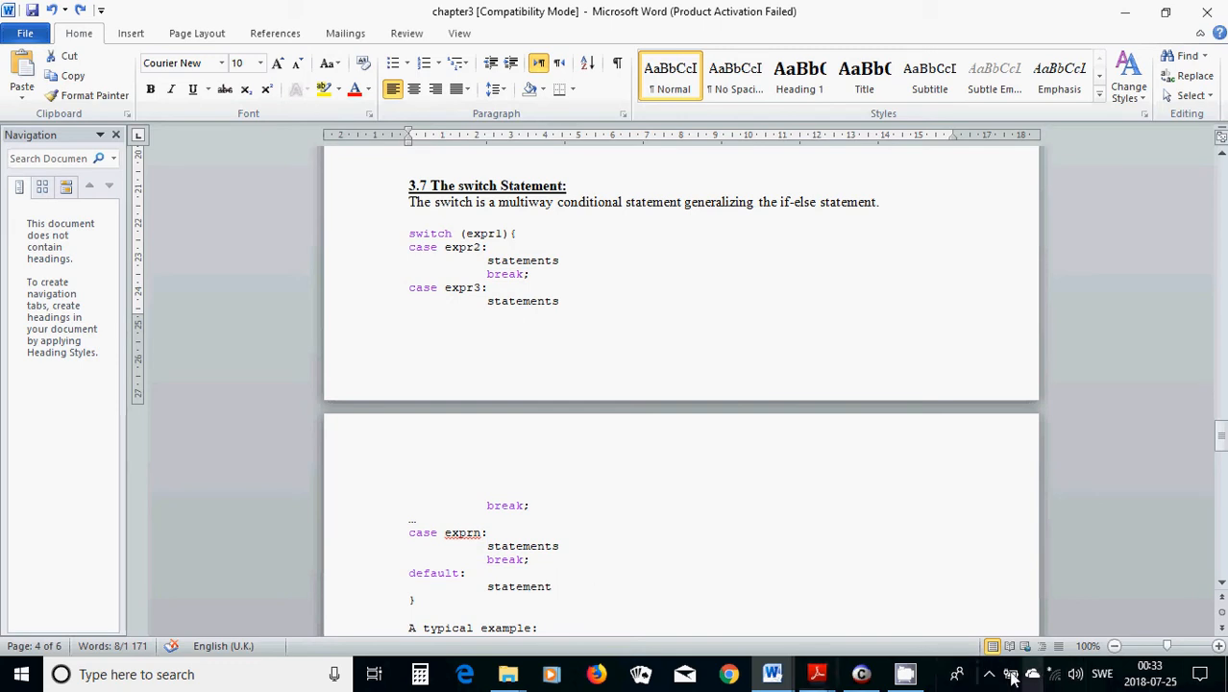
Reveal the hidden system tray icons from the taskbar overflow arrow.
click(1011, 673)
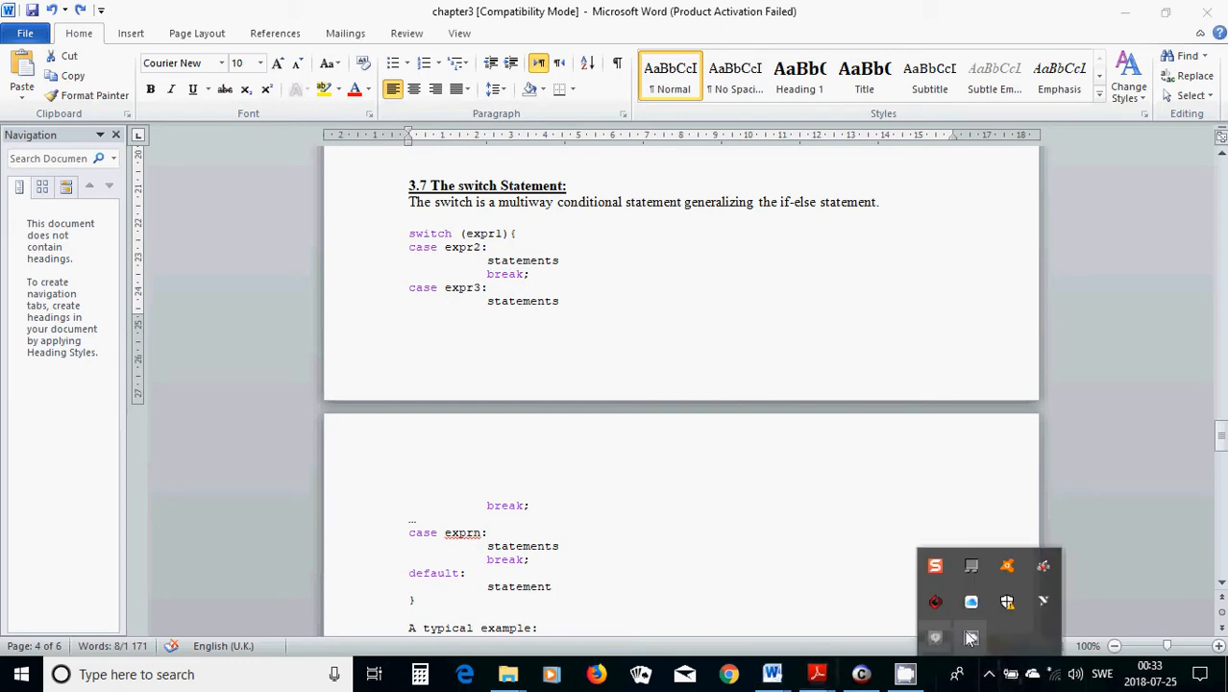
click(934, 565)
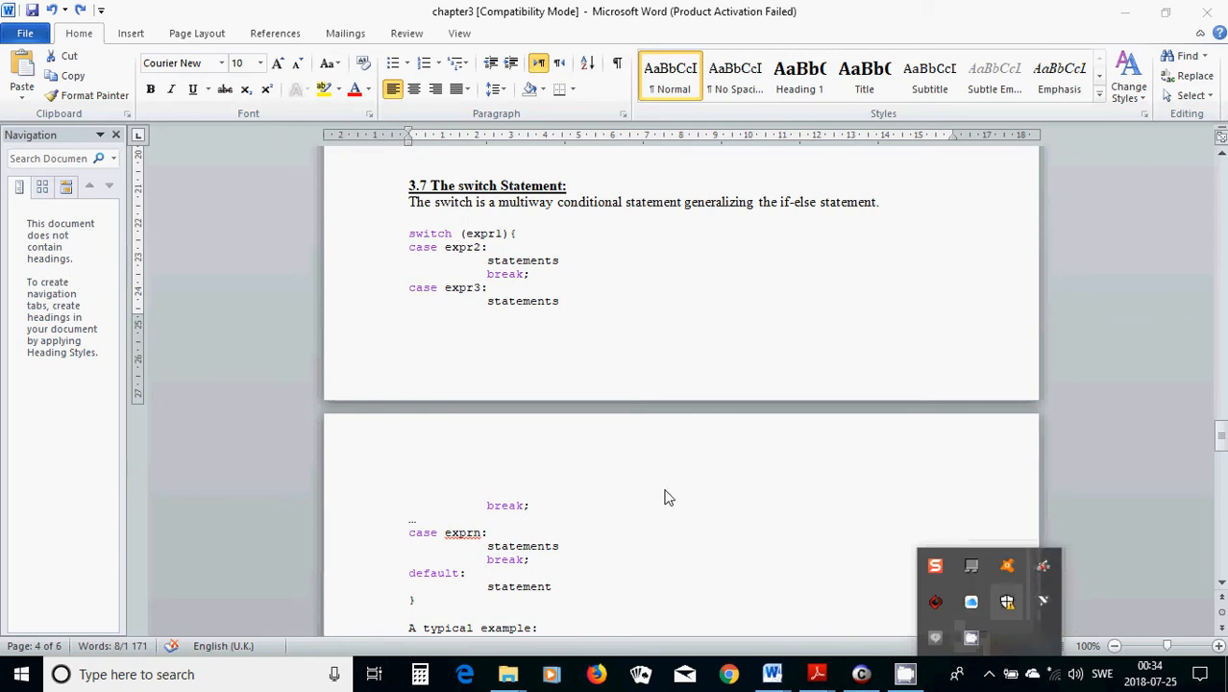
scroll(down, 3)
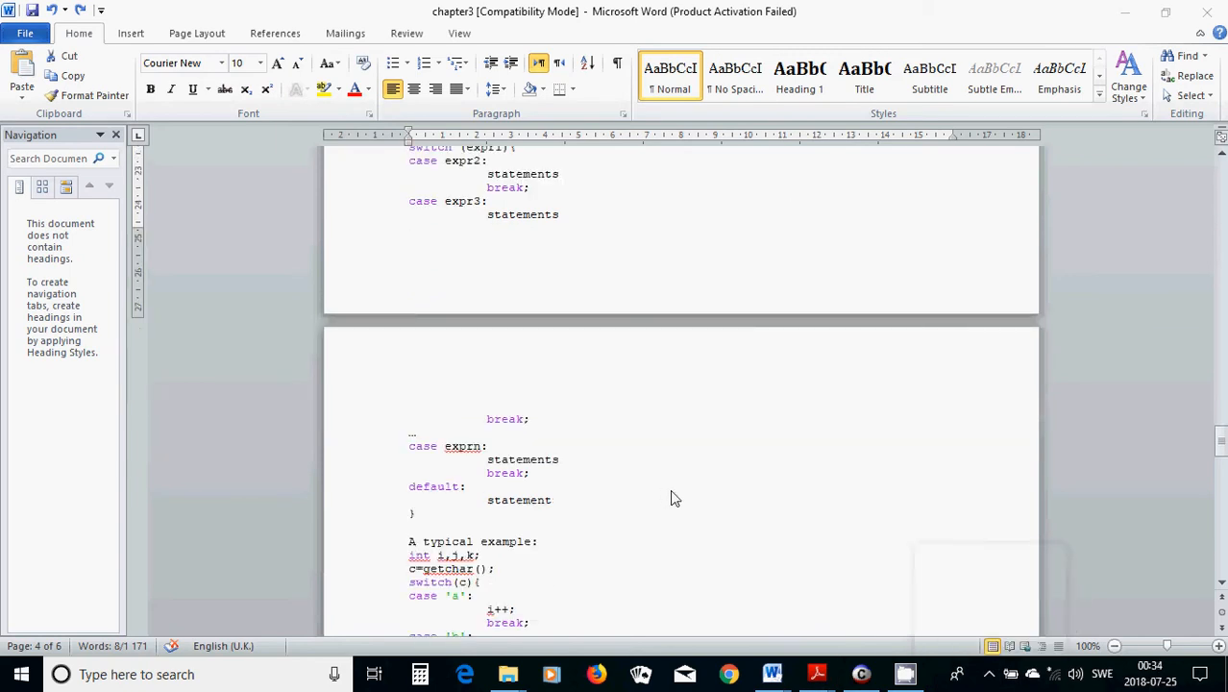
scroll(down, 3)
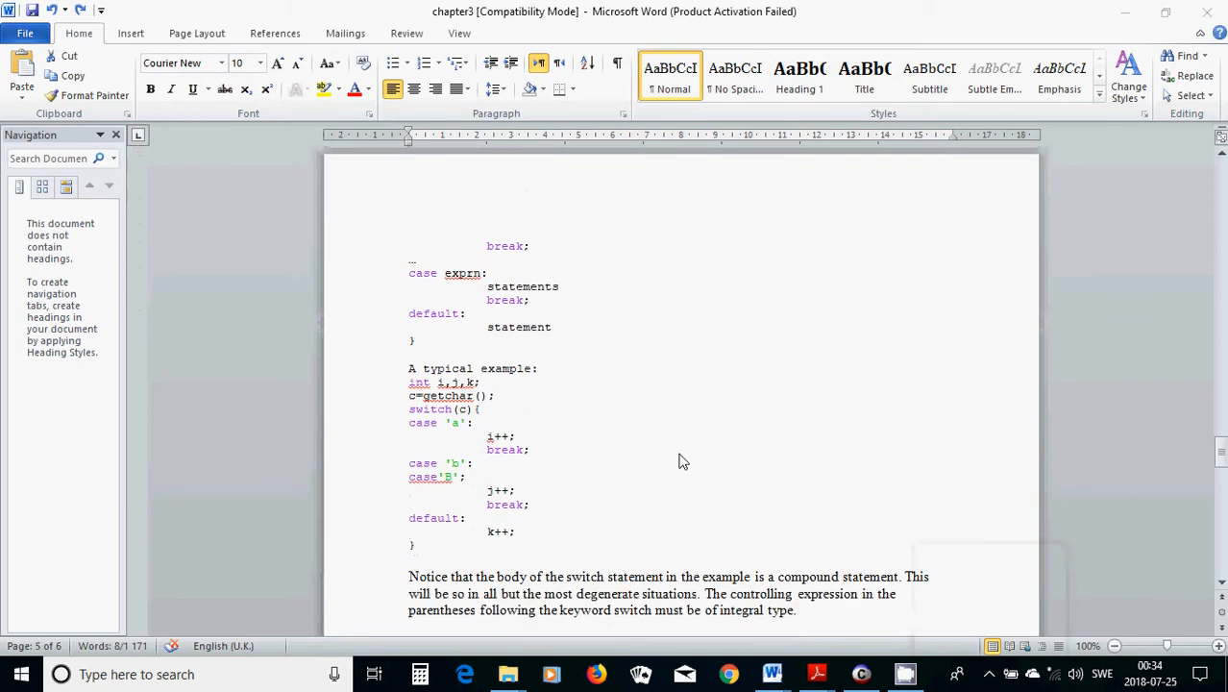
mouse_move(406, 396)
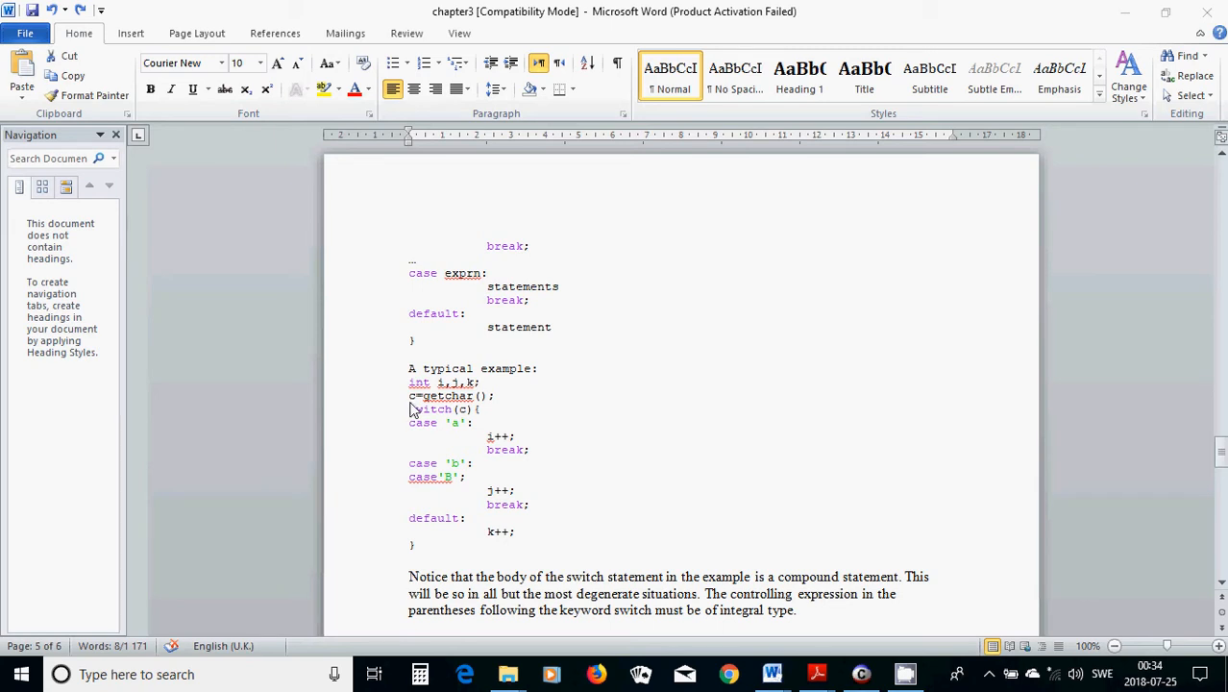
mouse_move(422, 410)
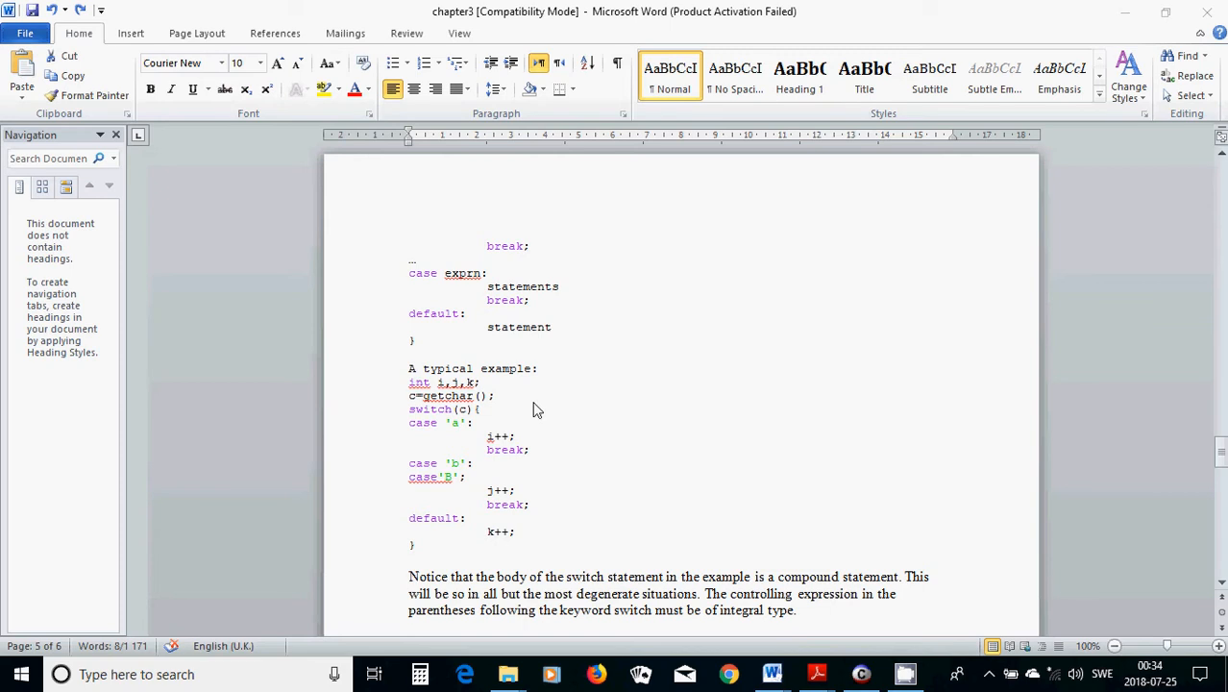
mouse_move(538, 410)
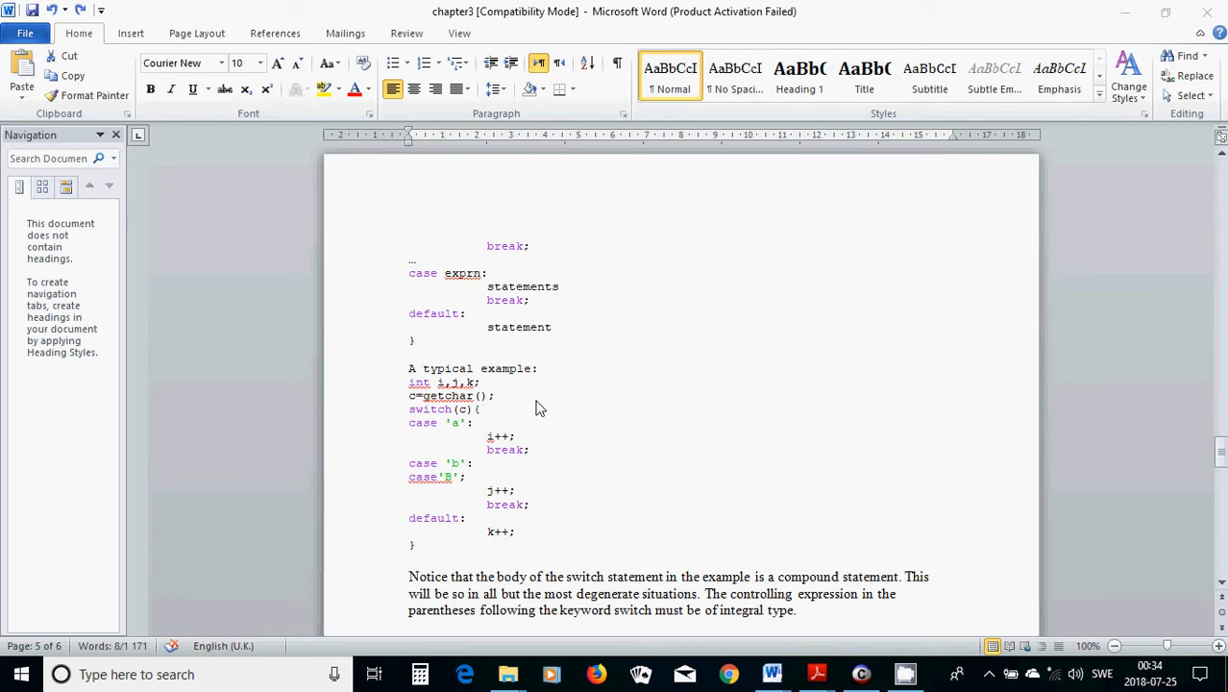
mouse_move(573, 427)
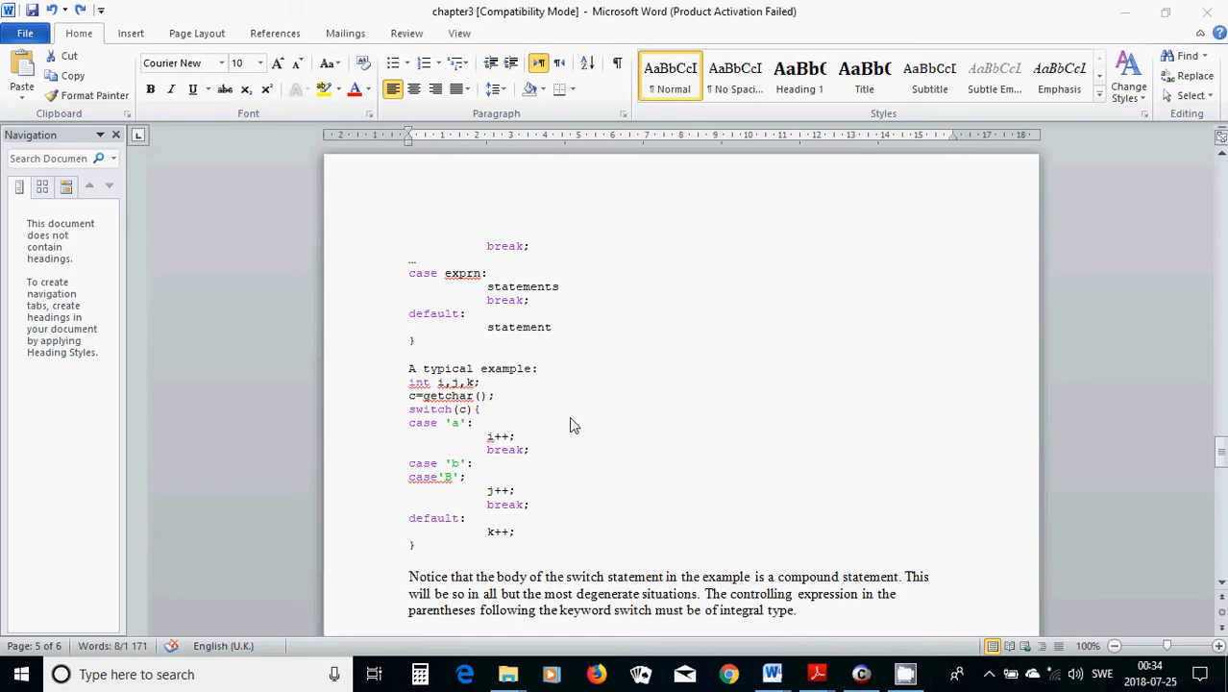
mouse_move(413, 427)
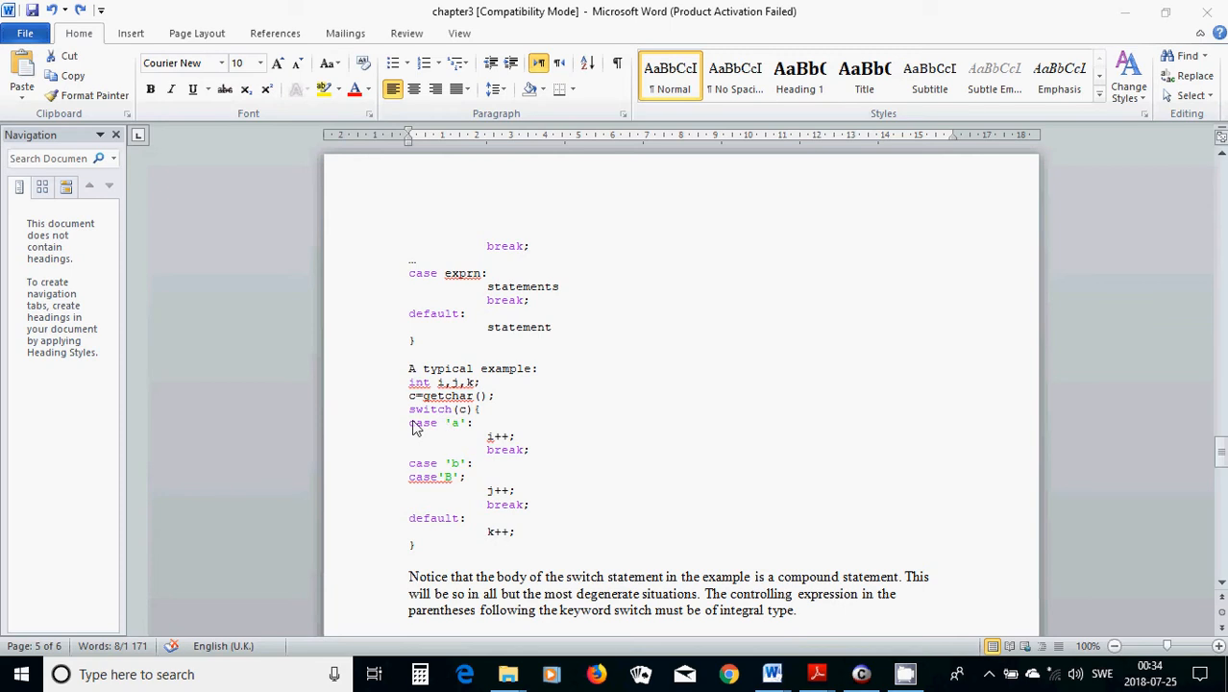
mouse_move(465, 423)
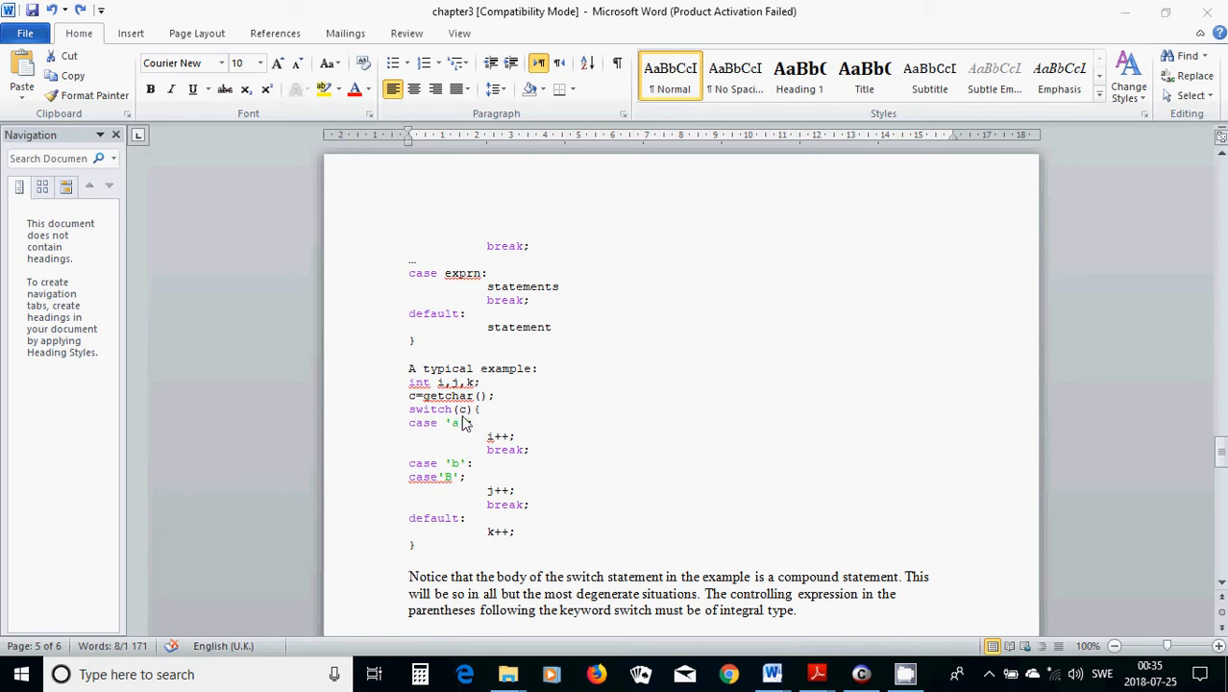
mouse_move(426, 401)
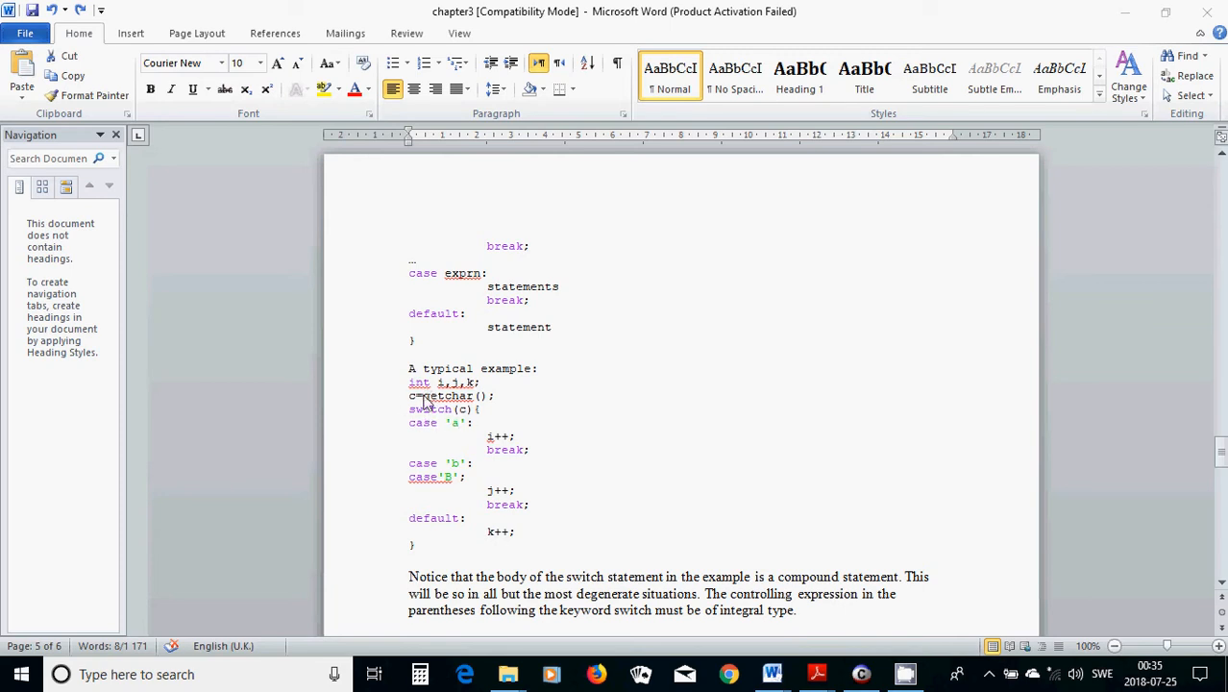
mouse_move(410, 435)
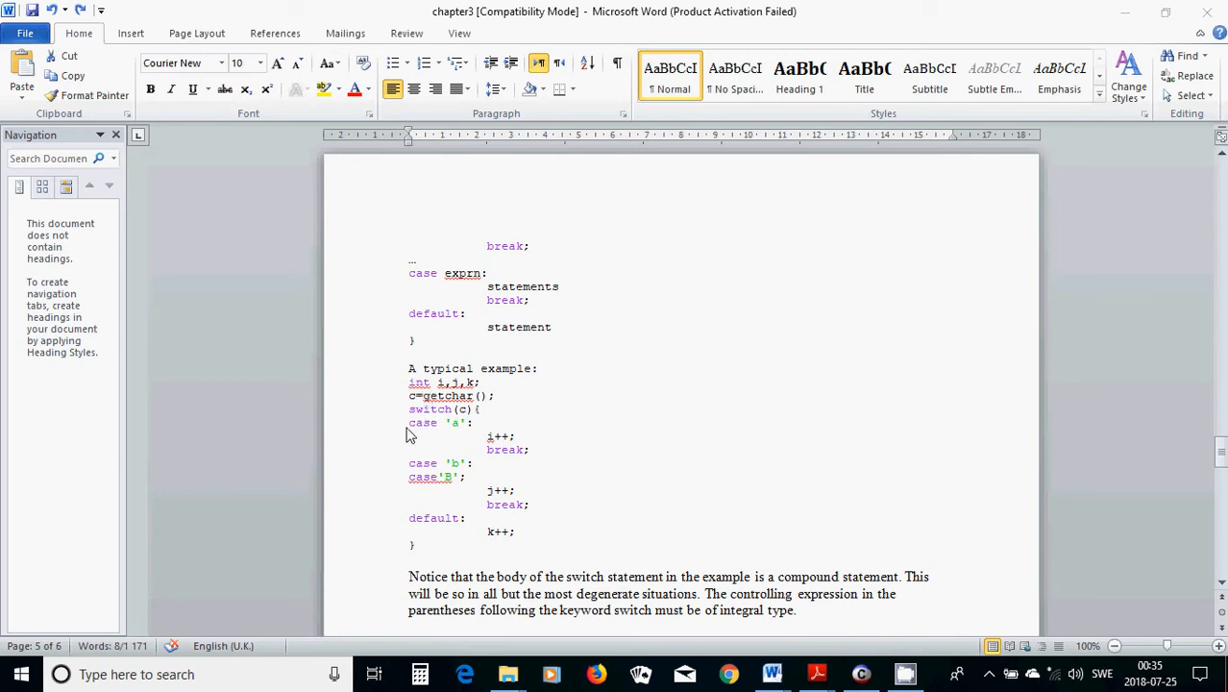
mouse_move(446, 440)
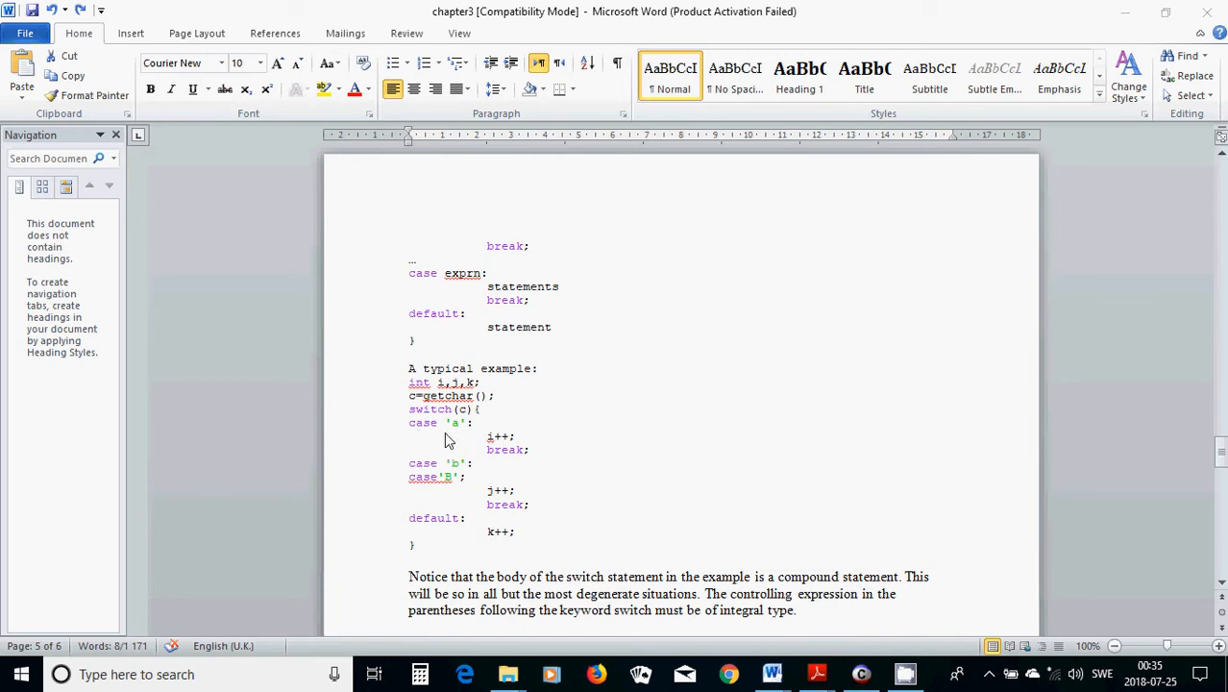
mouse_move(461, 434)
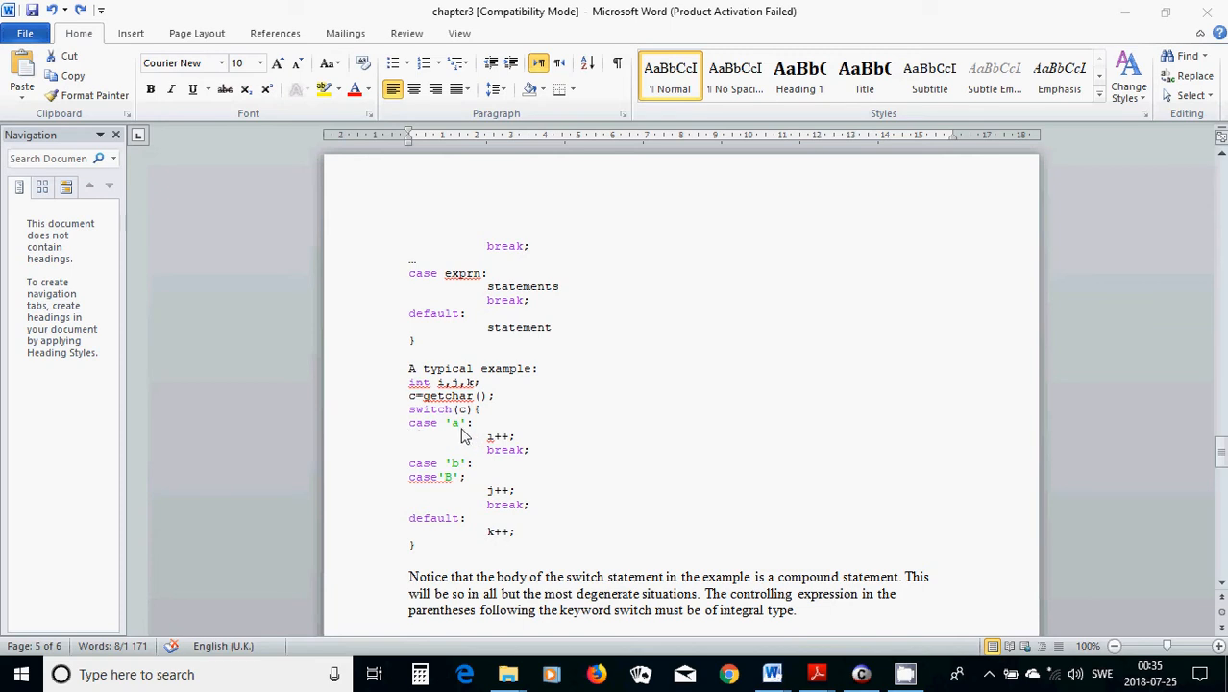
mouse_move(523, 427)
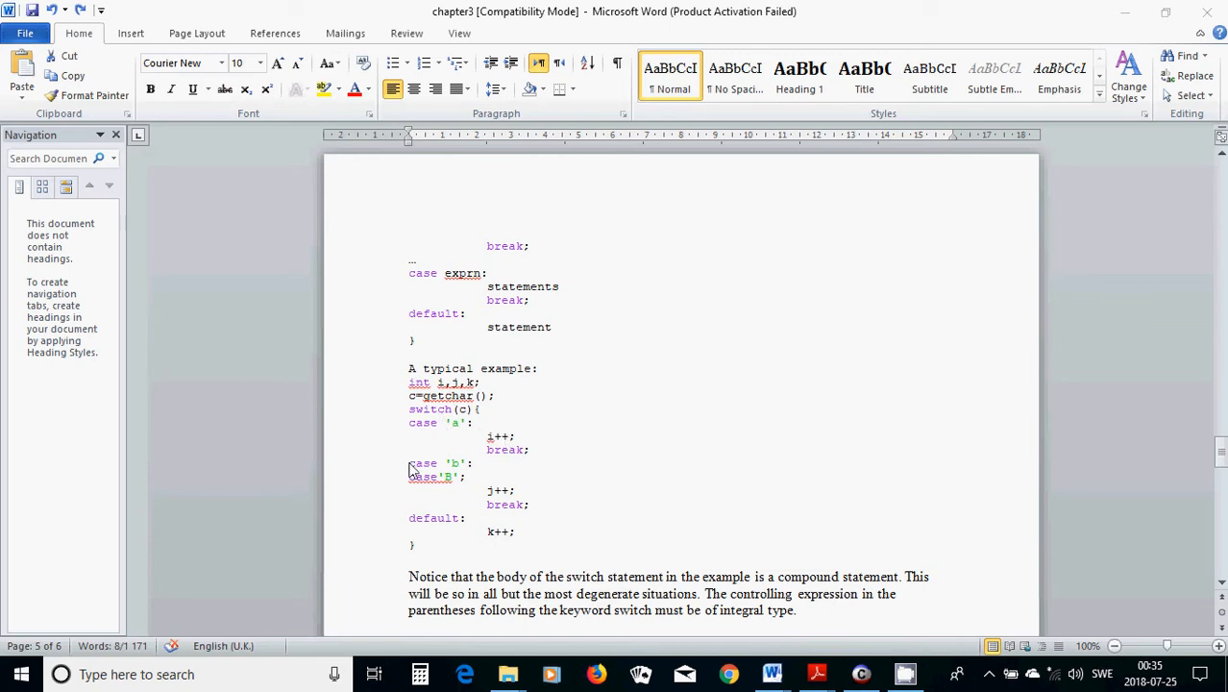
mouse_move(467, 458)
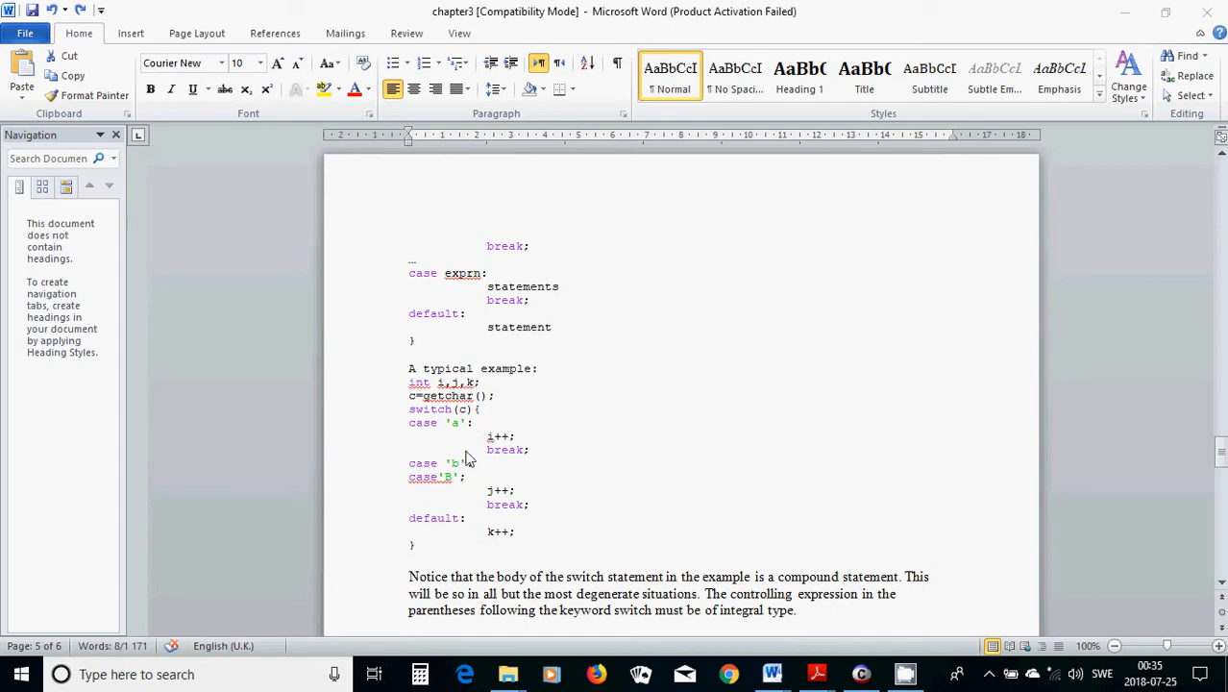
mouse_move(461, 477)
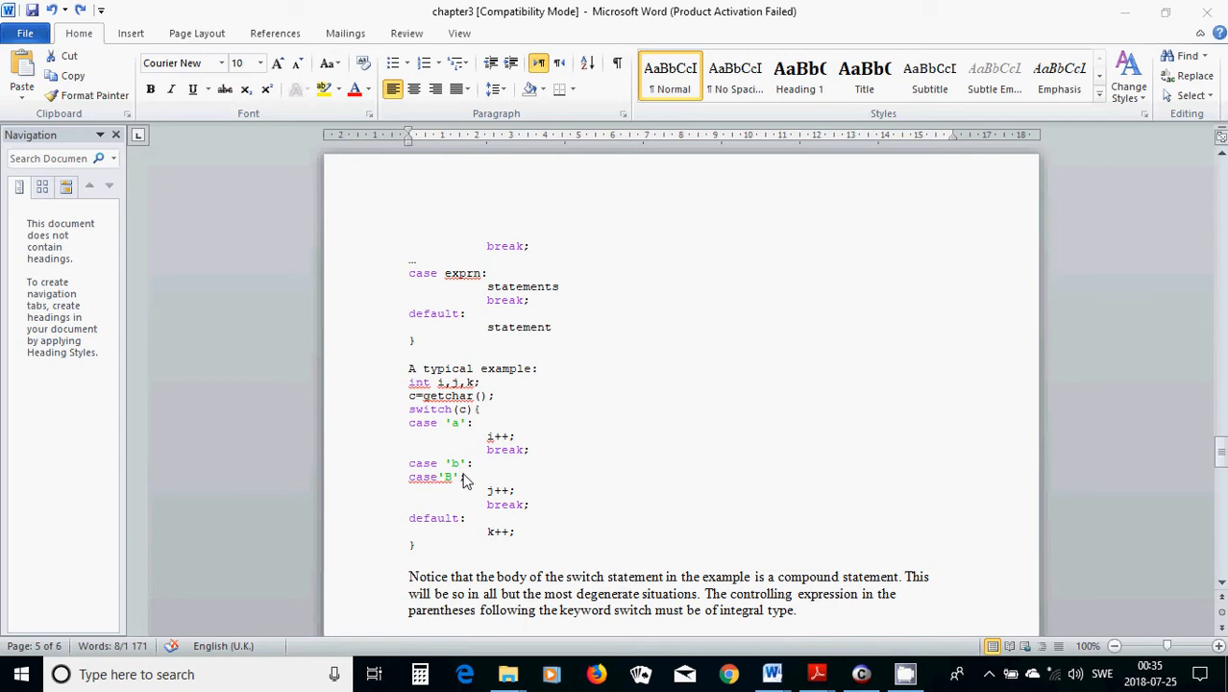
mouse_move(484, 471)
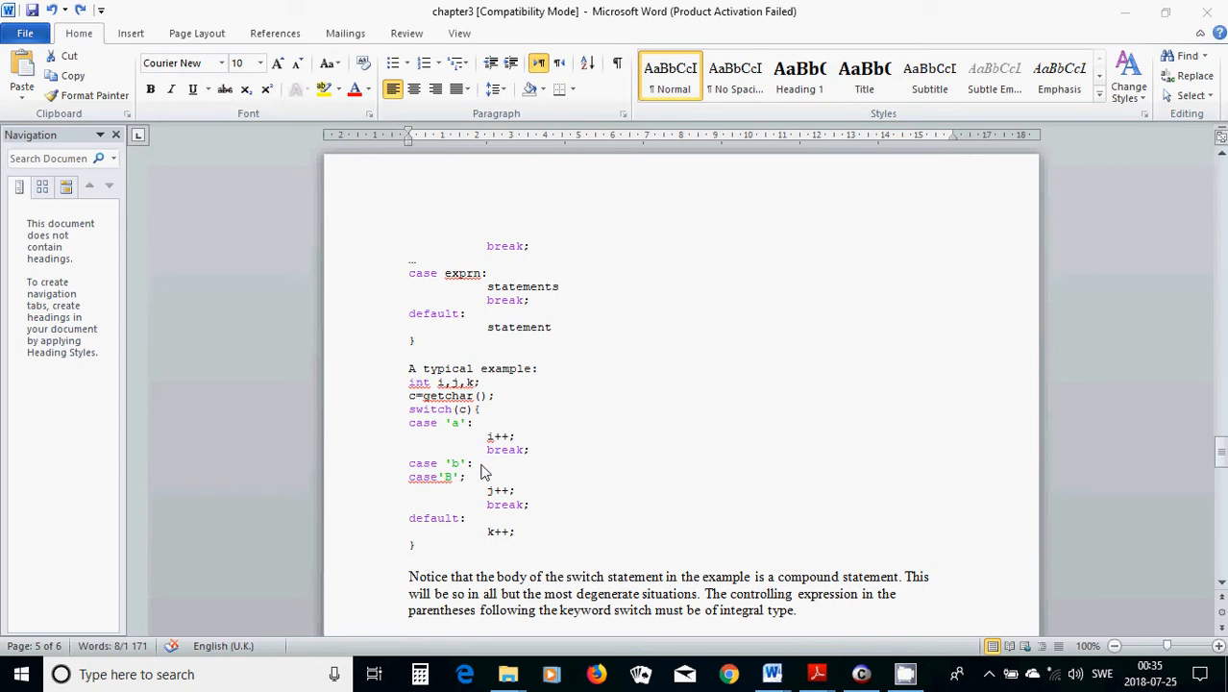
mouse_move(475, 492)
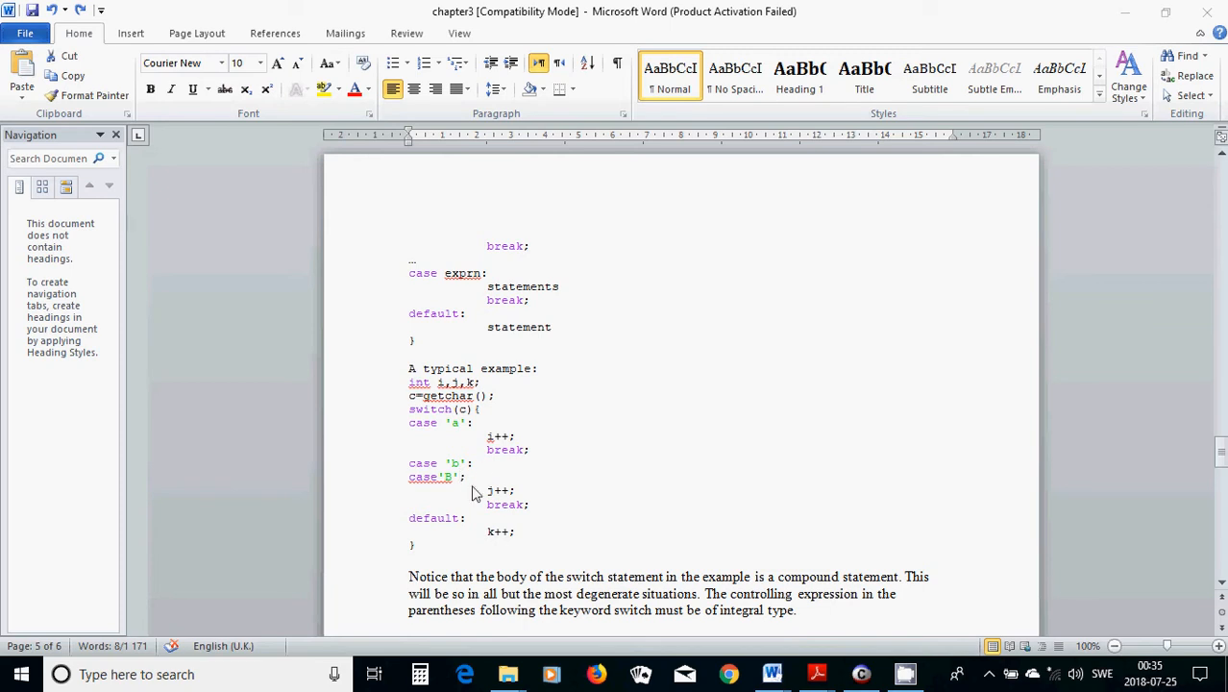
mouse_move(419, 492)
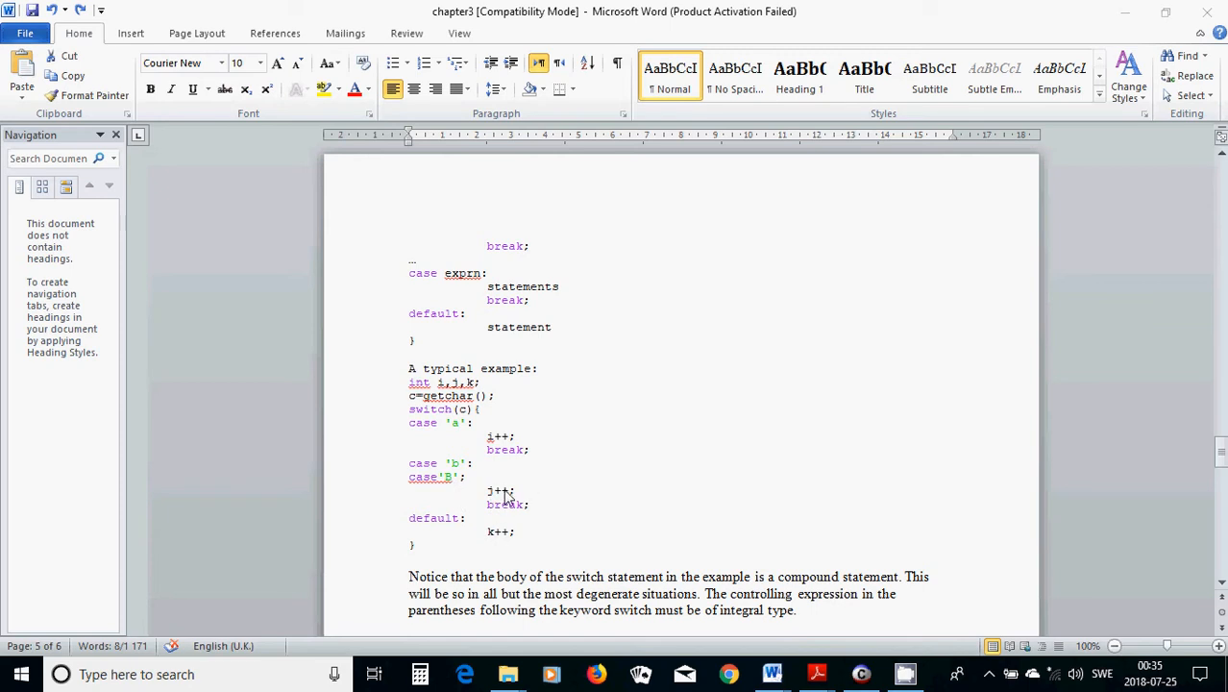
mouse_move(500, 503)
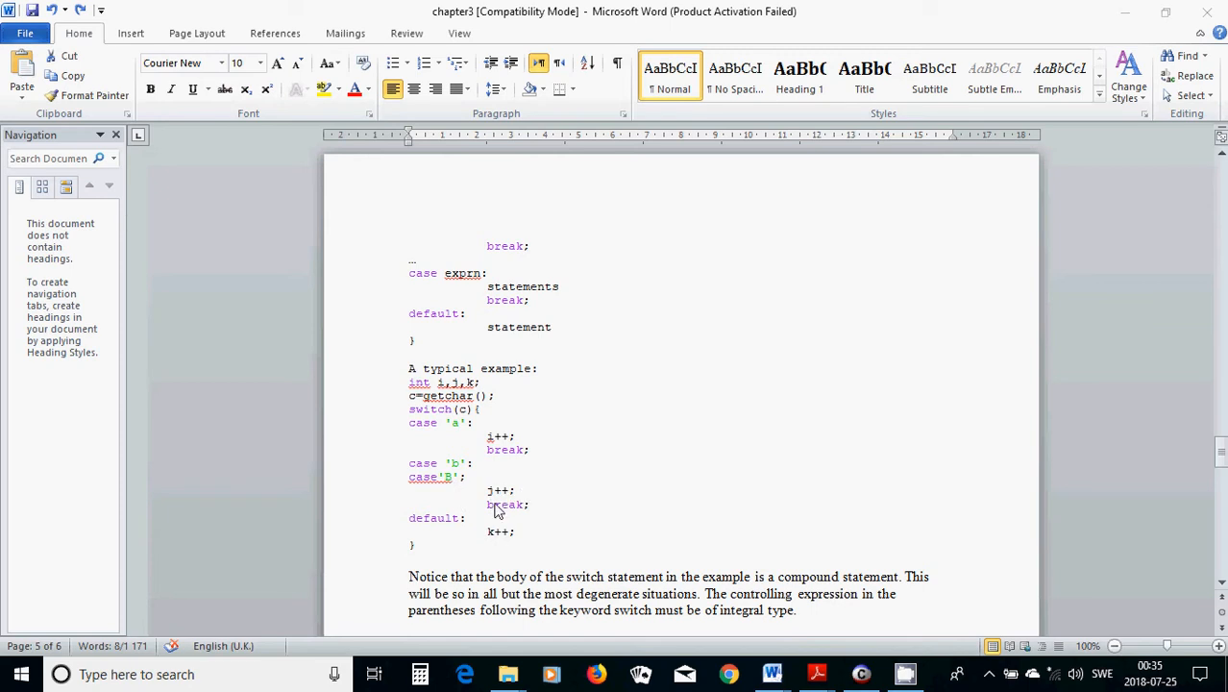
mouse_move(413, 524)
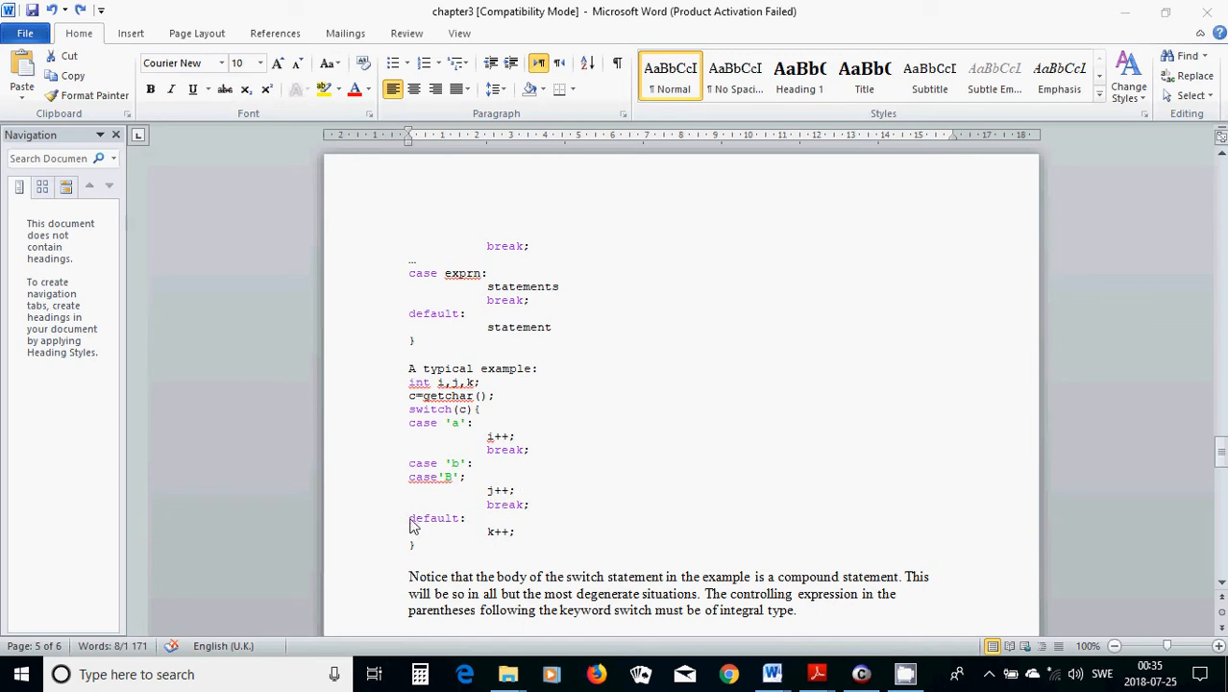
mouse_move(434, 530)
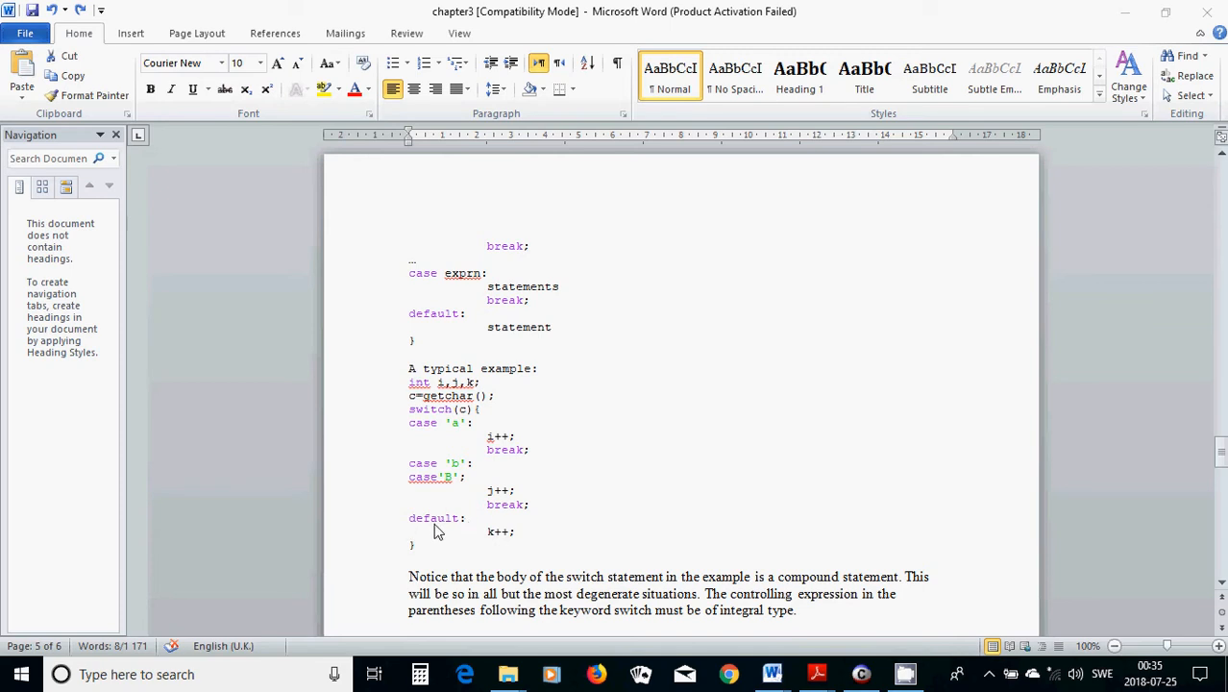
mouse_move(522, 553)
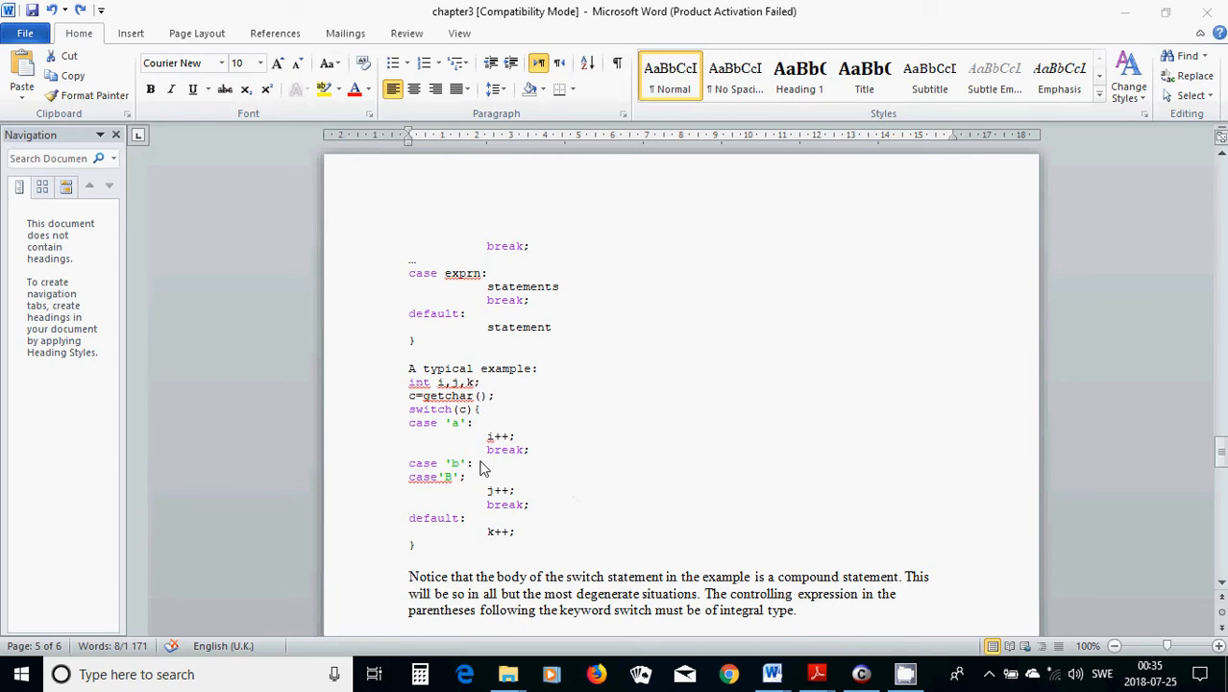
mouse_move(479, 471)
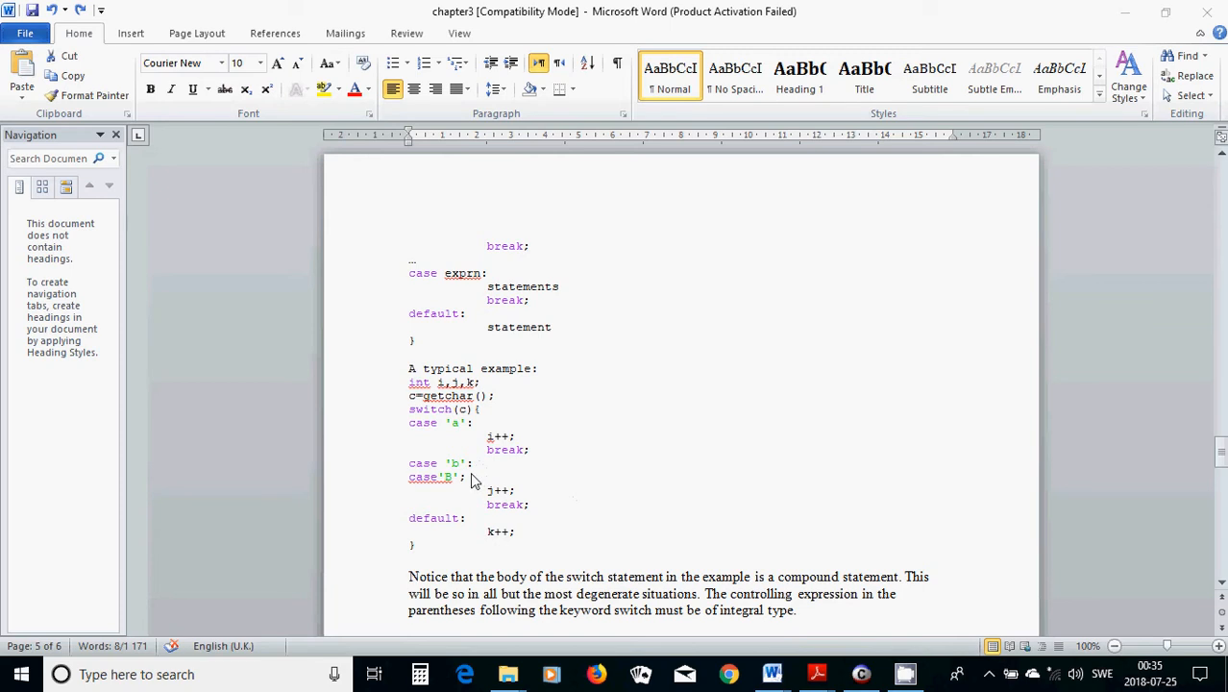
mouse_move(534, 490)
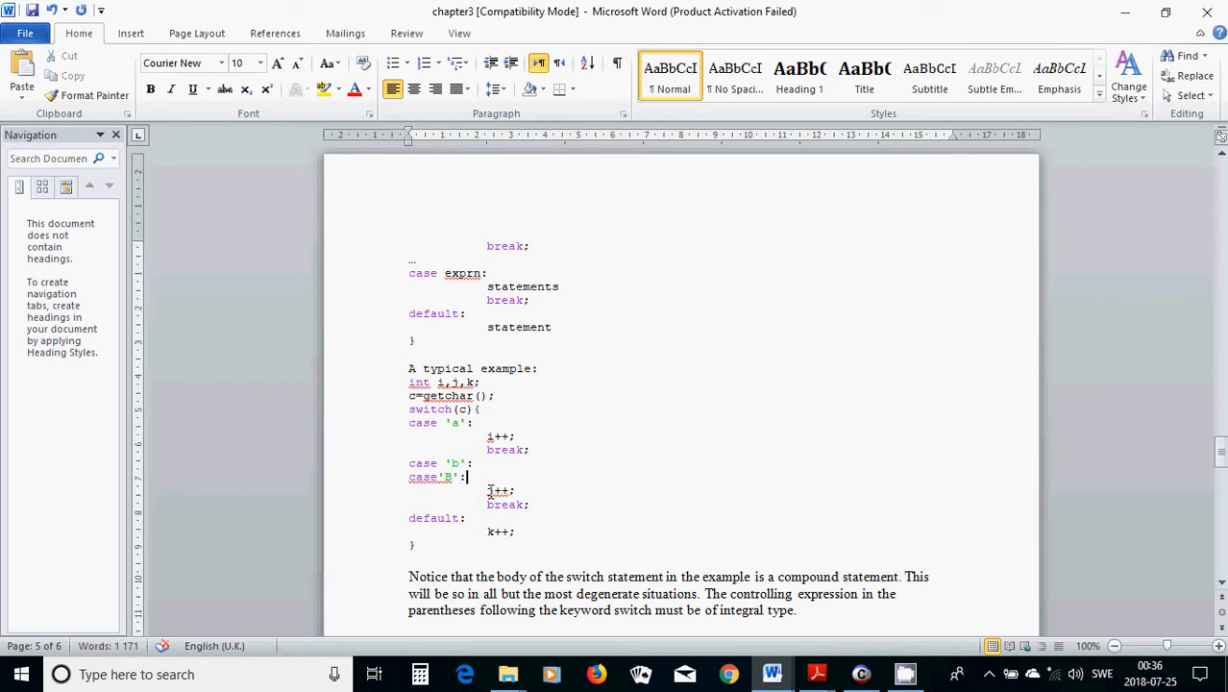
mouse_move(565, 472)
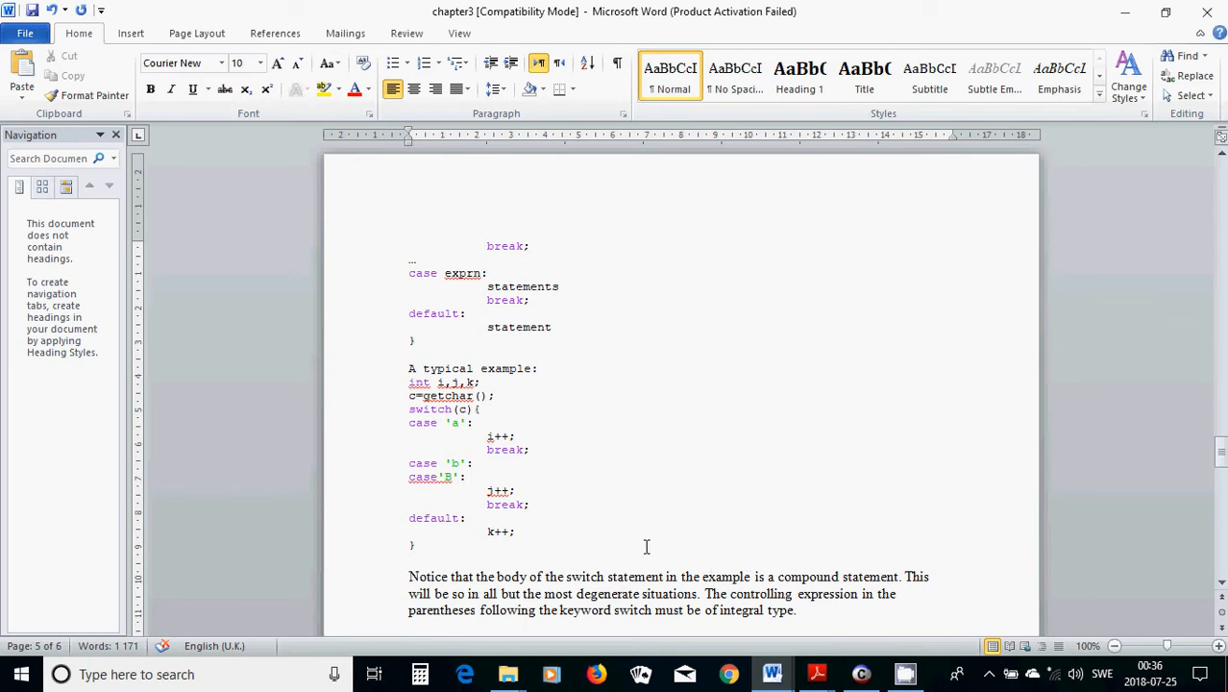
mouse_move(592, 555)
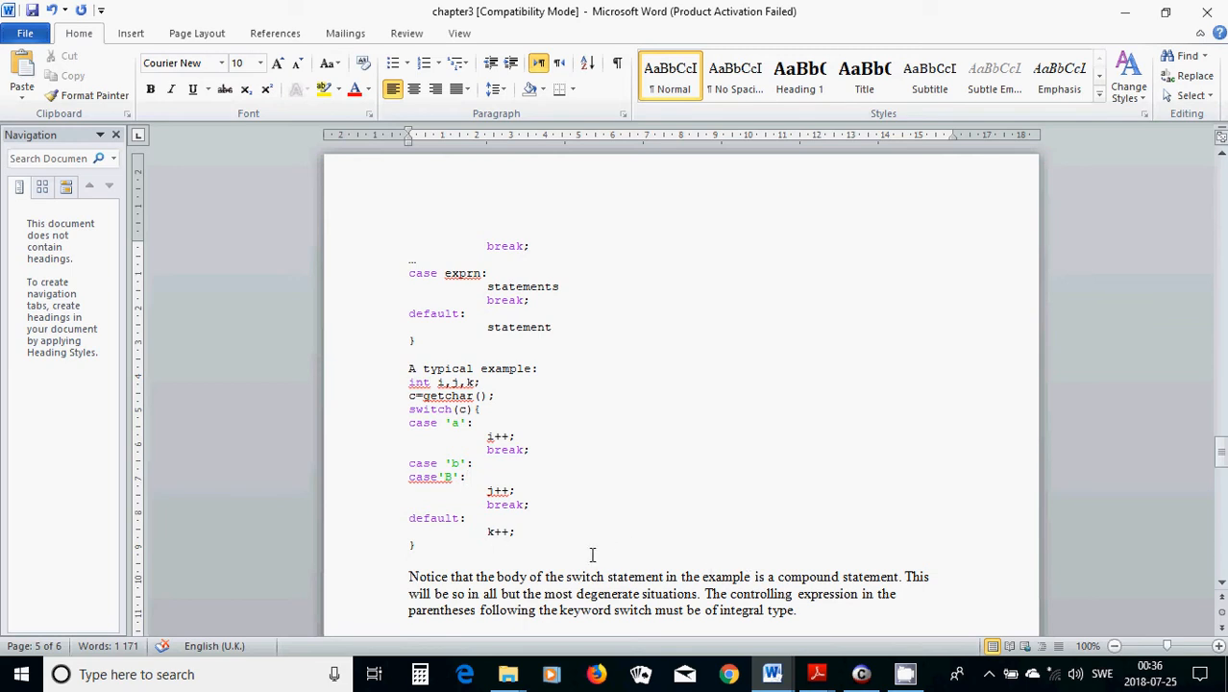
mouse_move(471, 403)
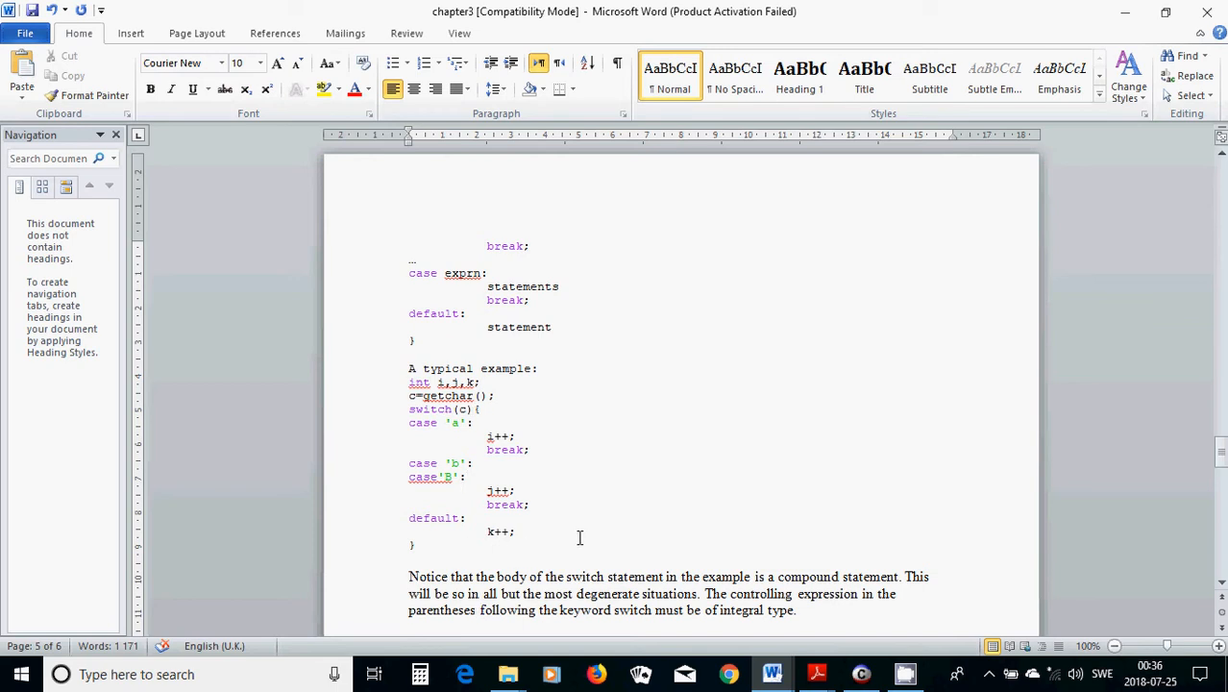
Select the typical switch example from 'int i,j,k;' to the closing brace and copy it.
click(469, 476)
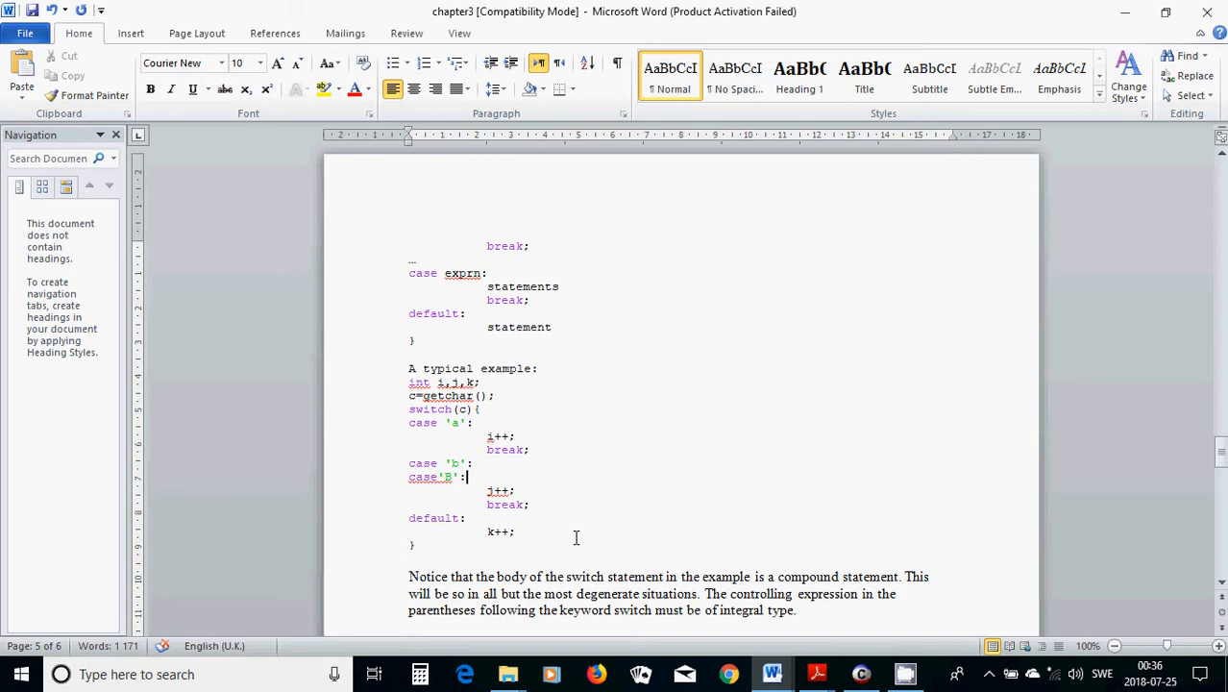
mouse_move(568, 538)
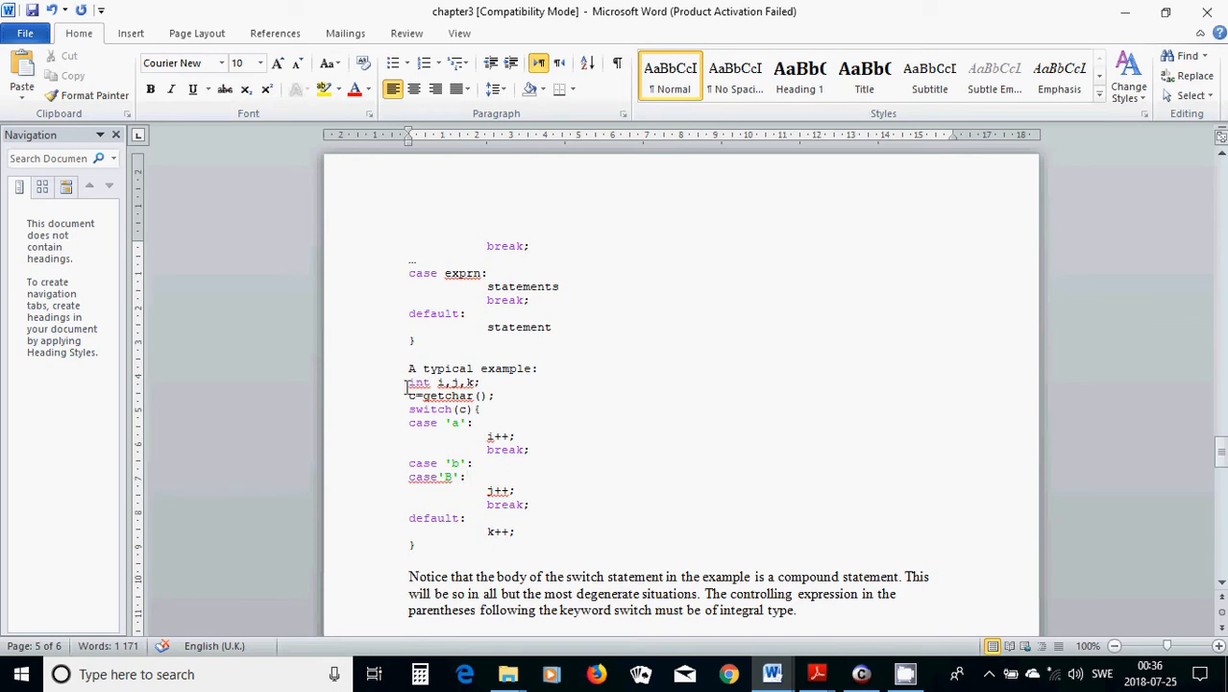
drag(407, 383, 527, 538)
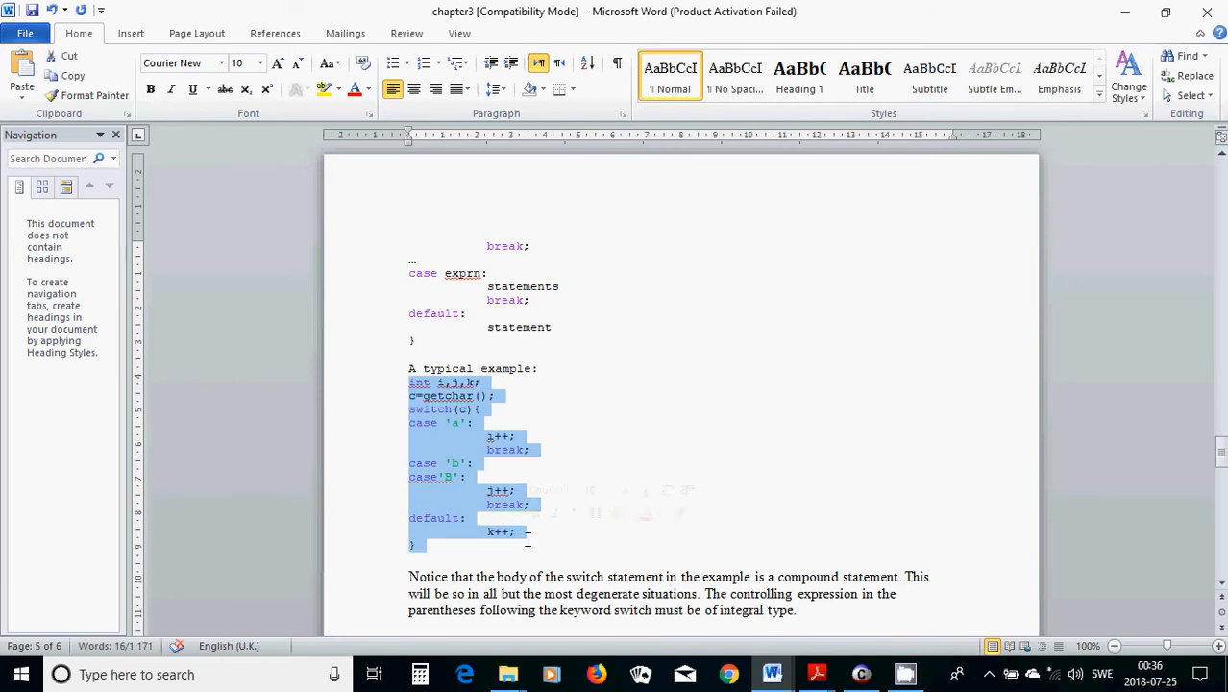
click(859, 672)
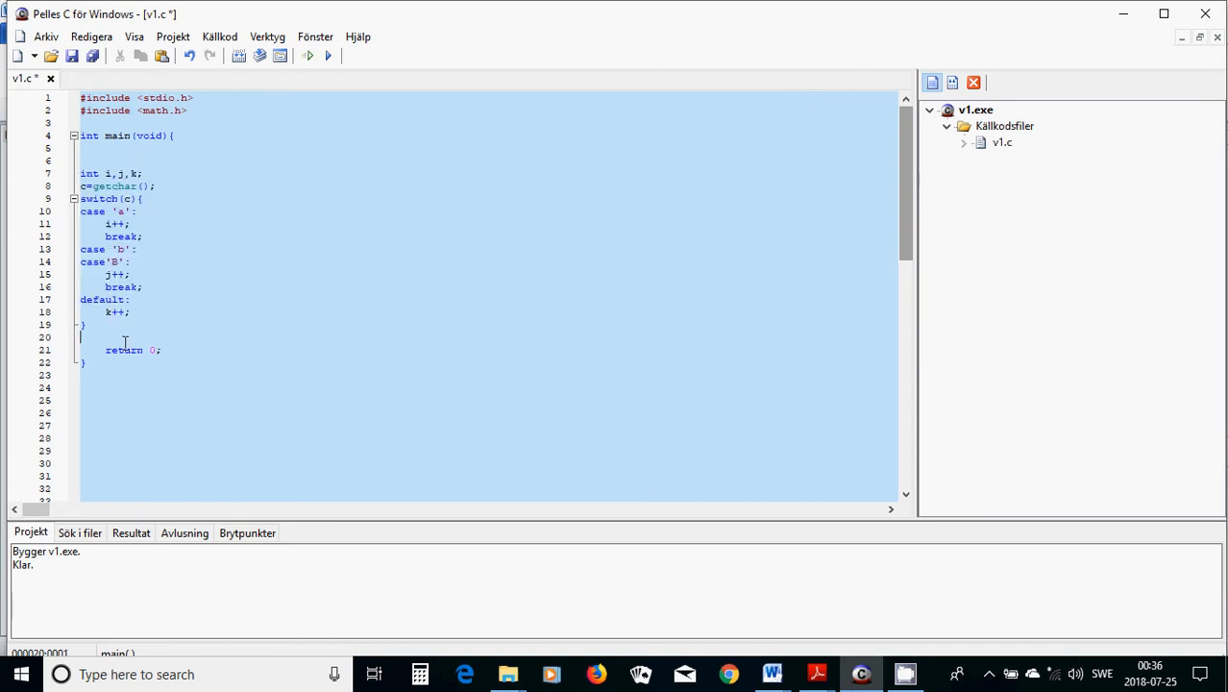
Indent the pasted switch code inside main and end the default case with break;.
drag(80, 173, 134, 262)
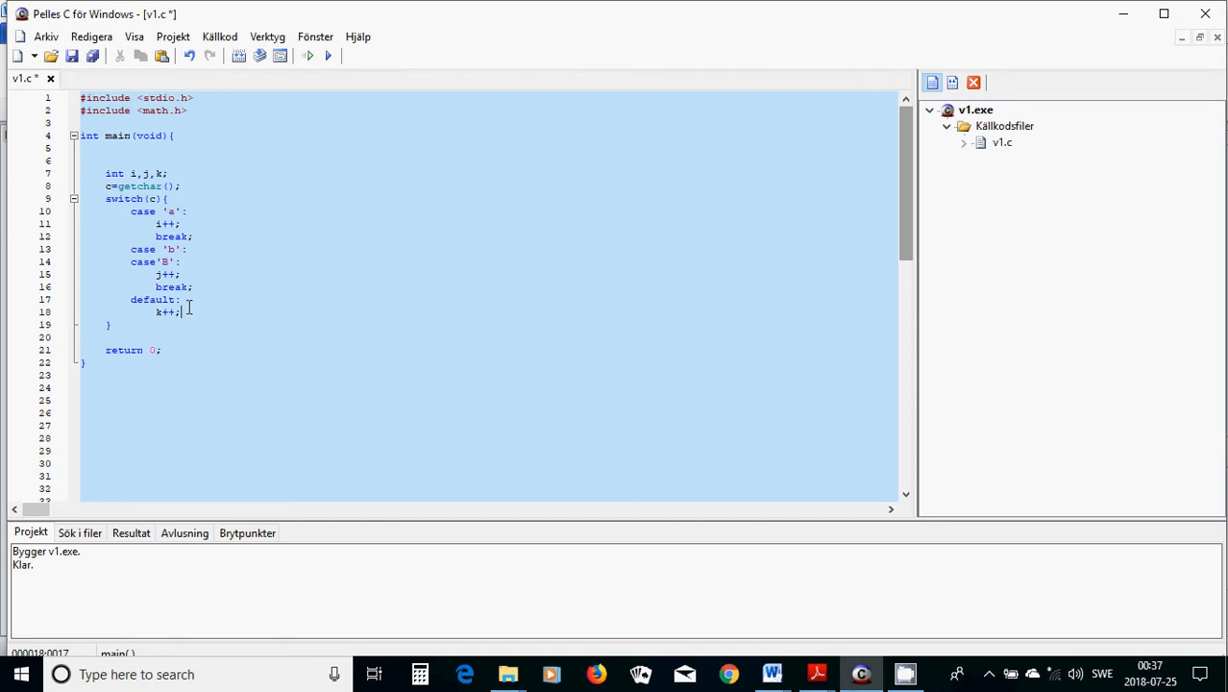
text(bb)
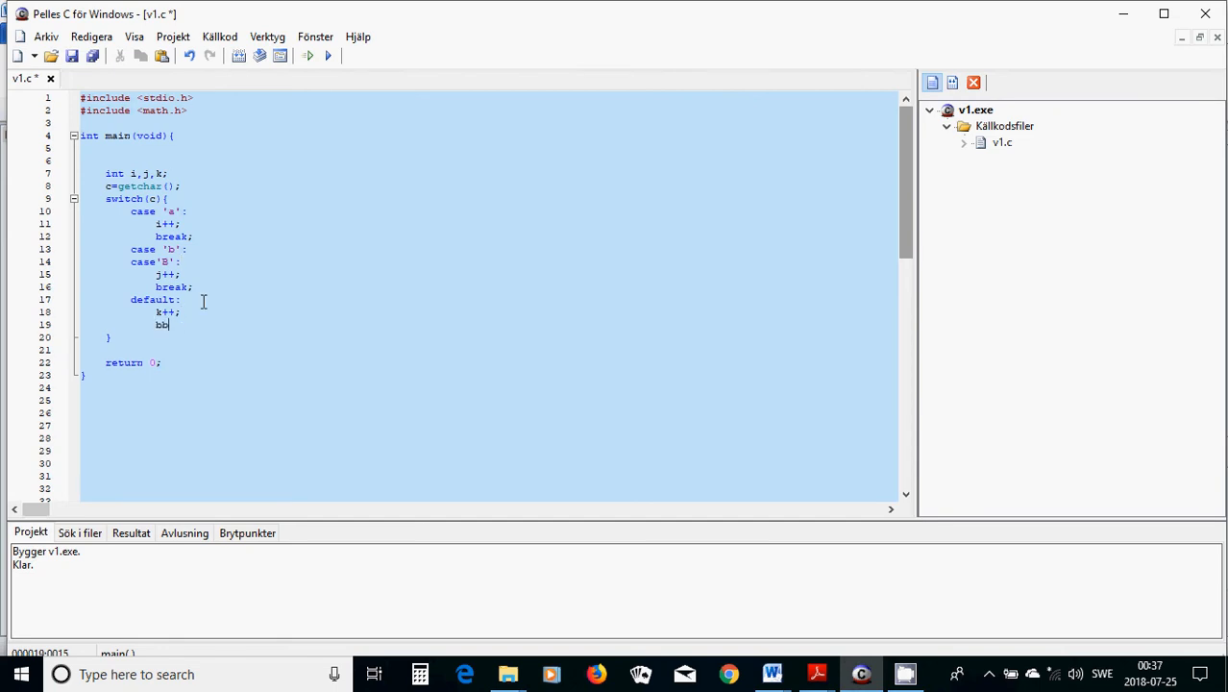
text(reak;)
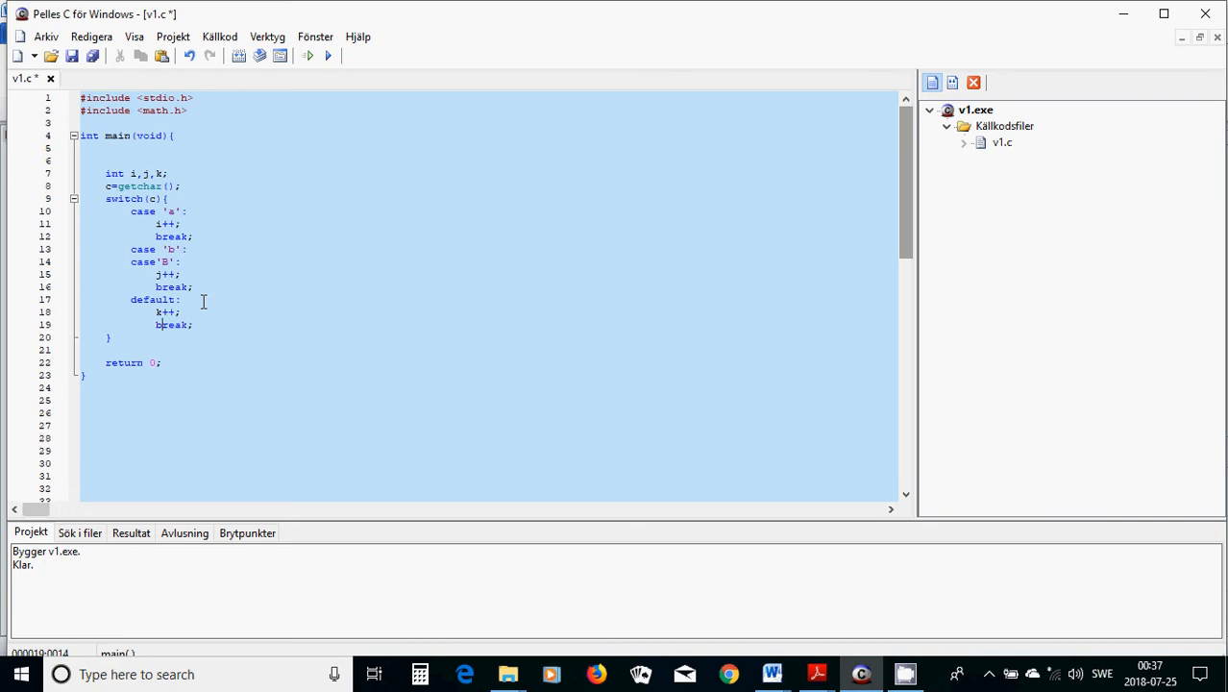
click(81, 350)
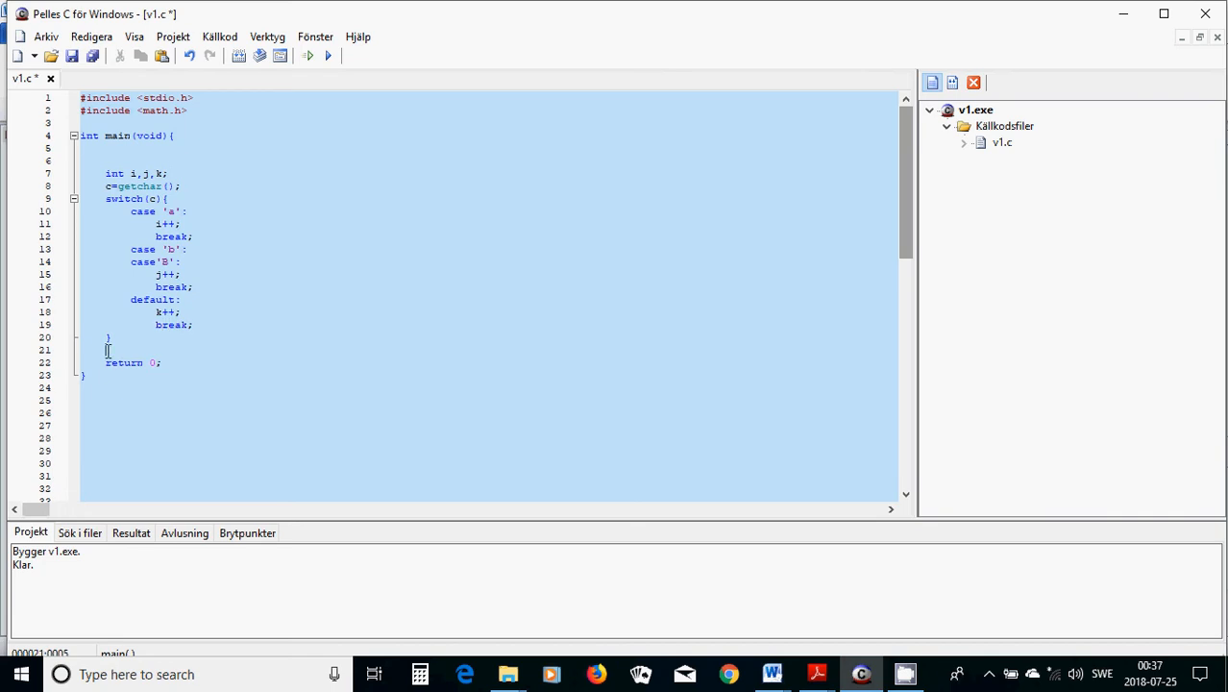
Add a printf line after the switch printing the counts i, j and k with %d formats.
text(printf)
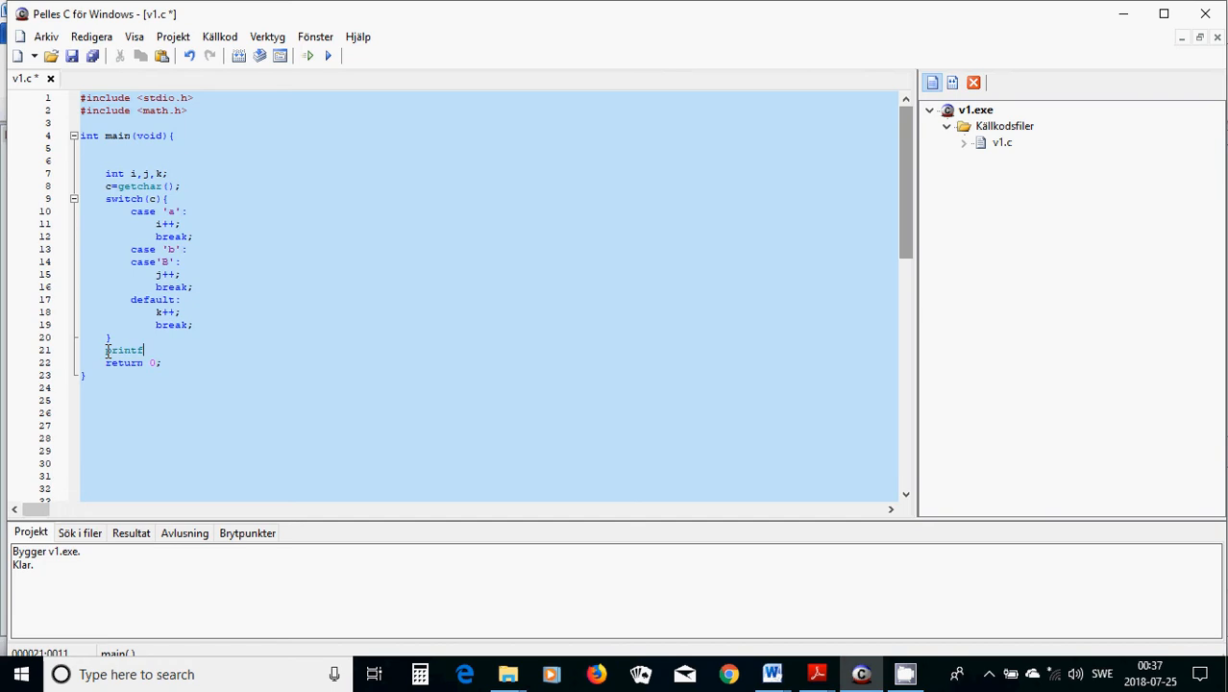
text((")
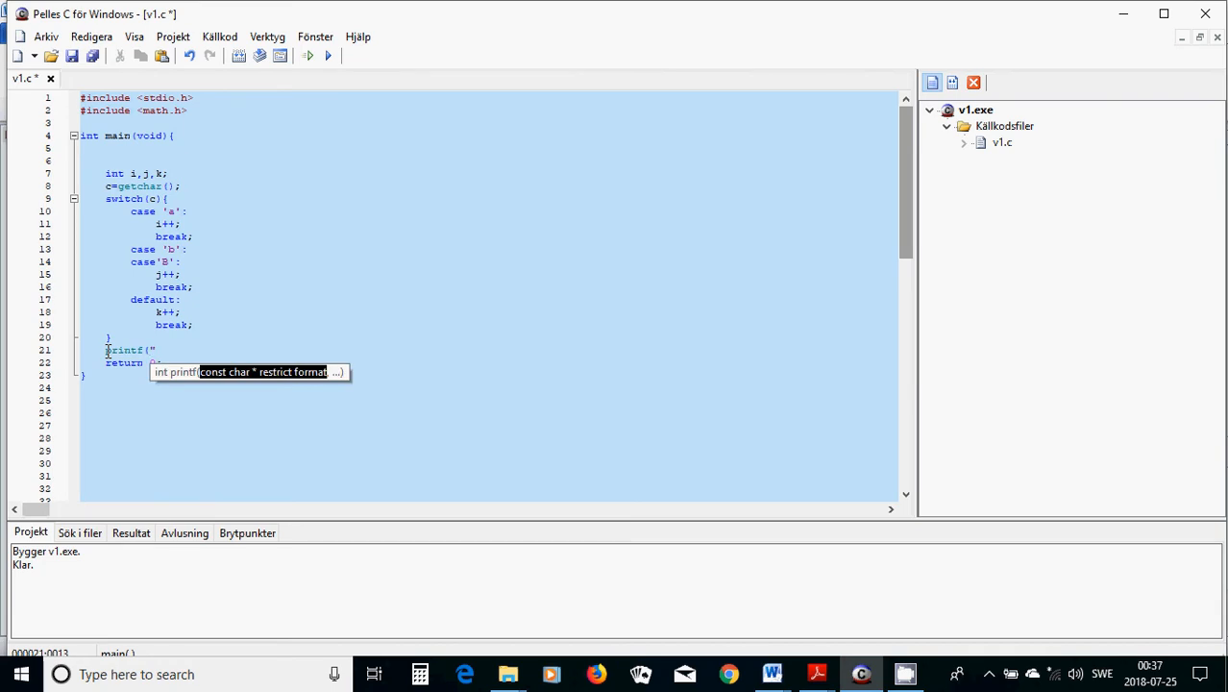
text(%)
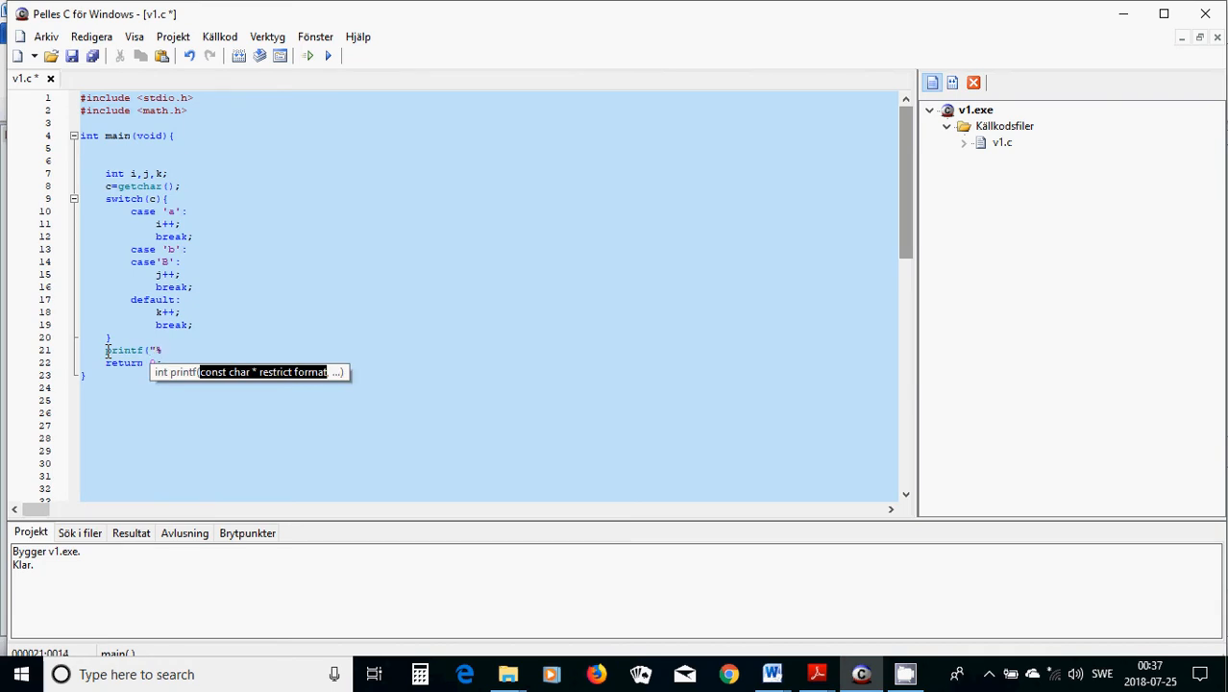
text(d\)
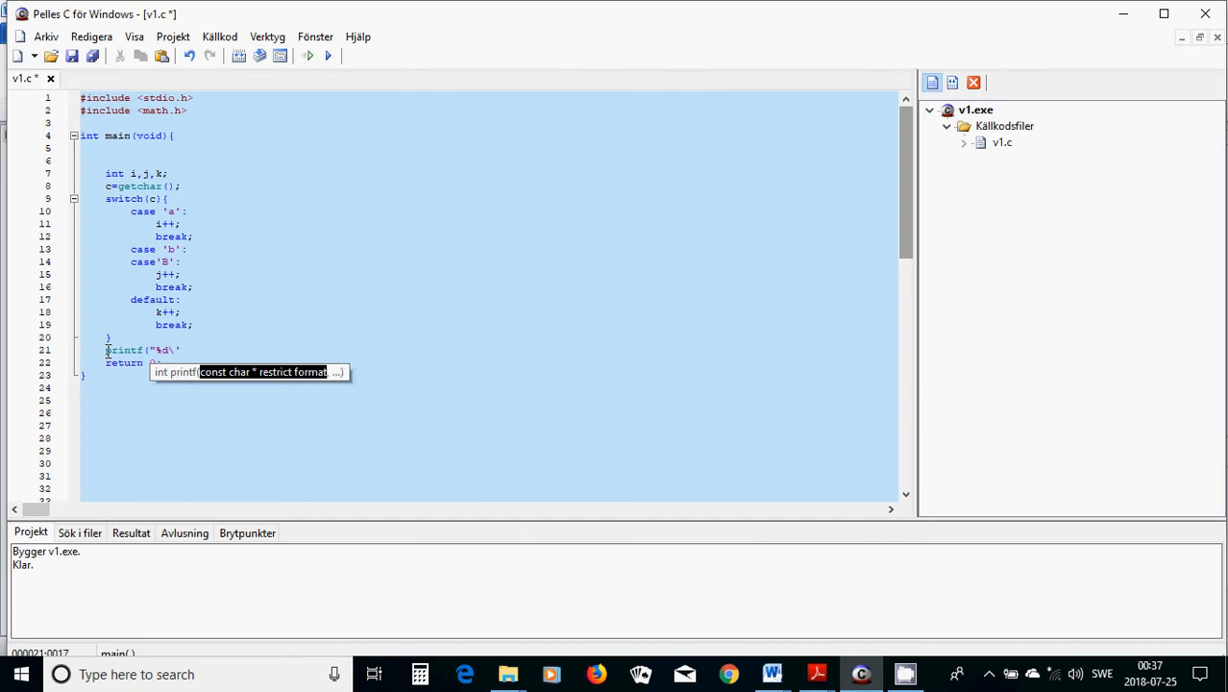
text(n)
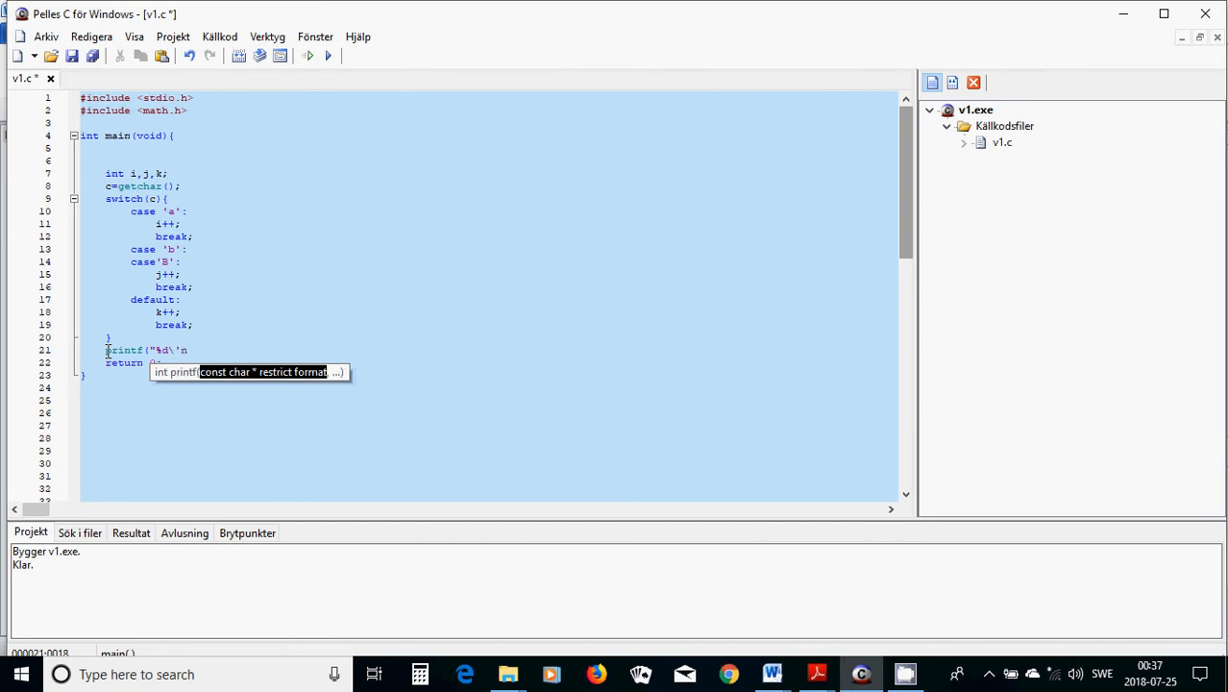
text(,)
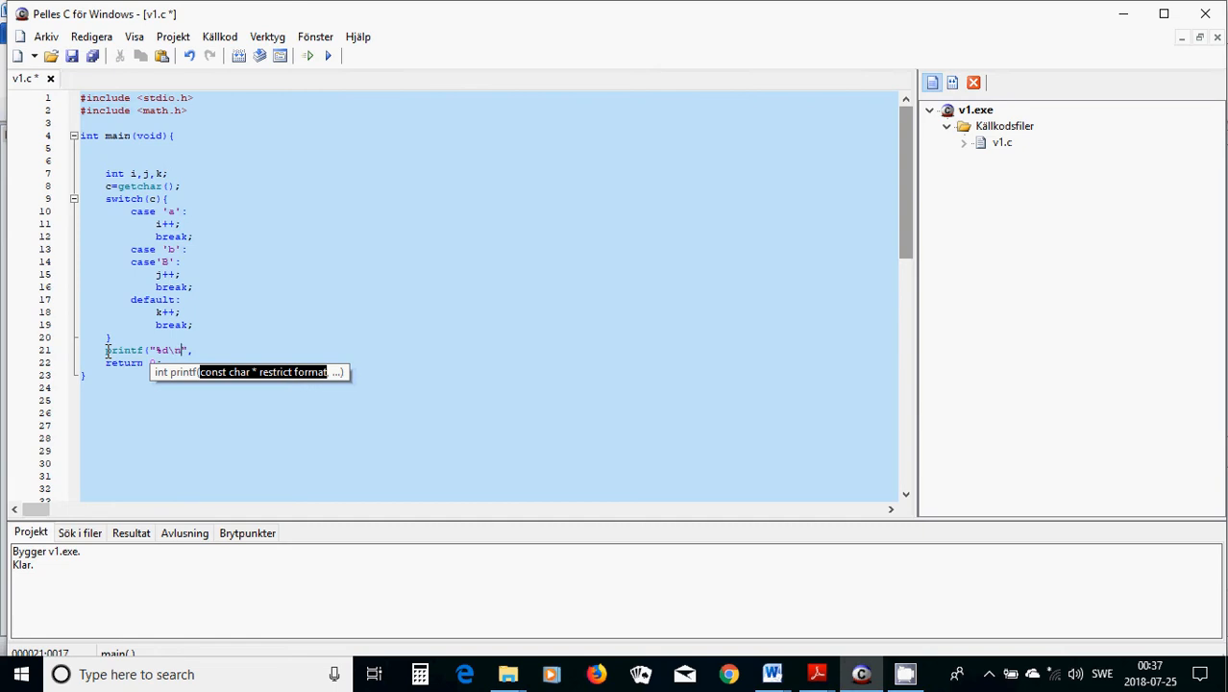
text(%d)
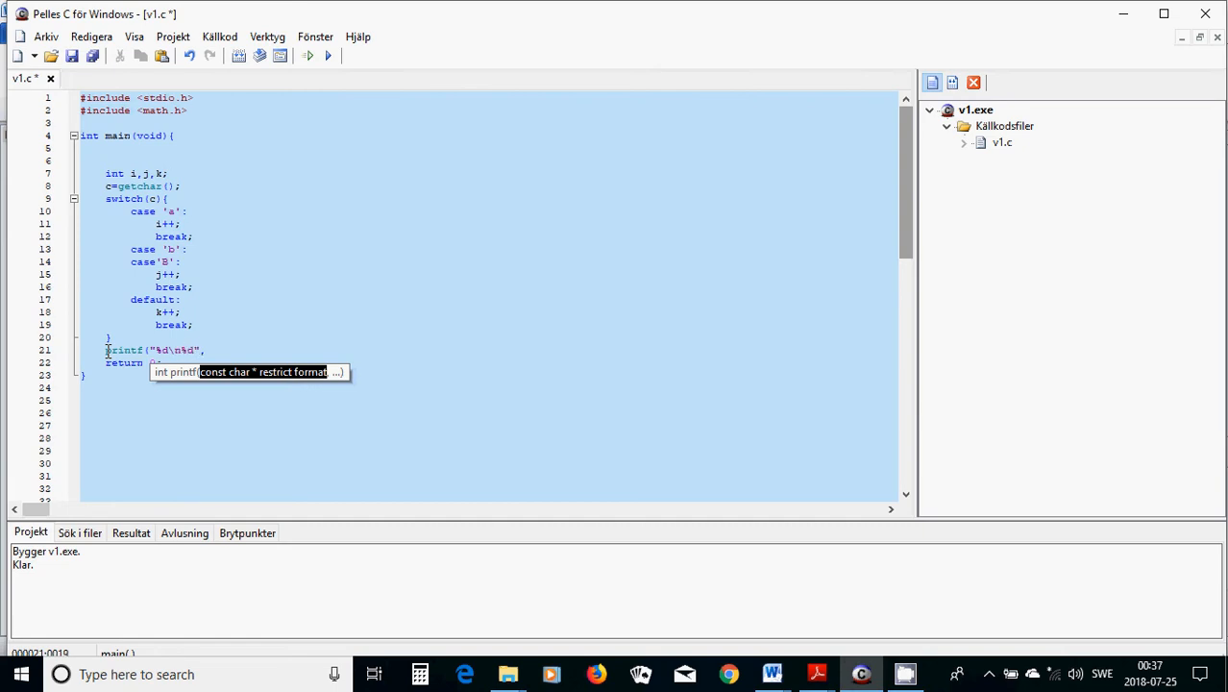
text(\n)
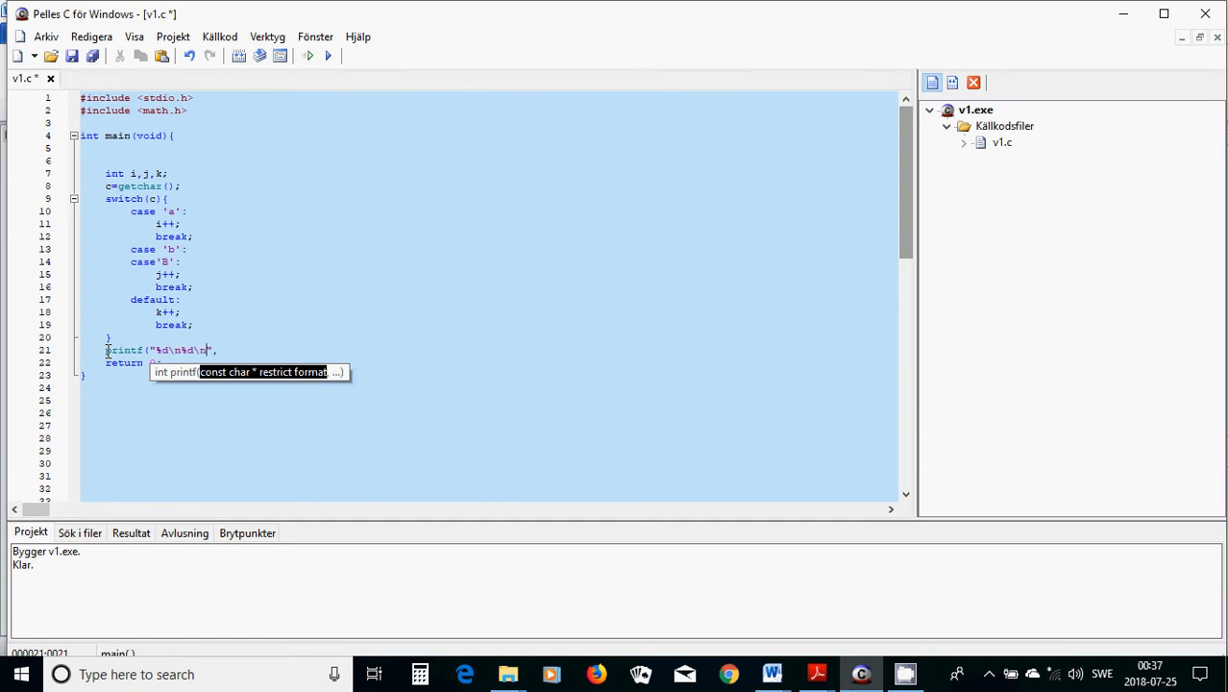
text(%d\n)
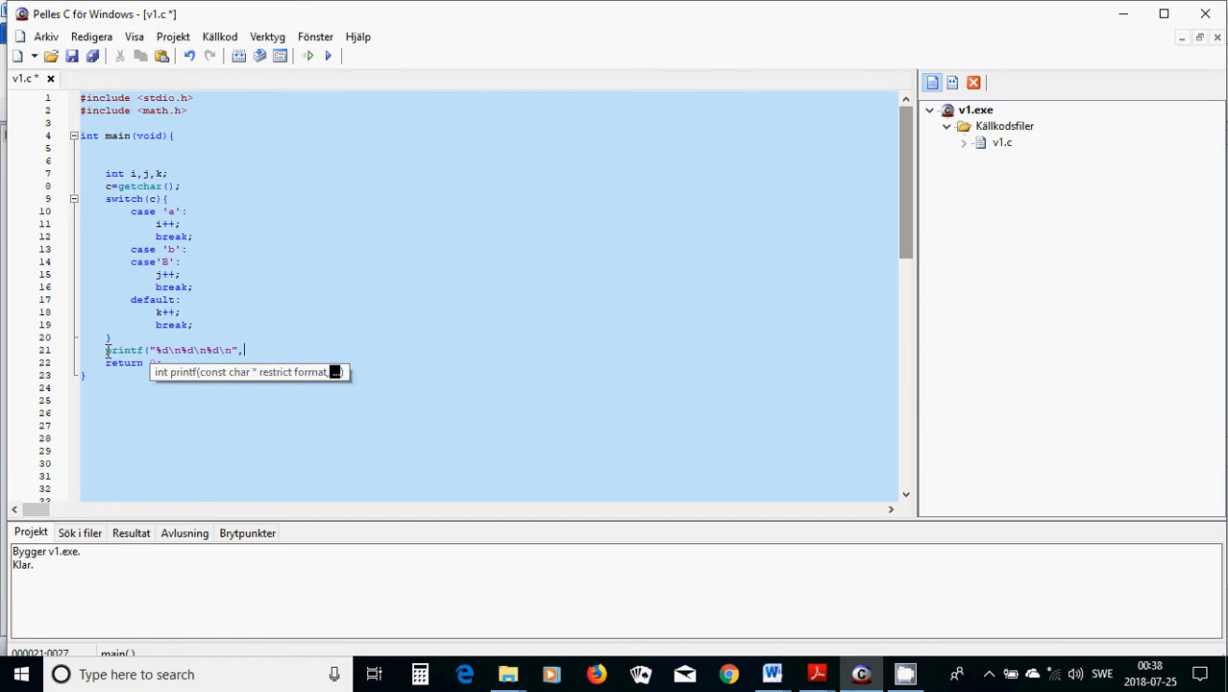
text(i,)
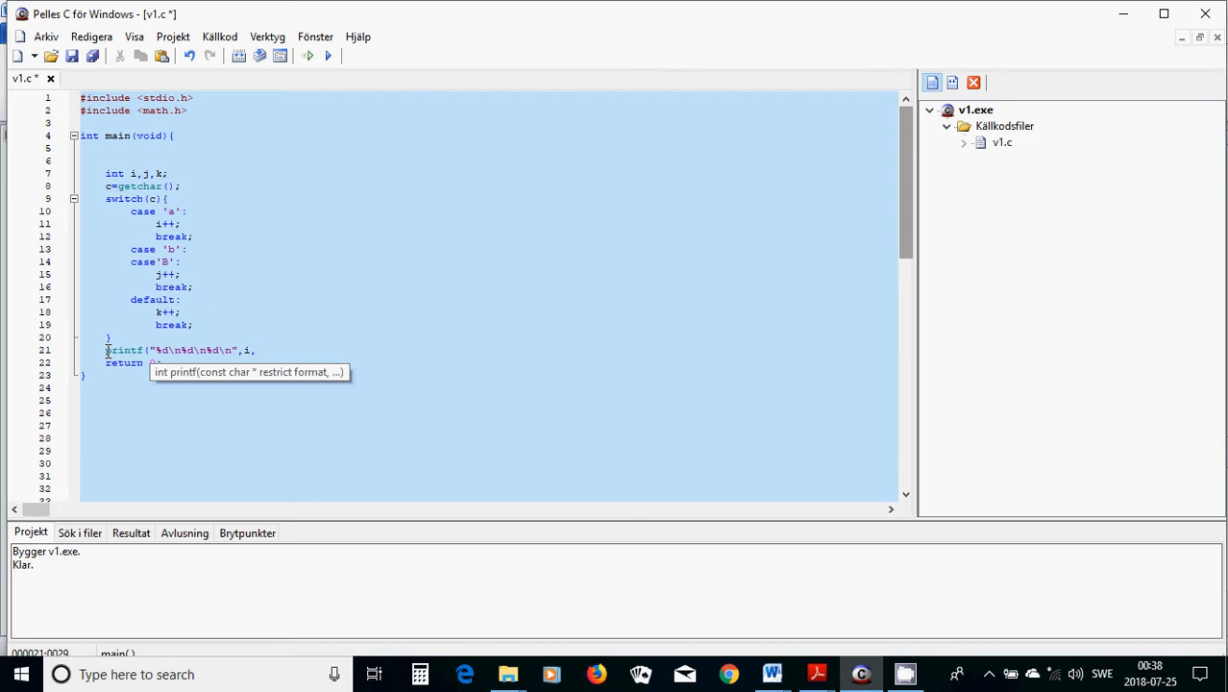
text(,j,k)
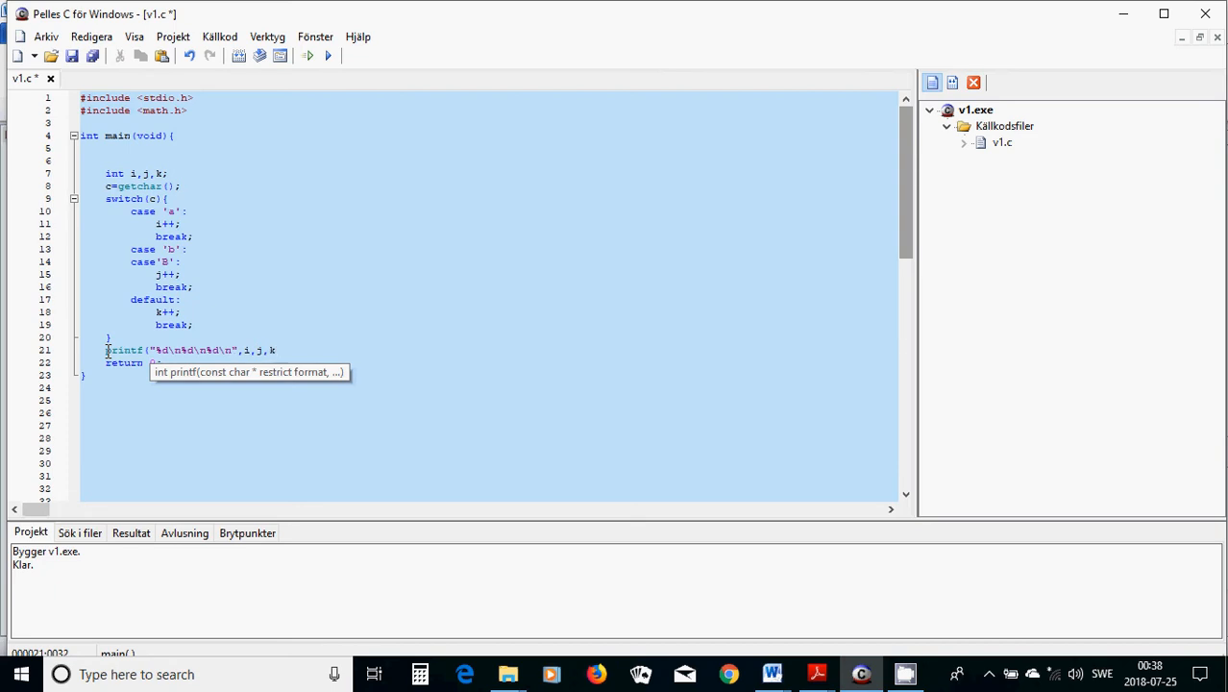
text();)
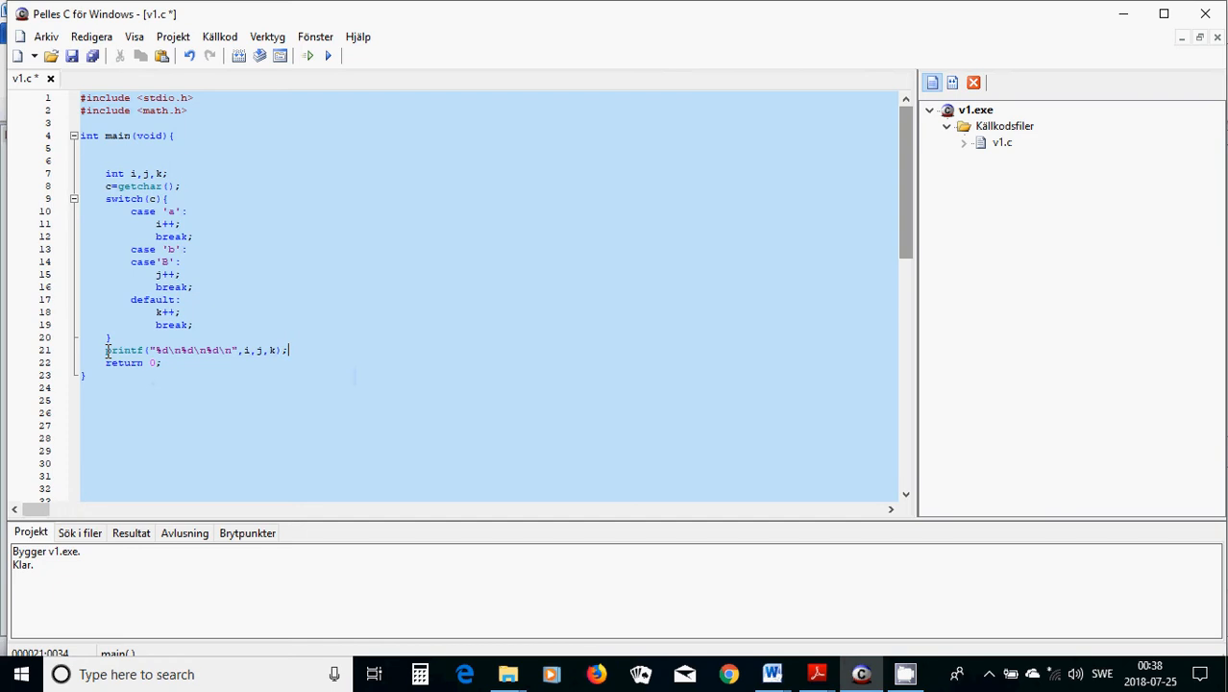
mouse_move(219, 288)
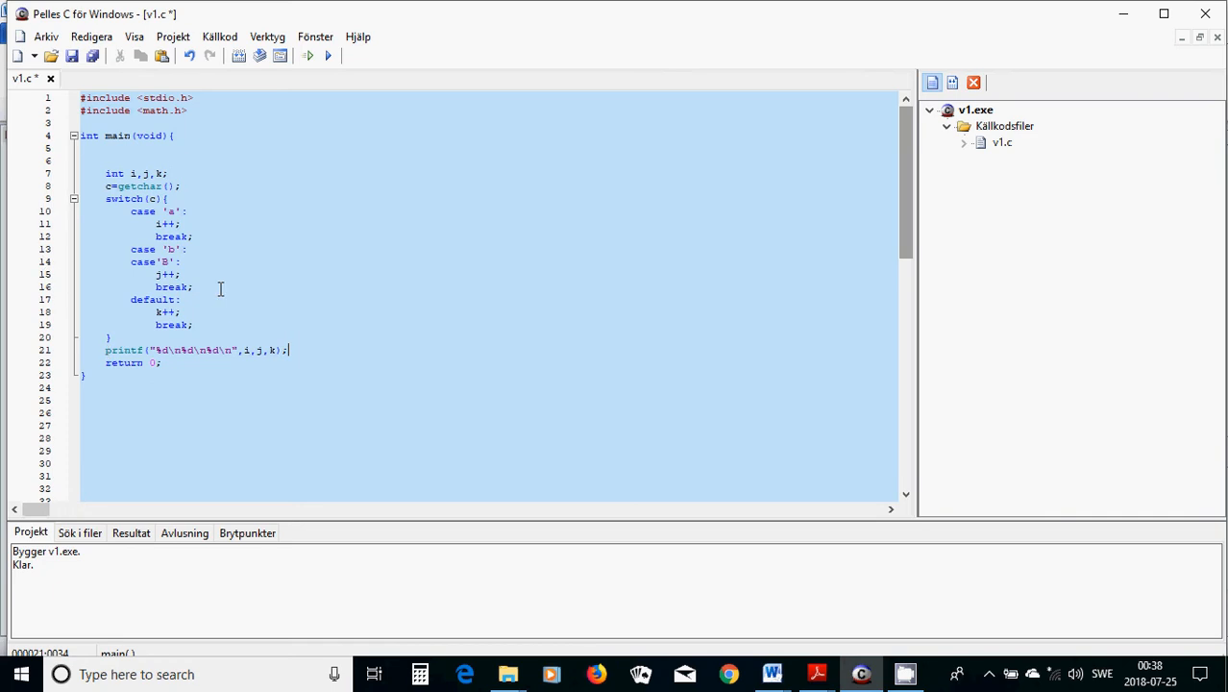
click(173, 37)
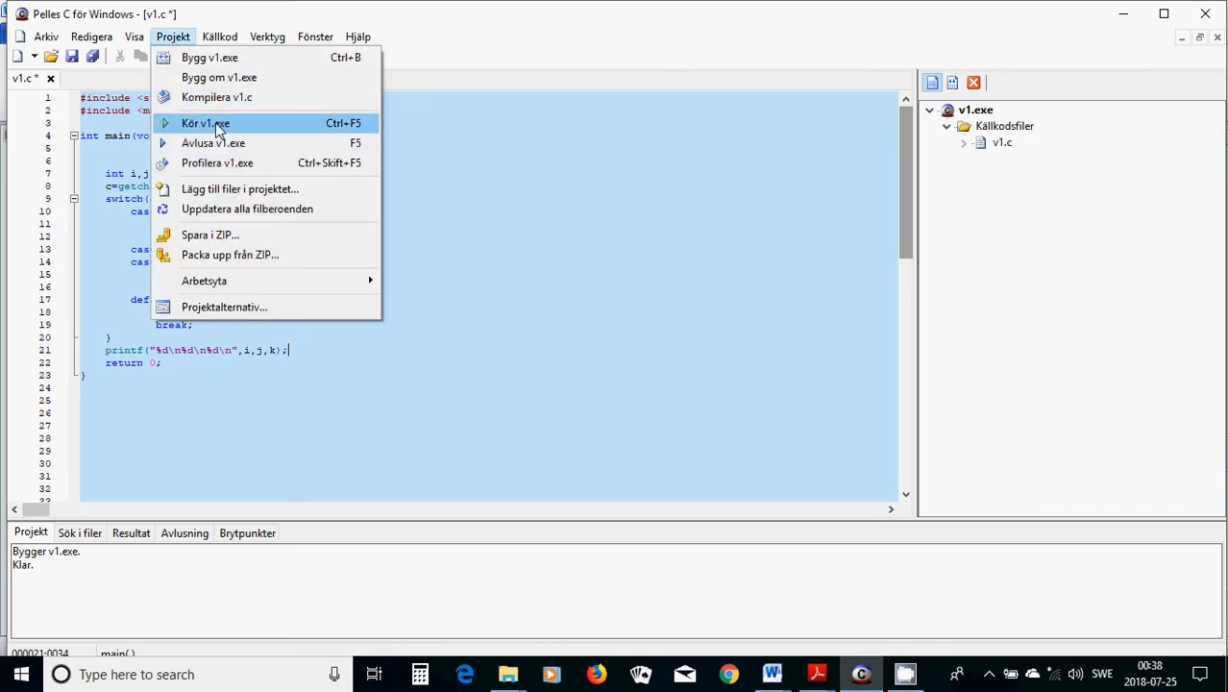
Run the program, then declare 'char c;' to fix the undeclared c error and recompile v1.c.
click(203, 123)
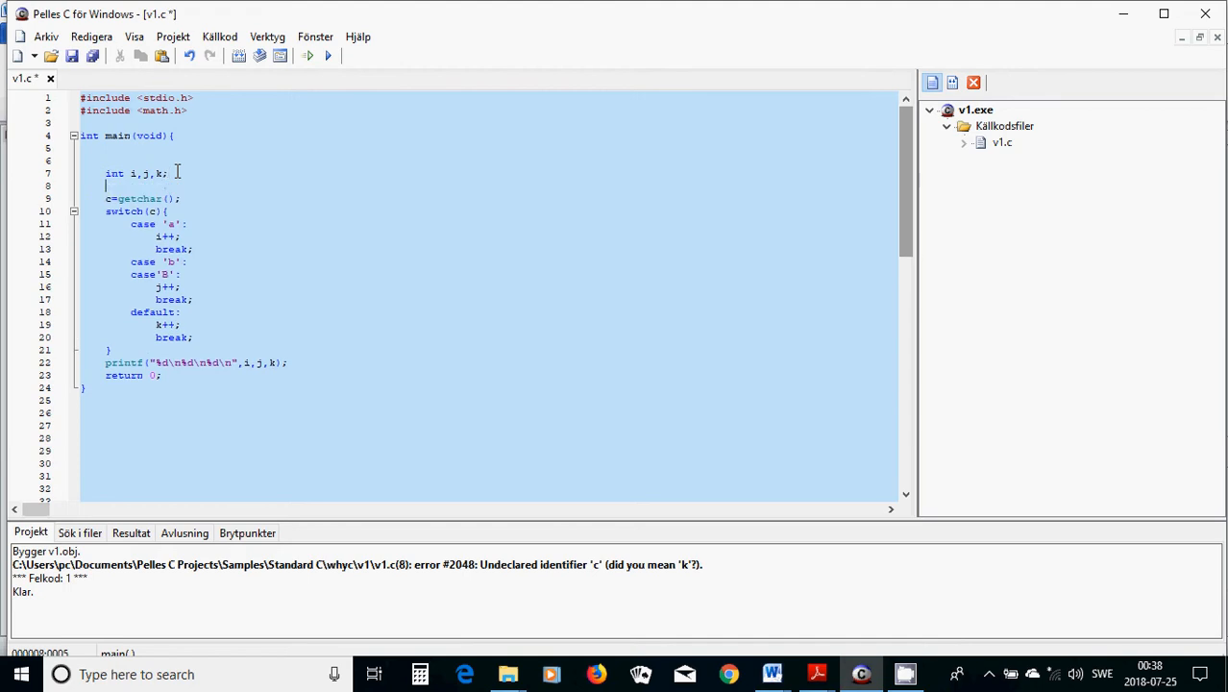
text(char c;)
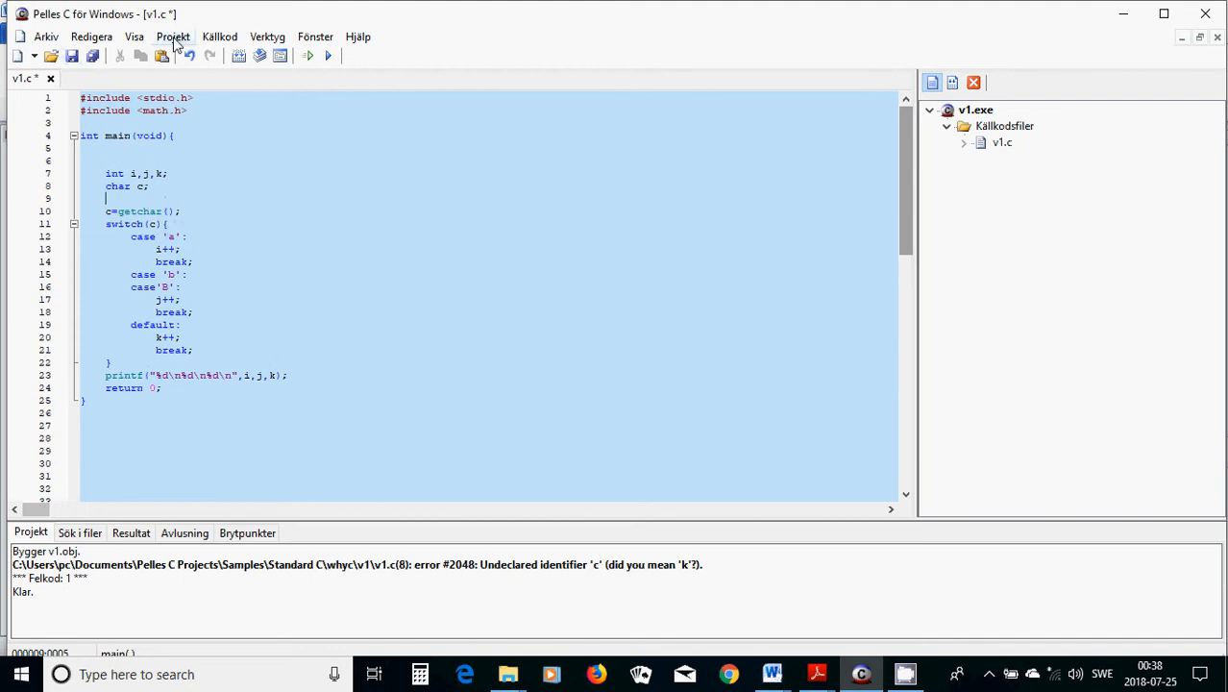
click(173, 37)
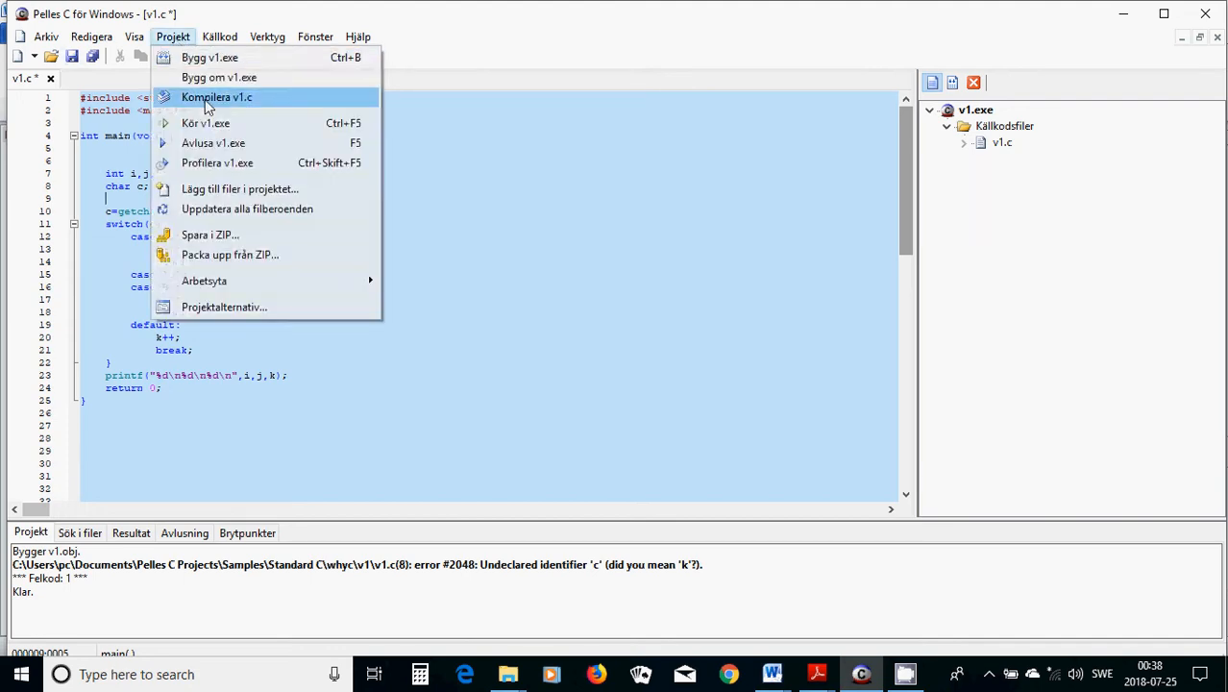
click(215, 96)
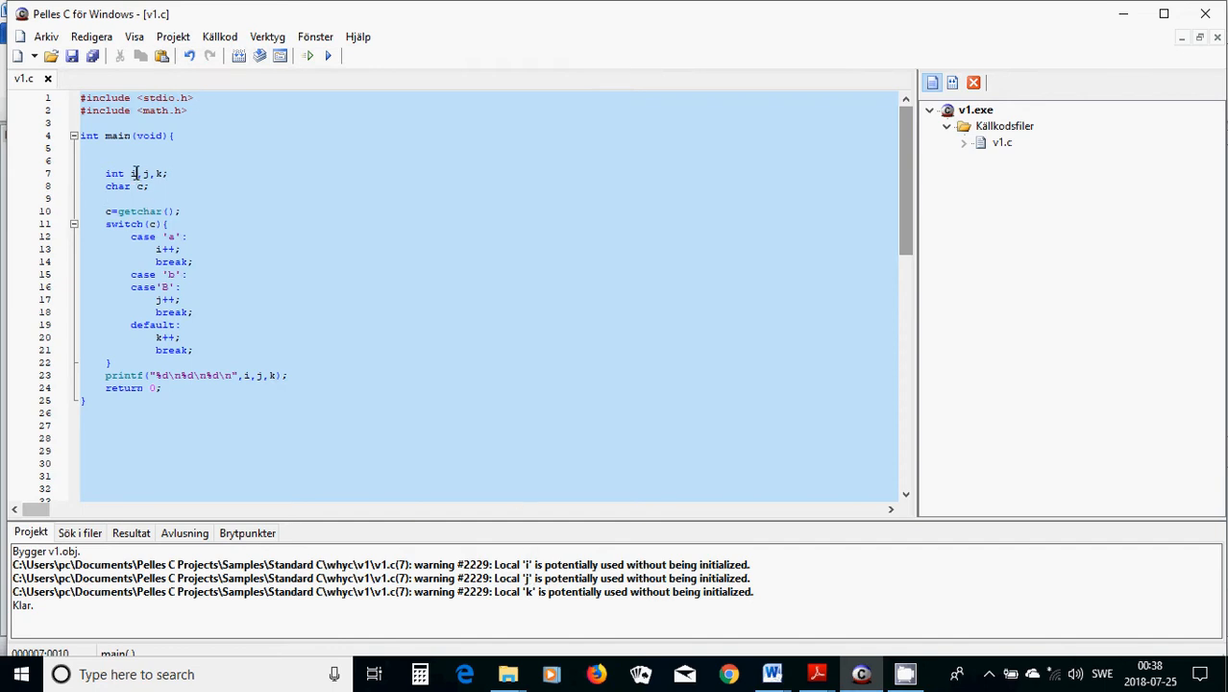
Initialize the counters as int i=0,j=0,k=0 to clear the uninitialized-variable warnings.
text(=0)
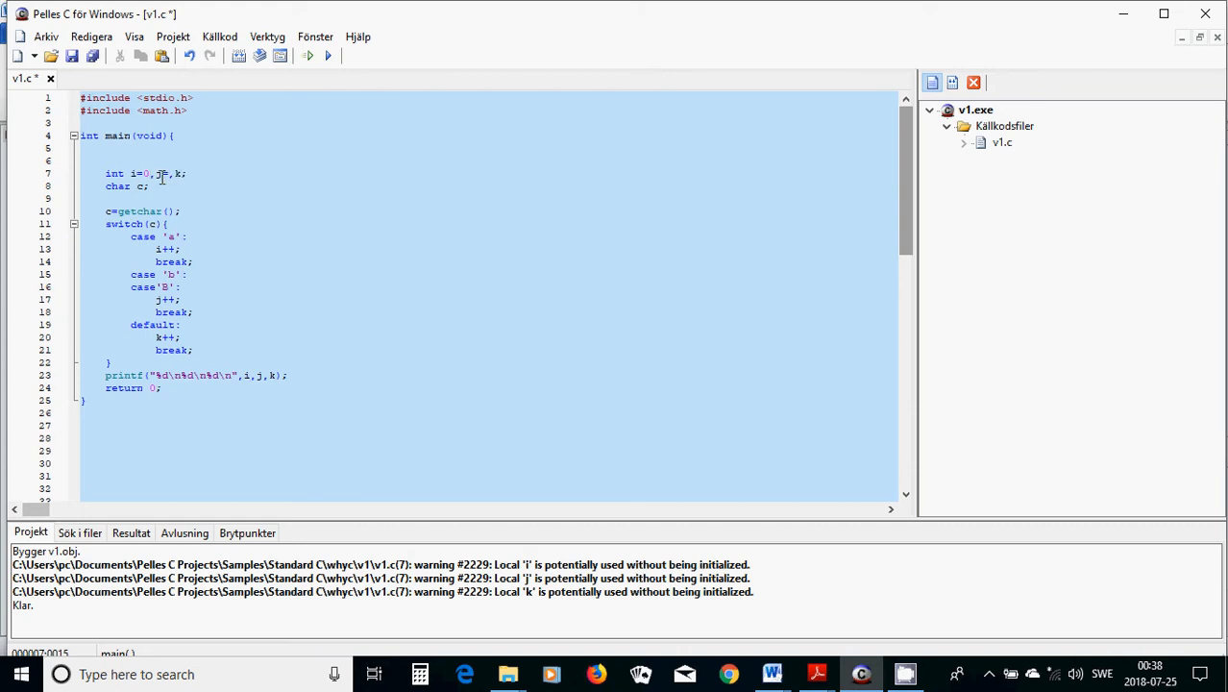
text(=0)
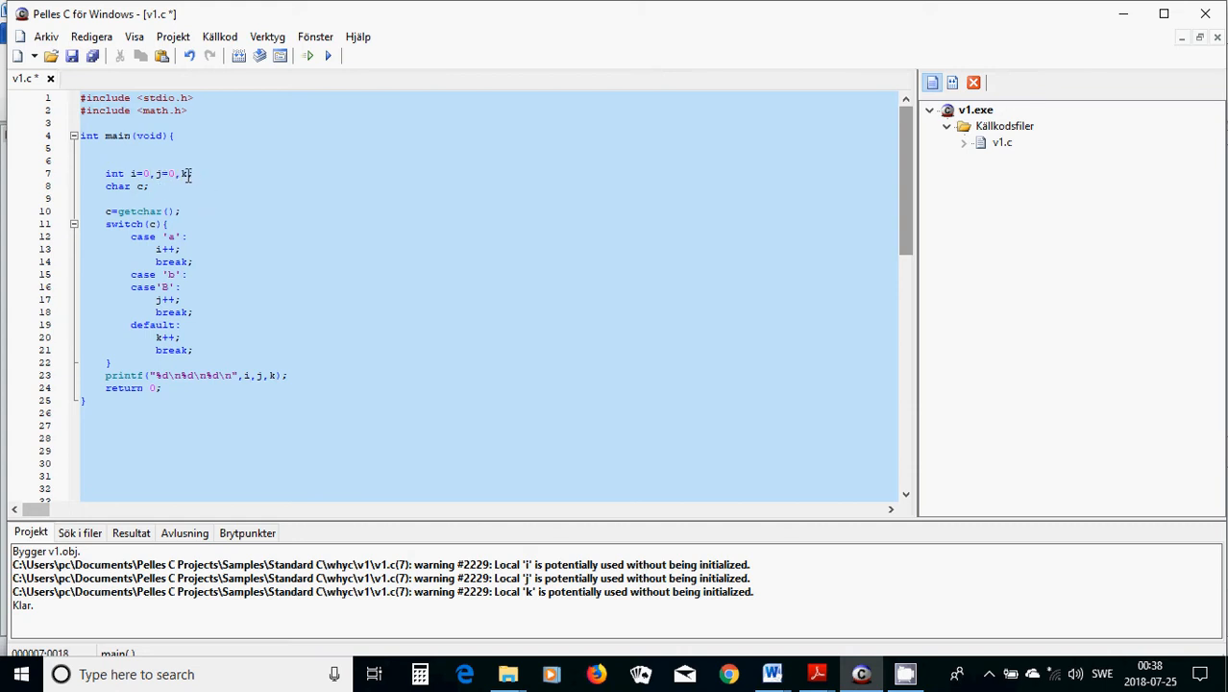
text(=0)
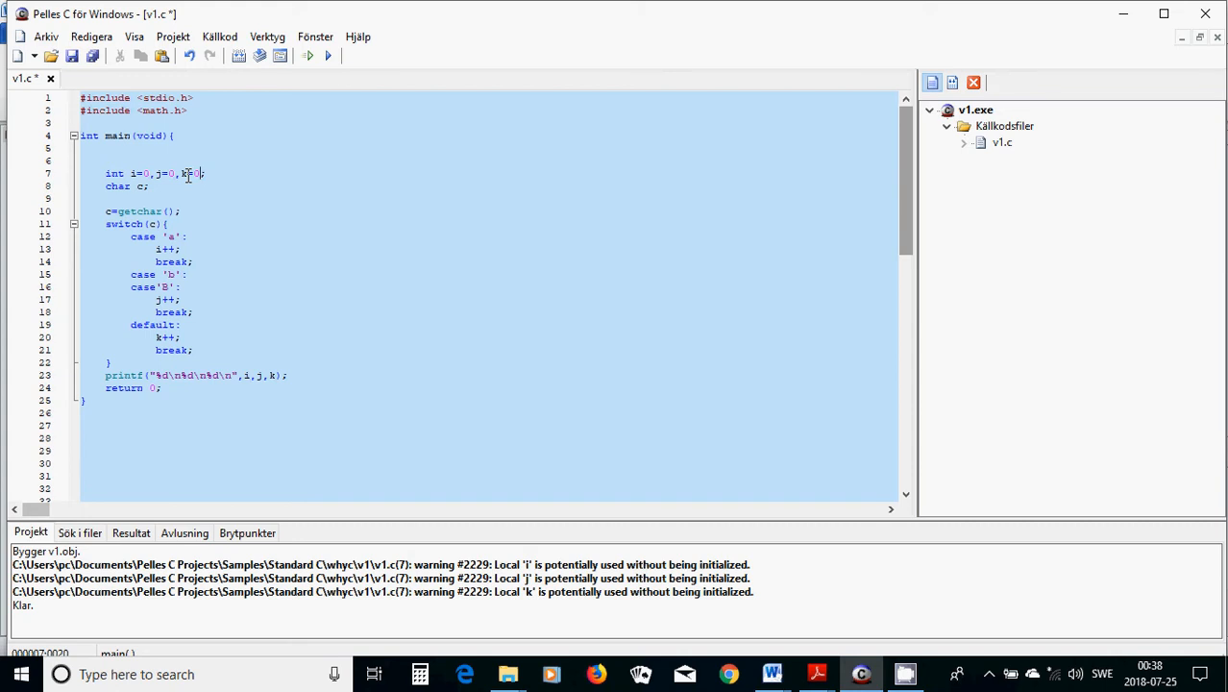
click(173, 37)
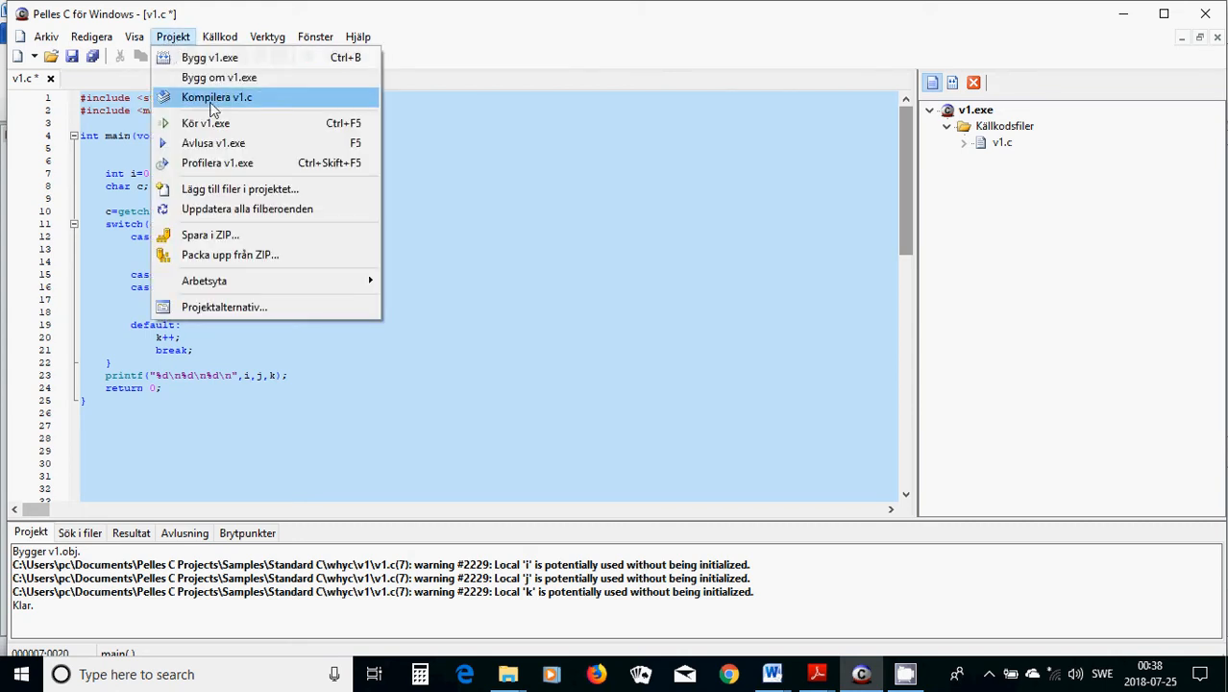
Recompile v1.c cleanly and start v1.exe from the Projekt menu.
click(215, 96)
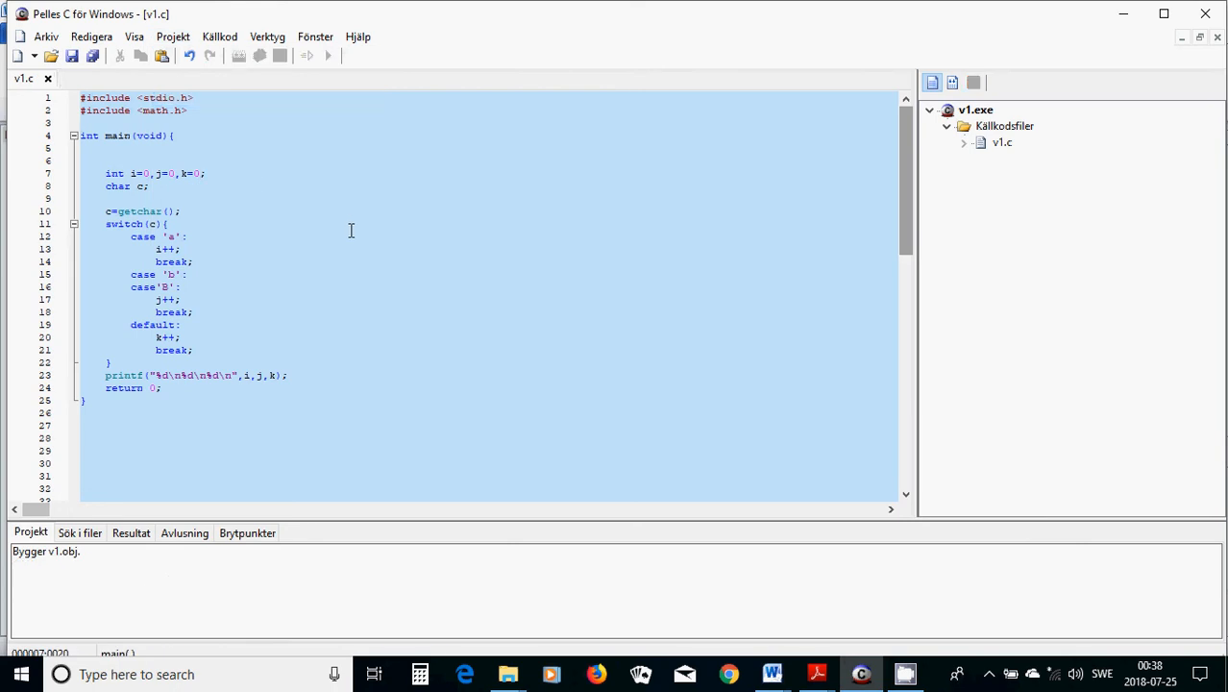
click(173, 36)
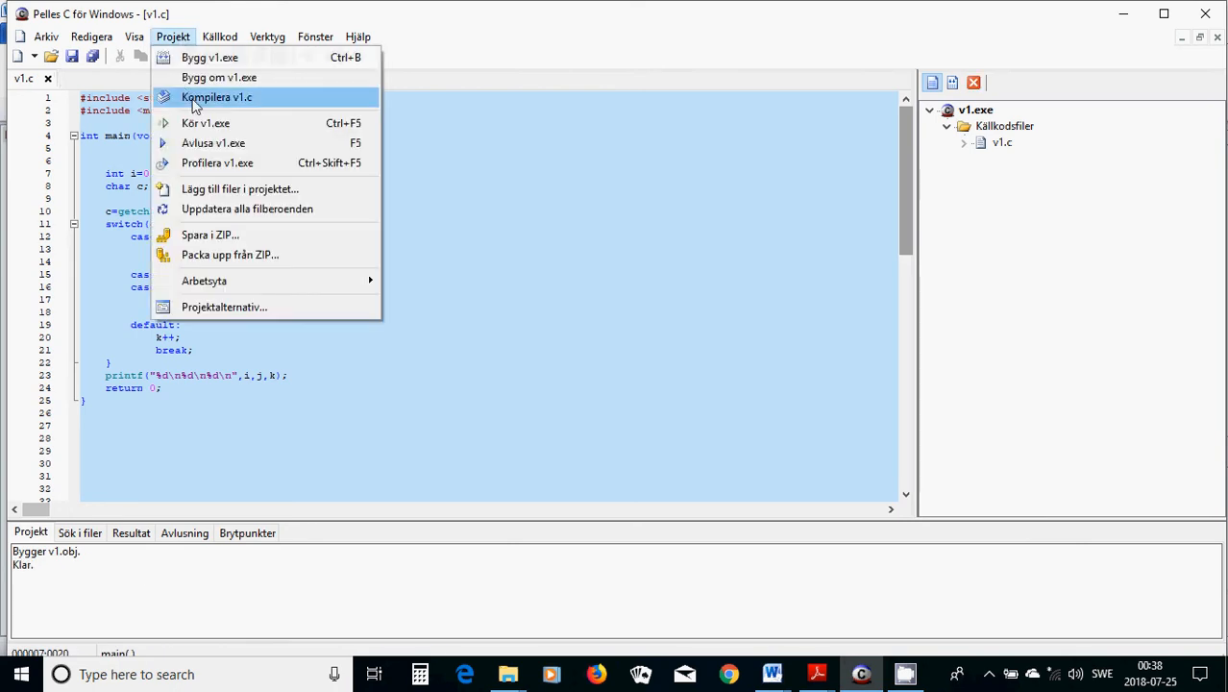
click(215, 96)
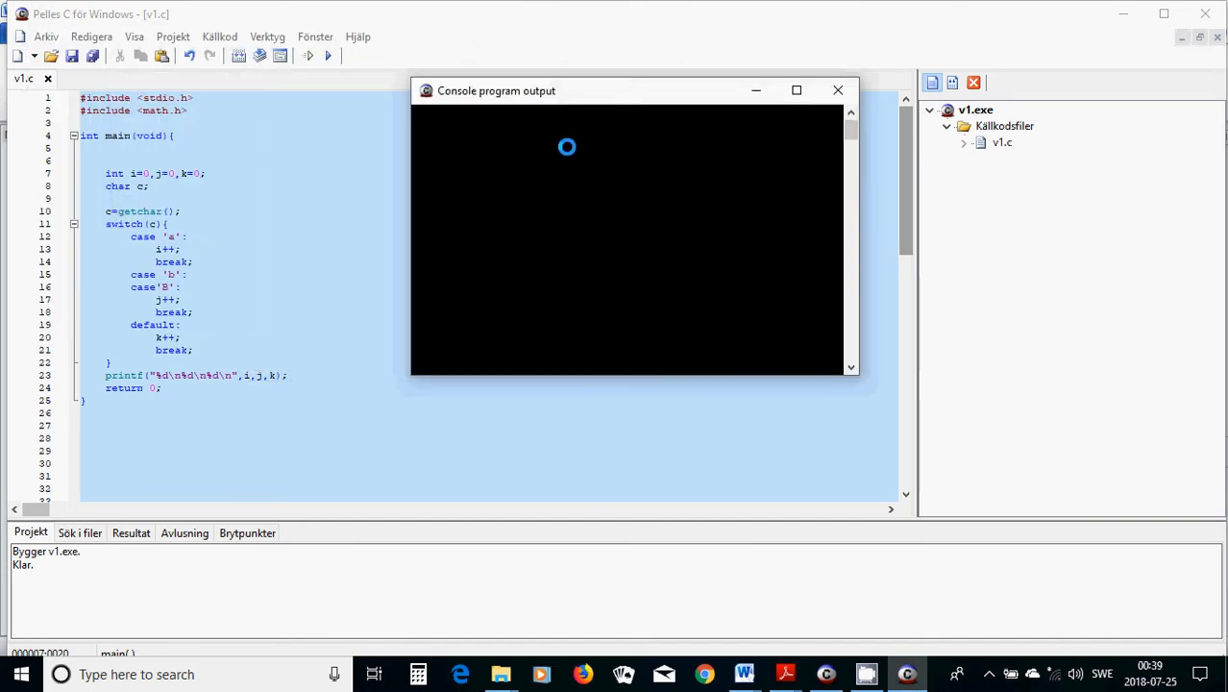
Feed the running program a line of characters ('gab788') and read its printed counts.
text(gab)
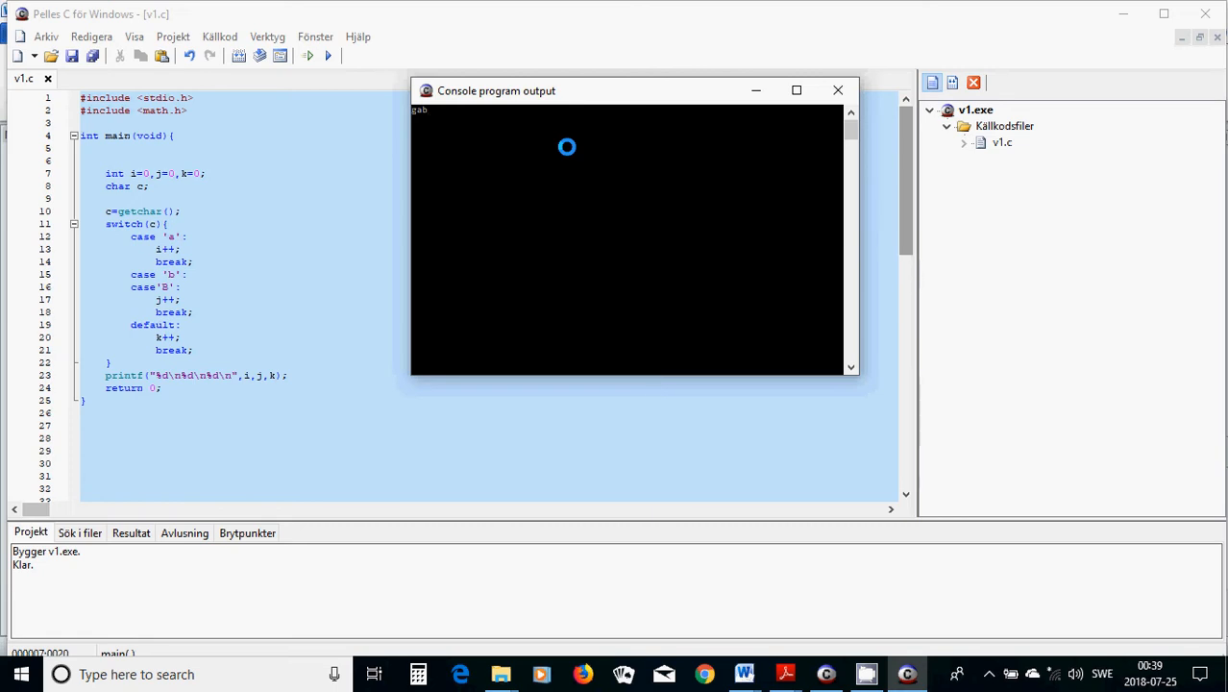
text(78)
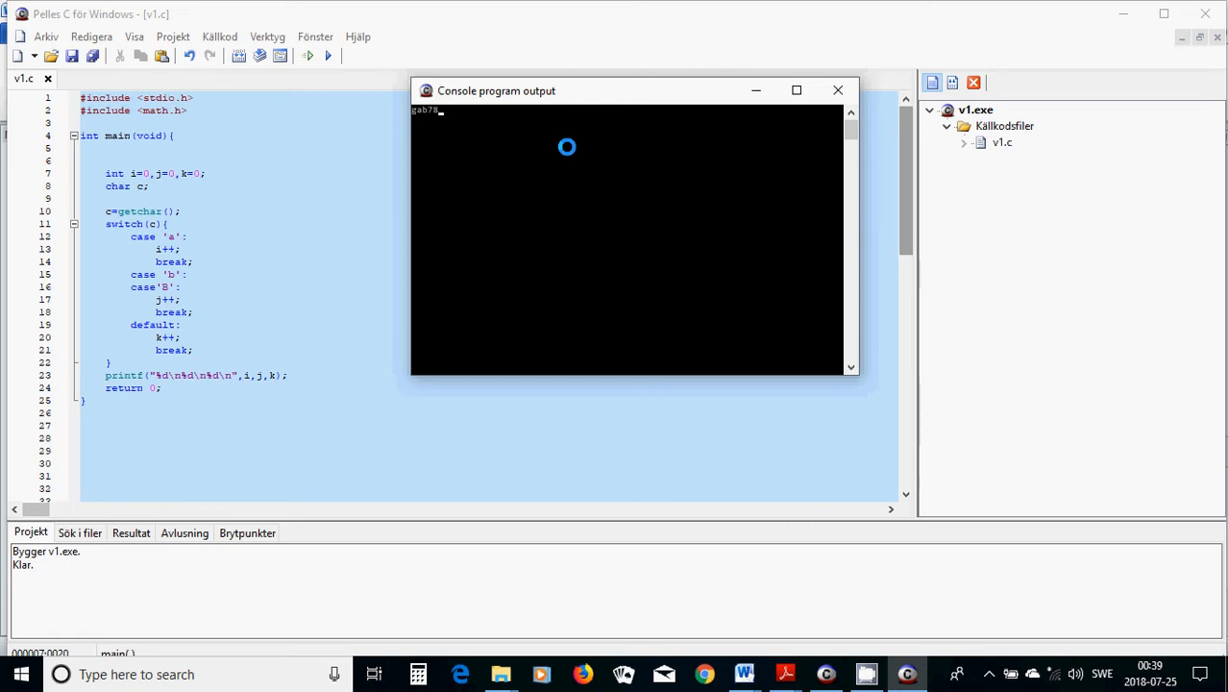
text(8)
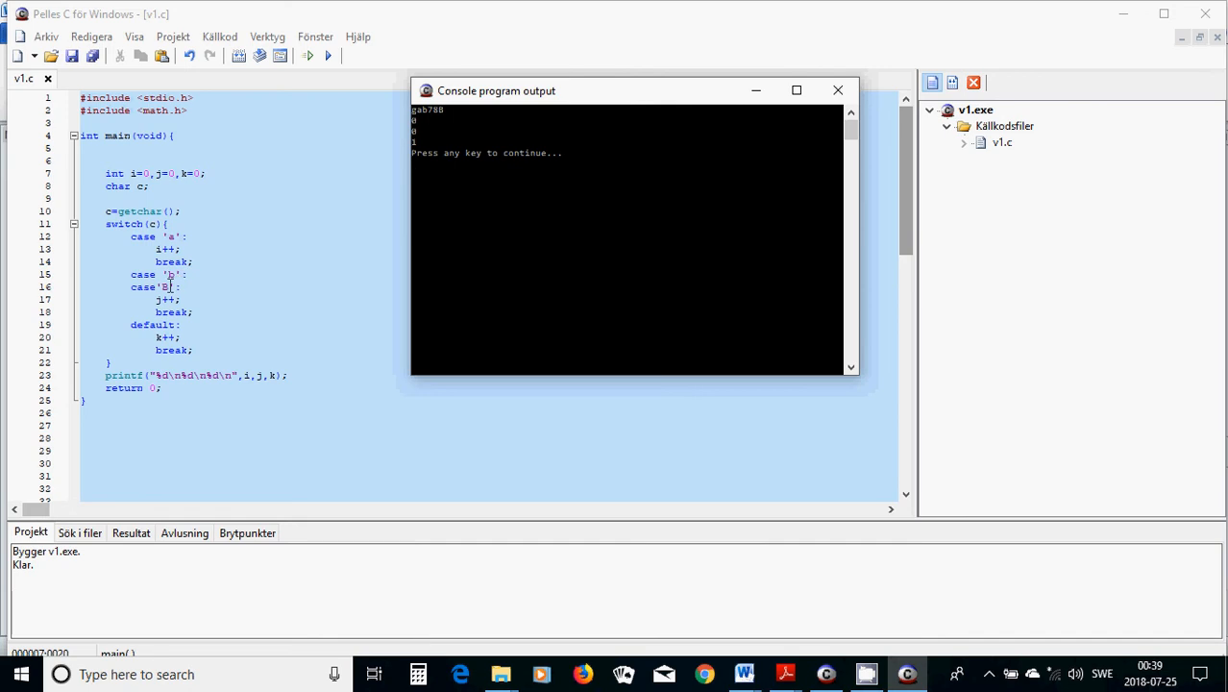
mouse_move(355, 209)
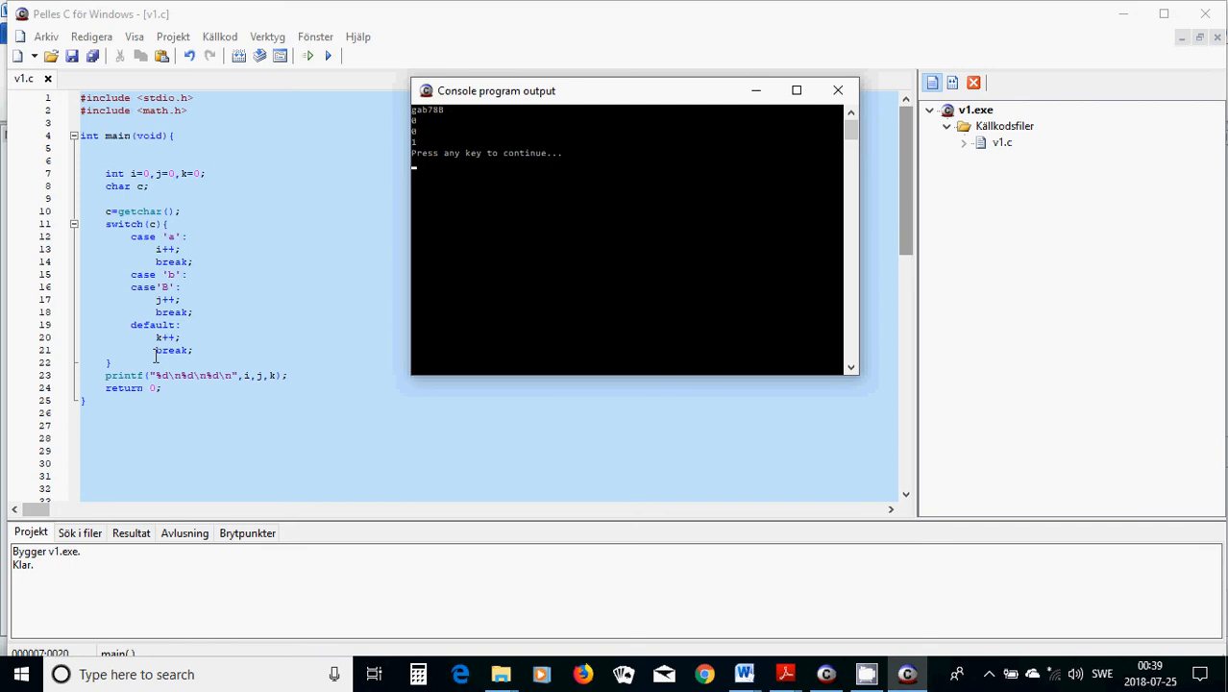
mouse_move(189, 330)
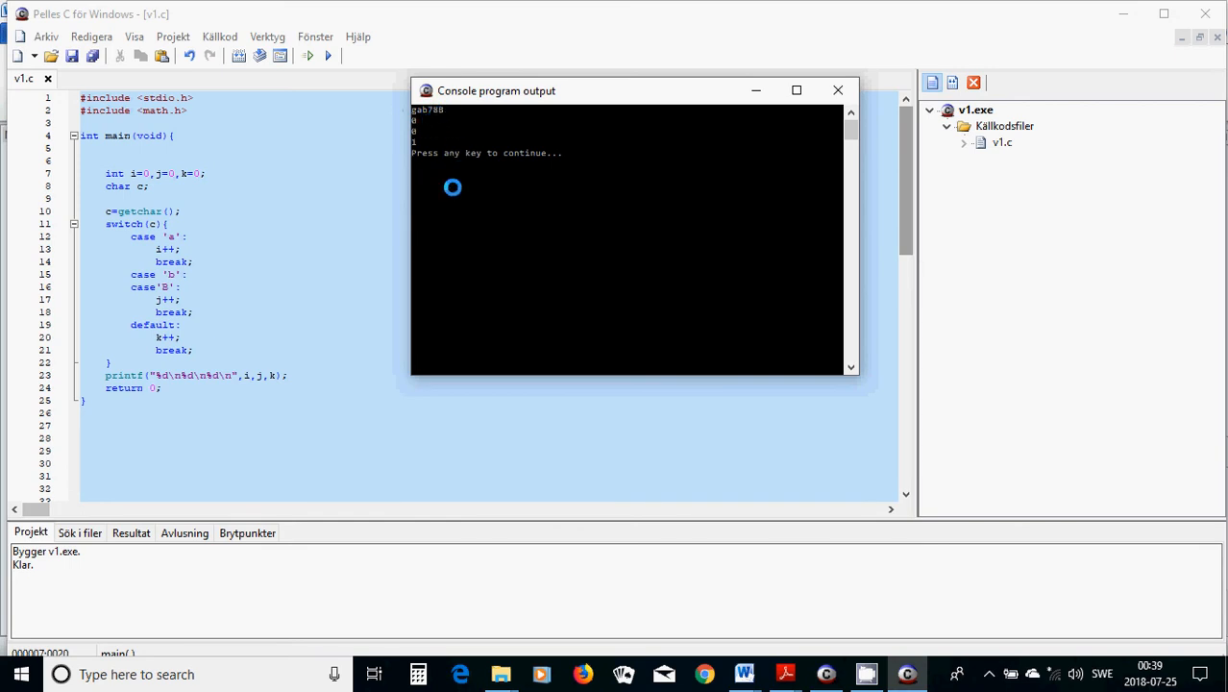
mouse_move(461, 258)
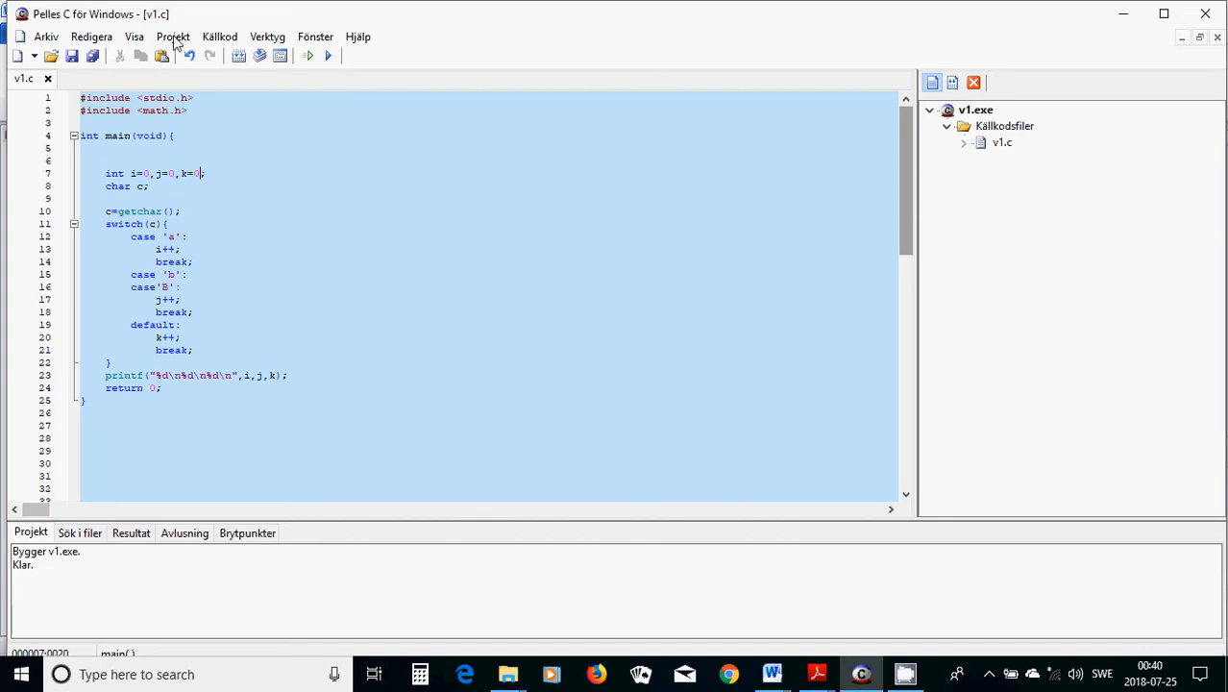
click(173, 36)
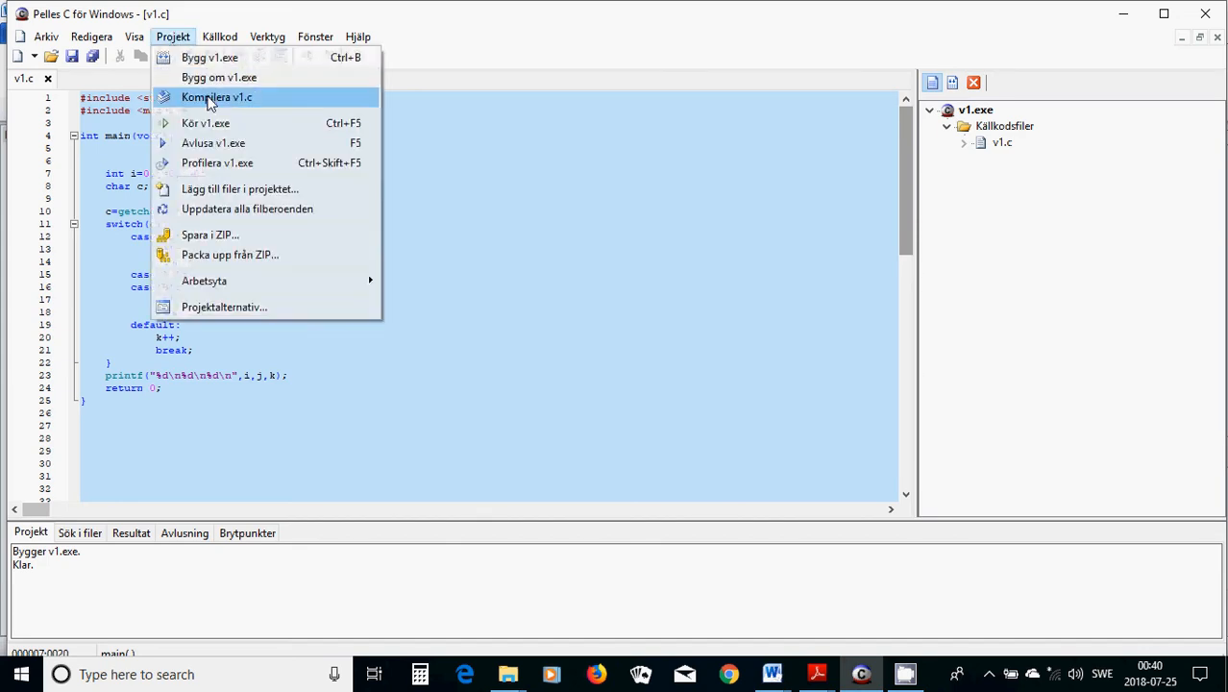
Run v1.exe again, move its console over the code and enter 'ab' and 'integer' as input.
click(215, 96)
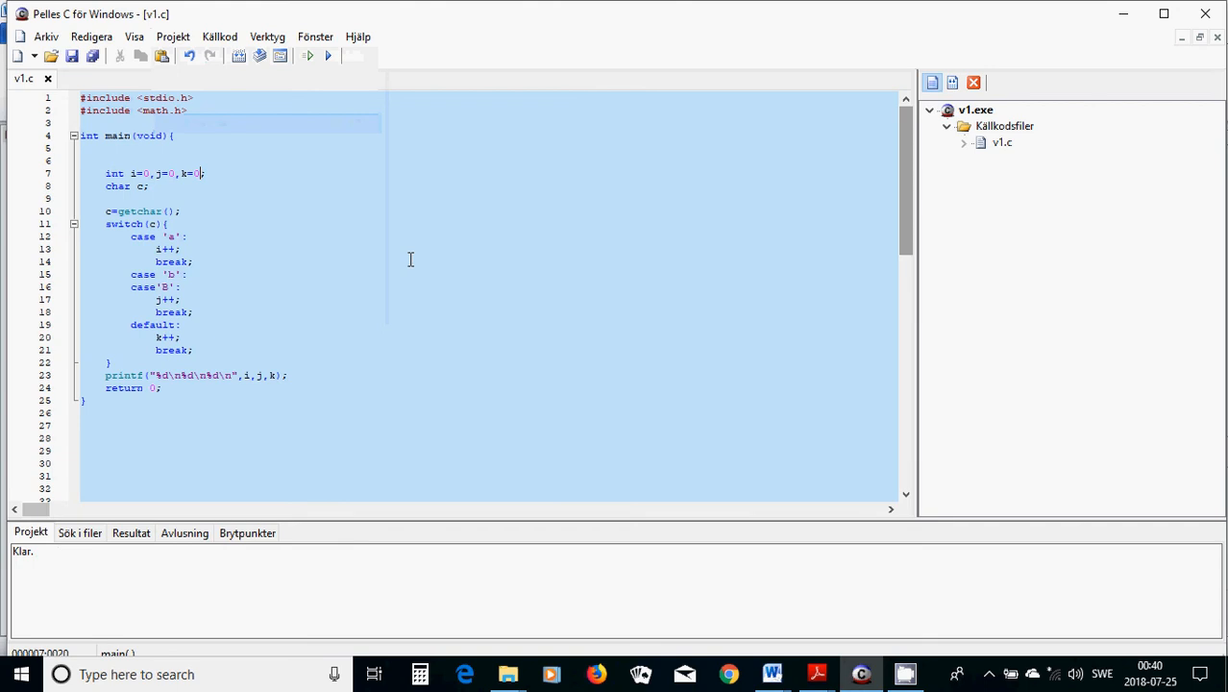
click(327, 54)
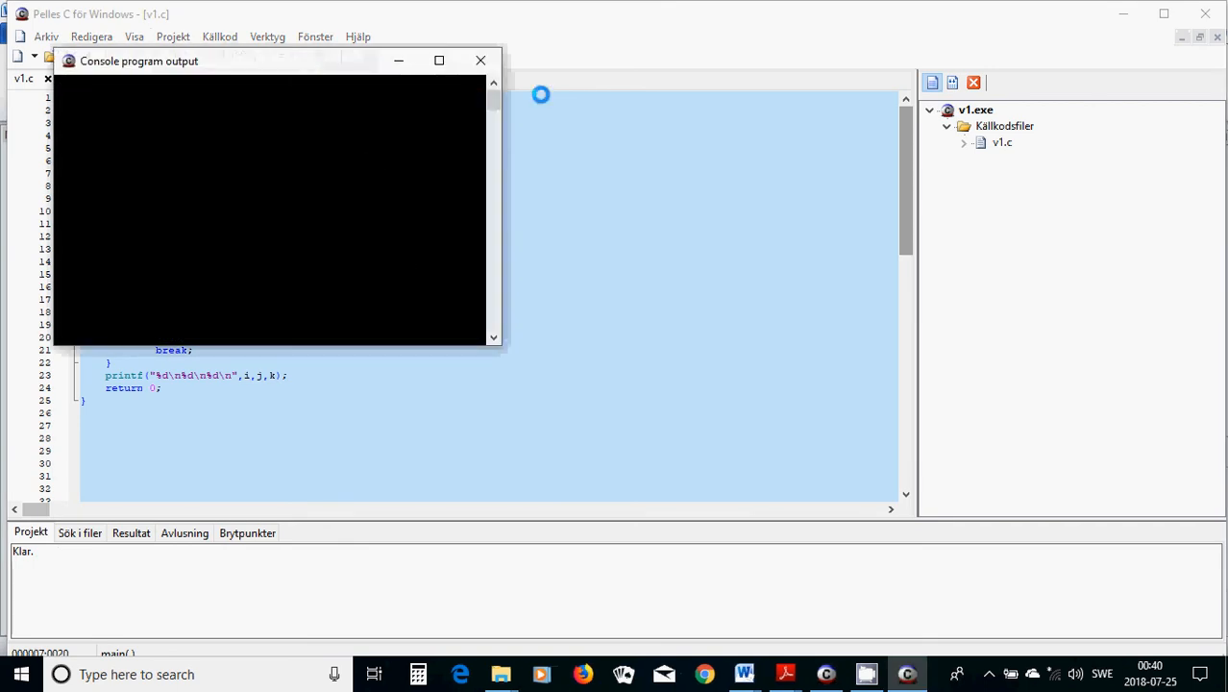
drag(138, 59, 380, 100)
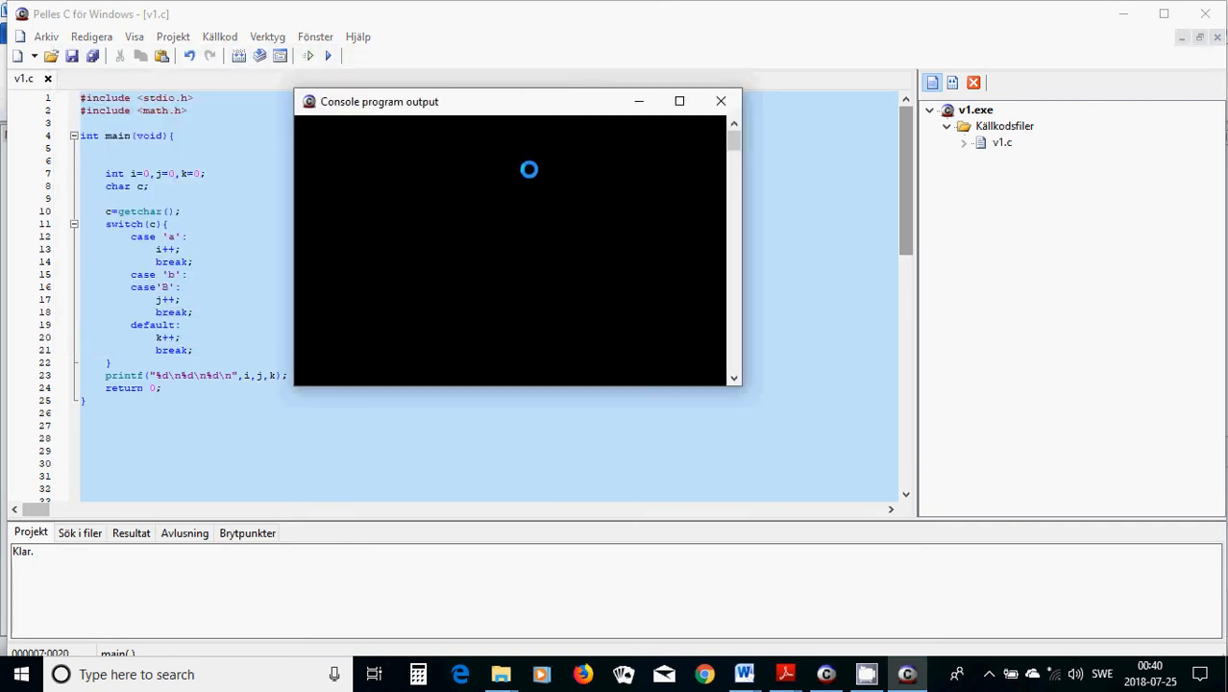
text(ab)
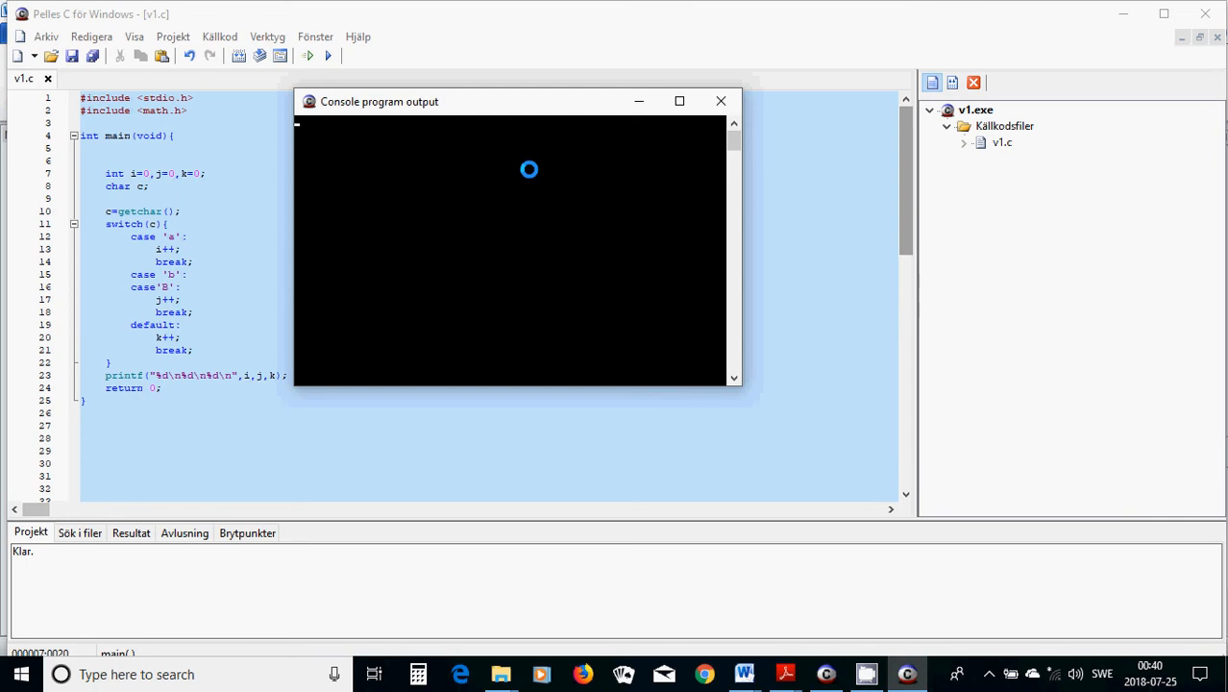
text(integer)
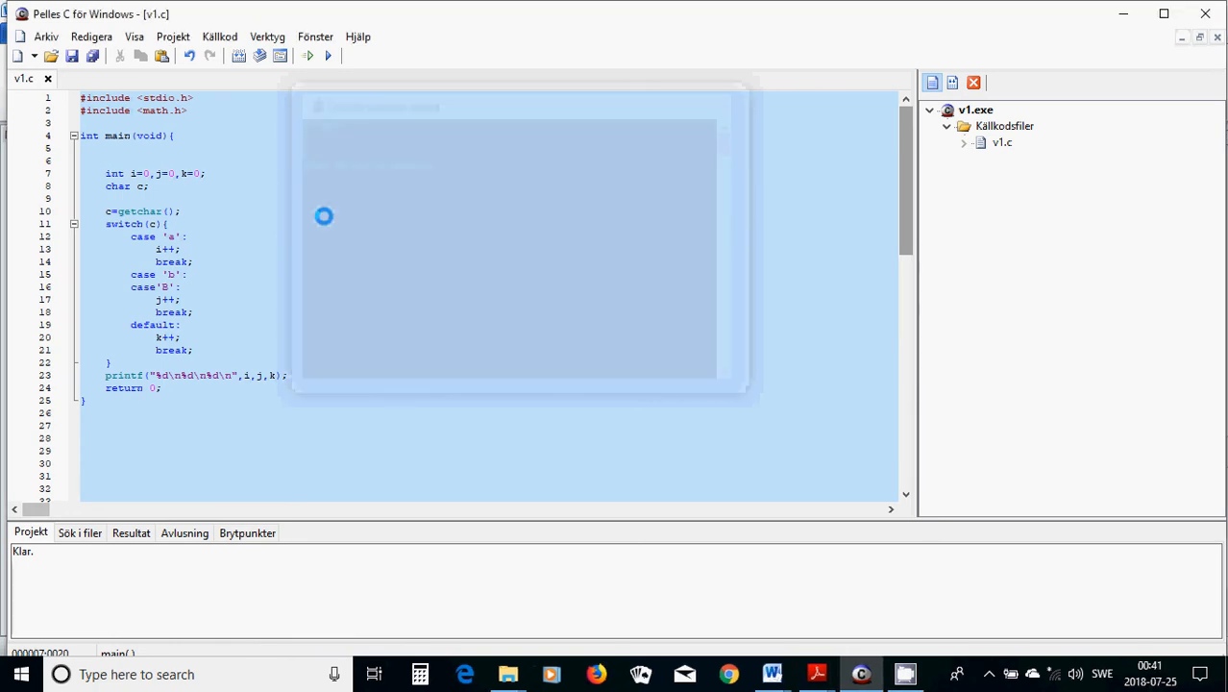
Run v1.exe once more, then rebuild v1.obj and v1.exe so the build log reads done.
click(173, 36)
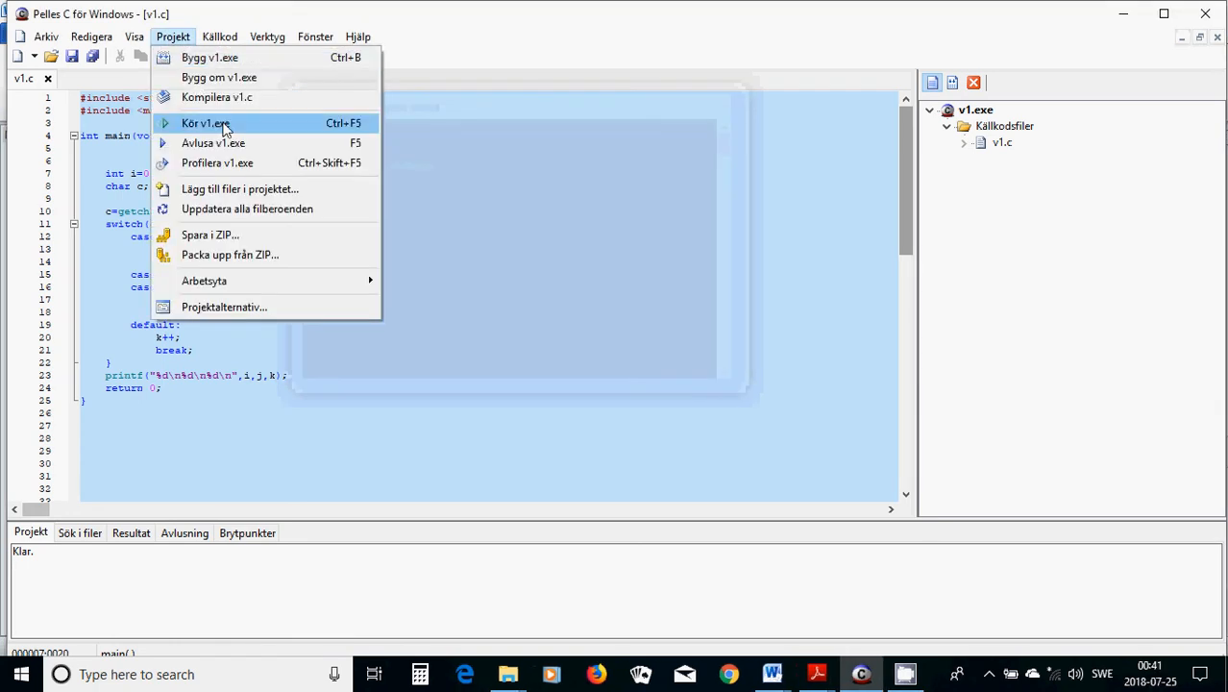
click(204, 123)
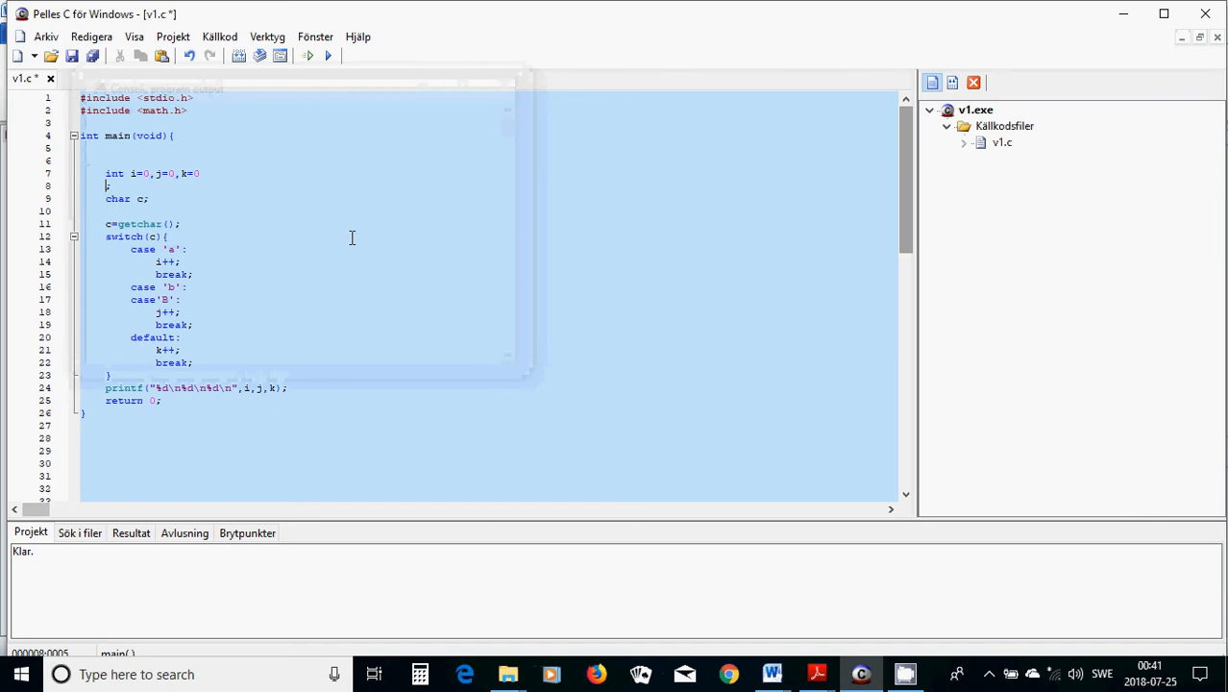
mouse_move(215, 67)
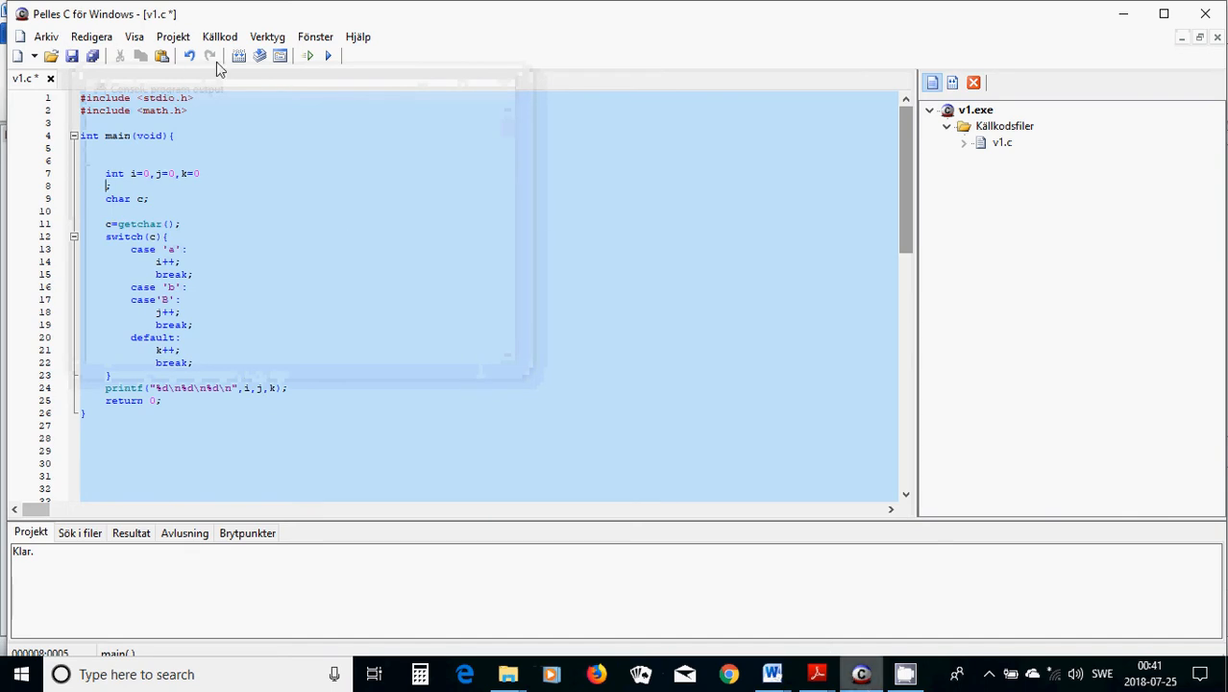
click(173, 36)
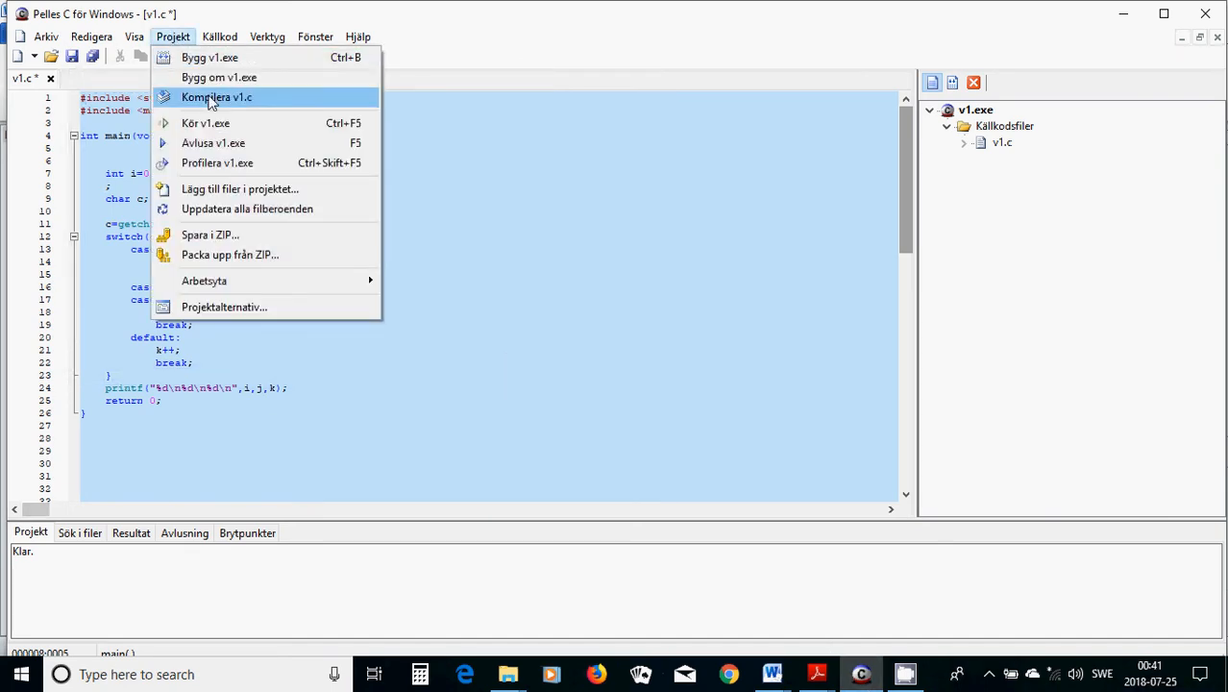
click(215, 96)
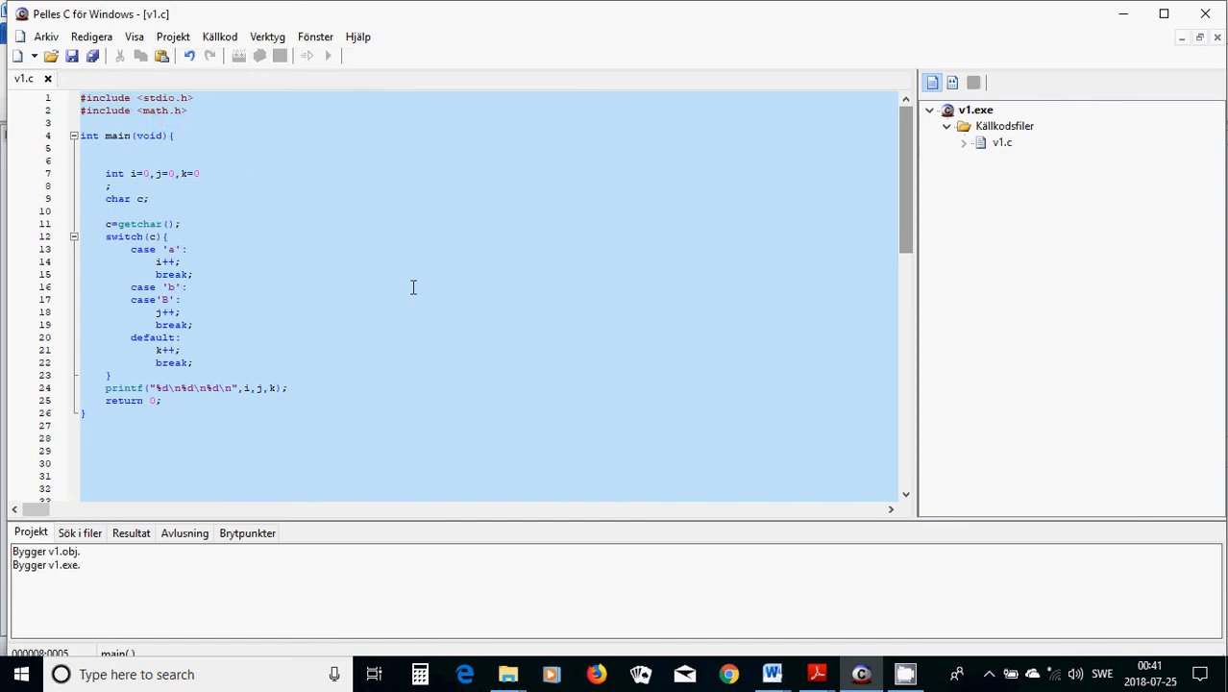
click(326, 54)
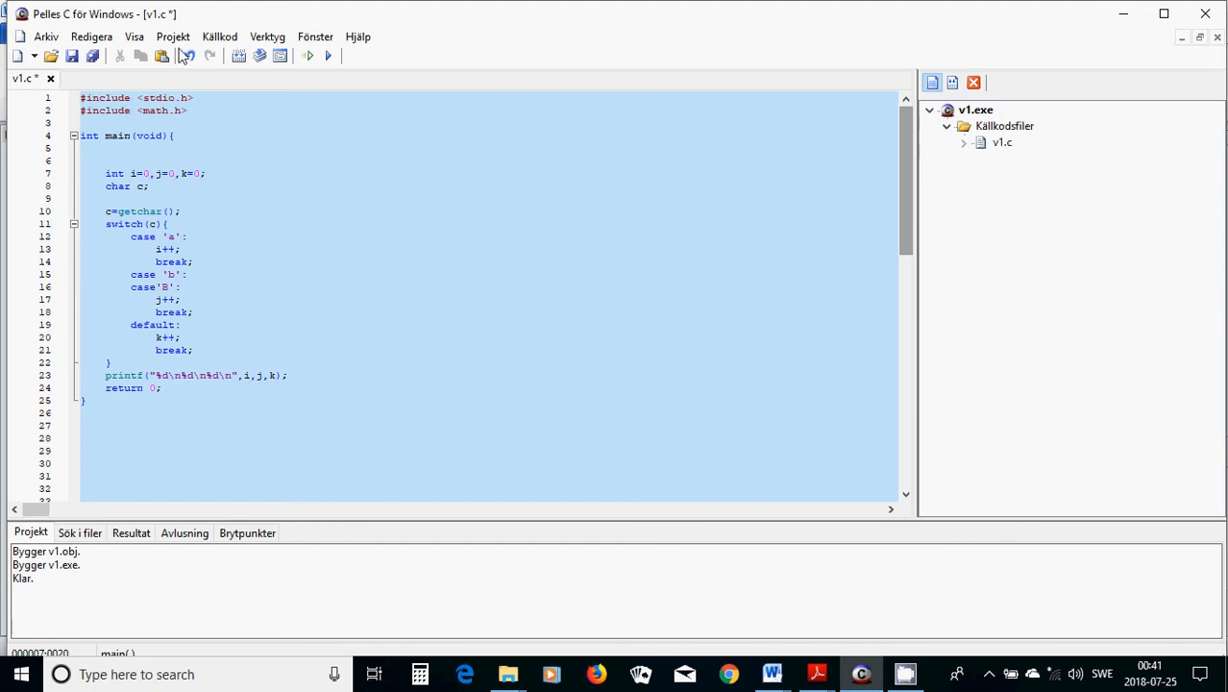
Run v1.exe from the Projekt menu and feed it the characters 'a' and '8' in the console.
click(173, 37)
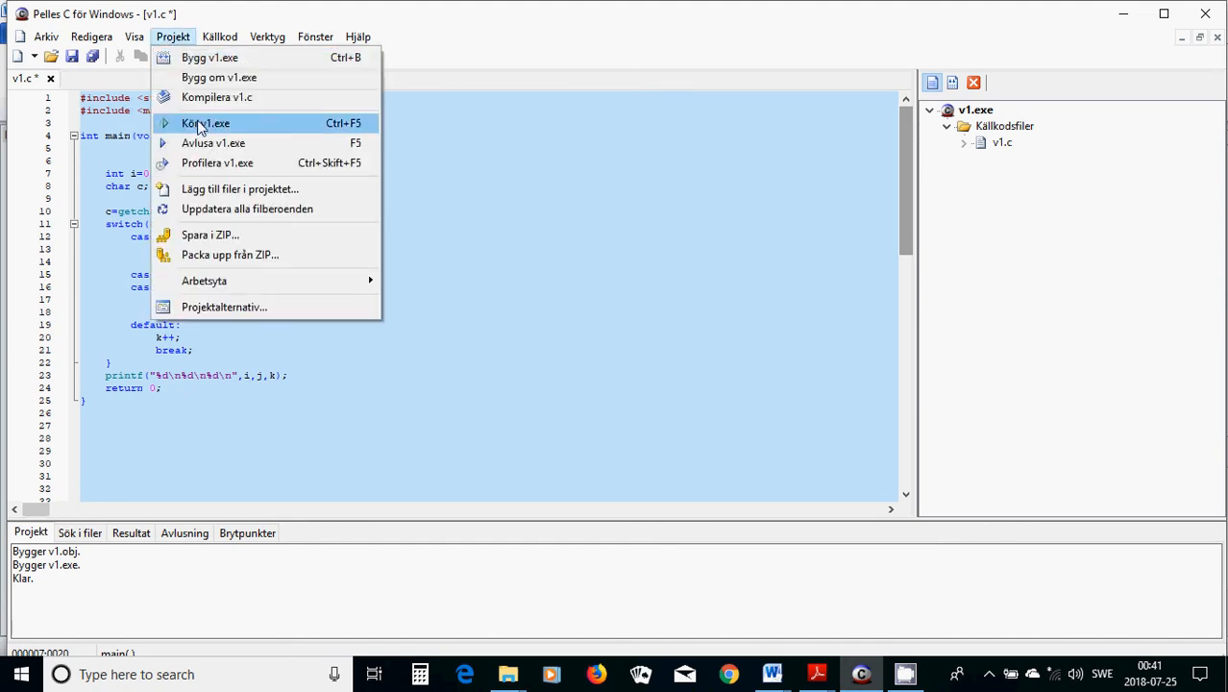
click(206, 123)
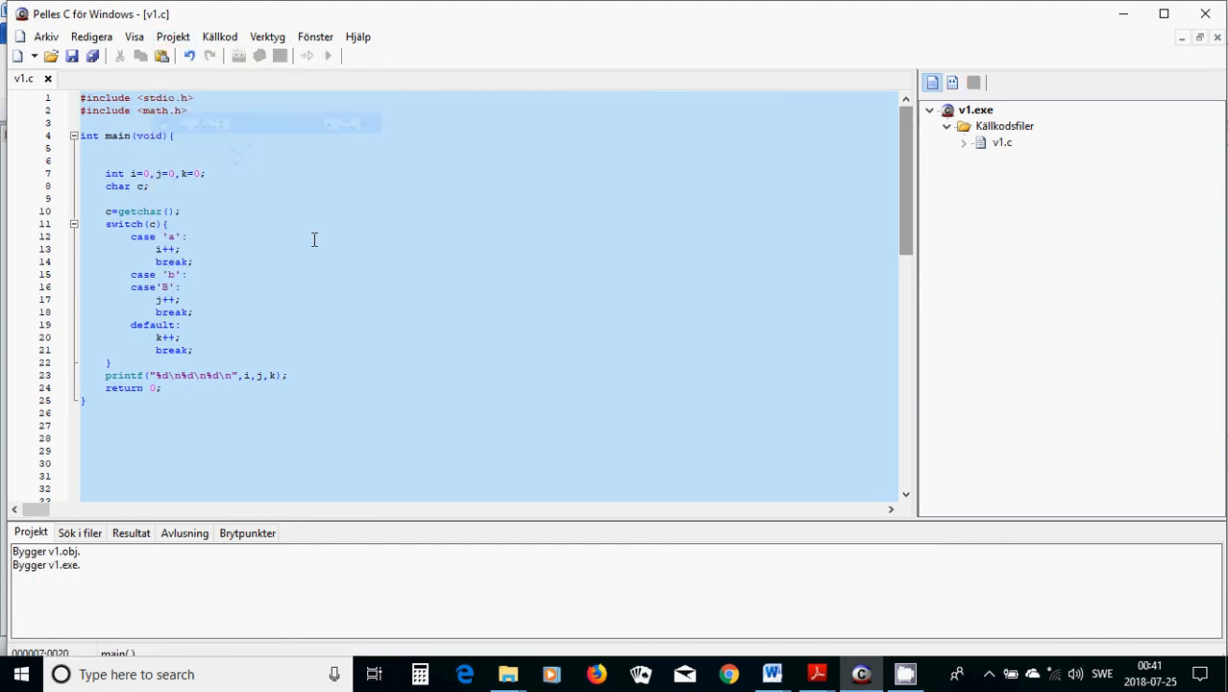
click(327, 54)
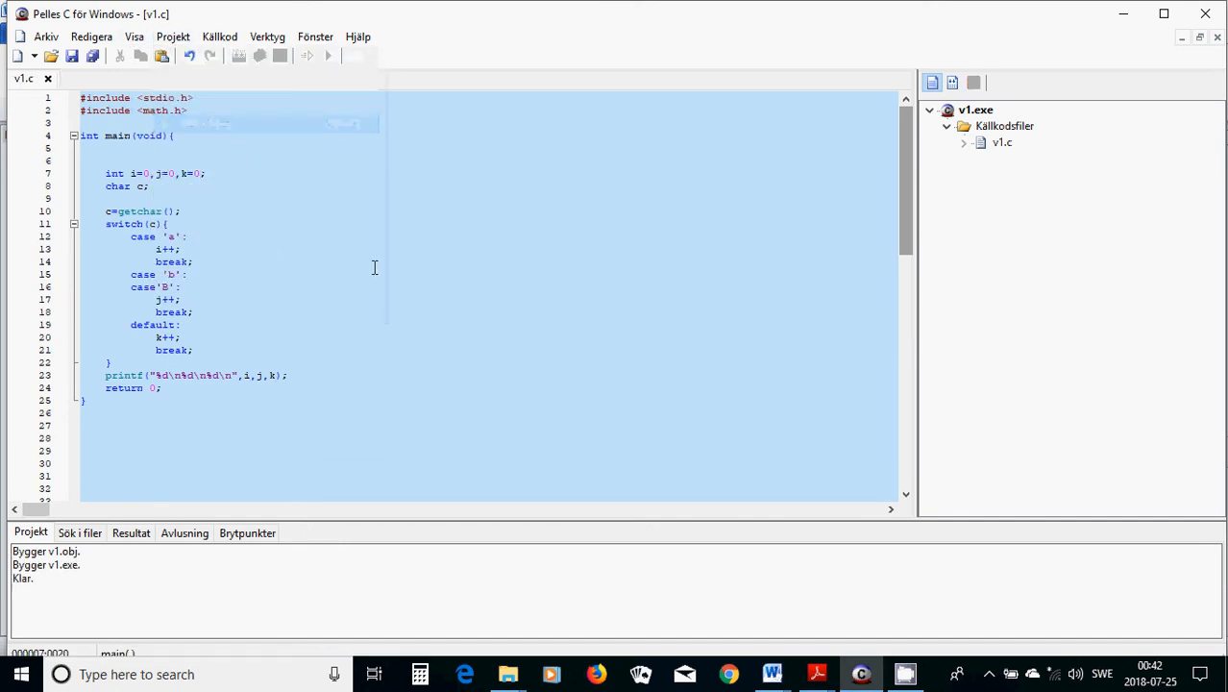
click(327, 53)
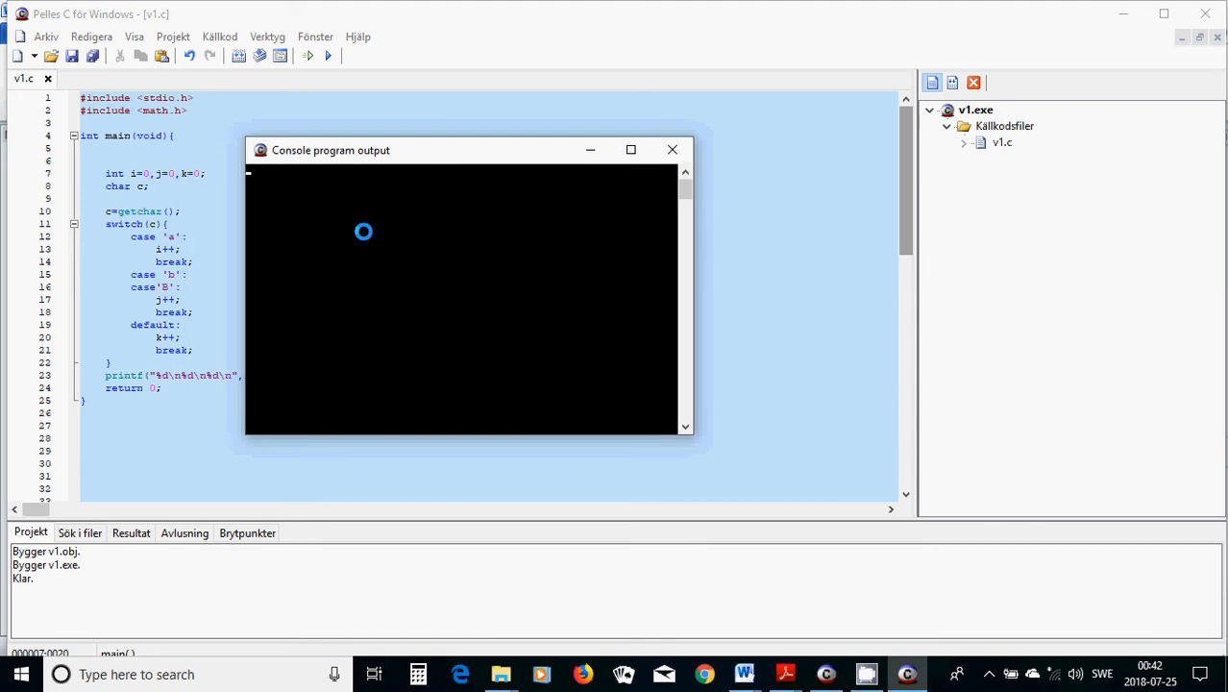
text(a)
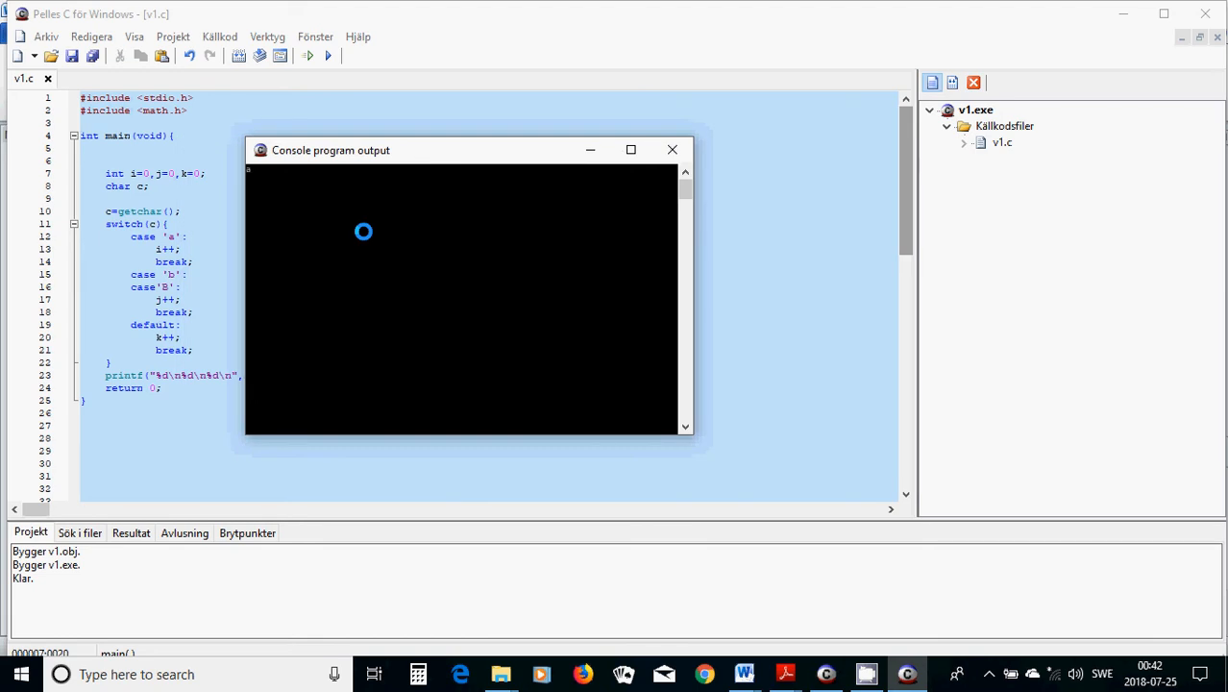
text(8)
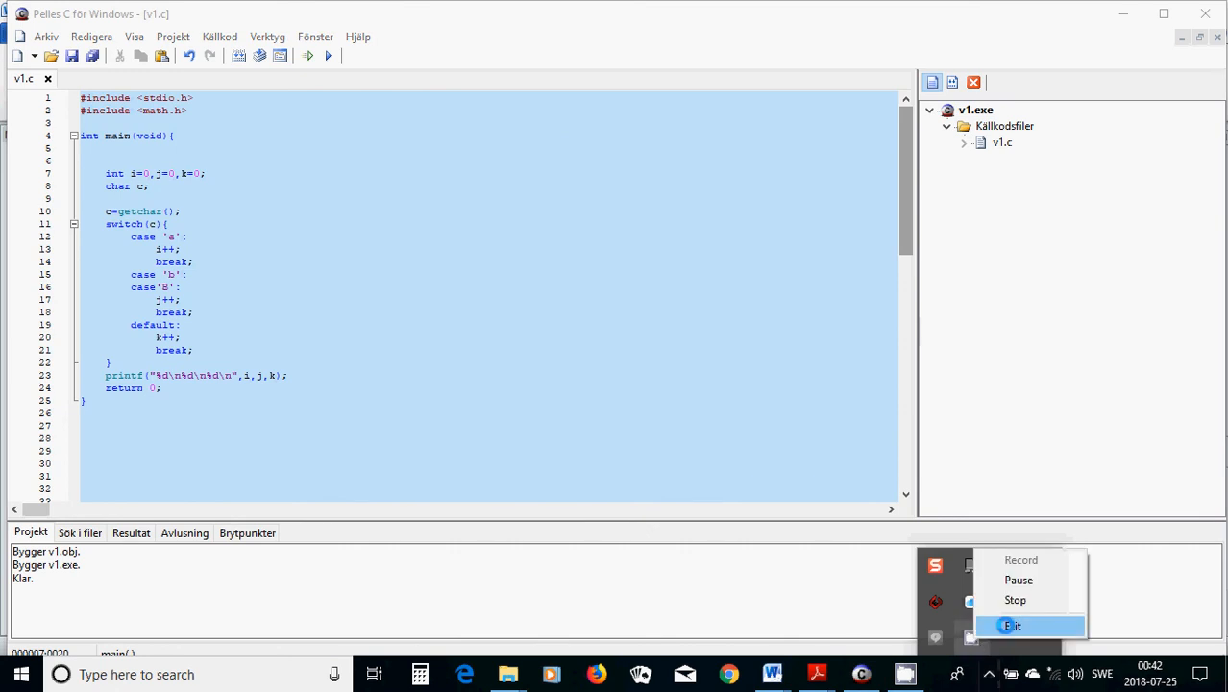
click(1011, 626)
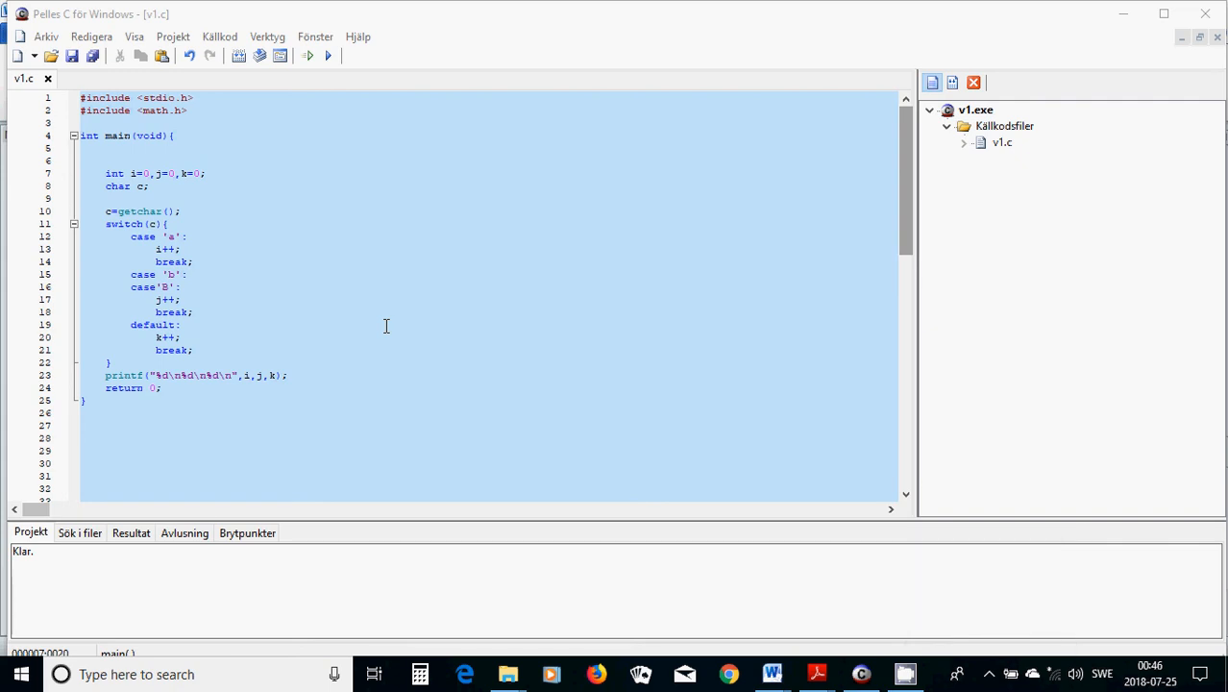
mouse_move(122, 227)
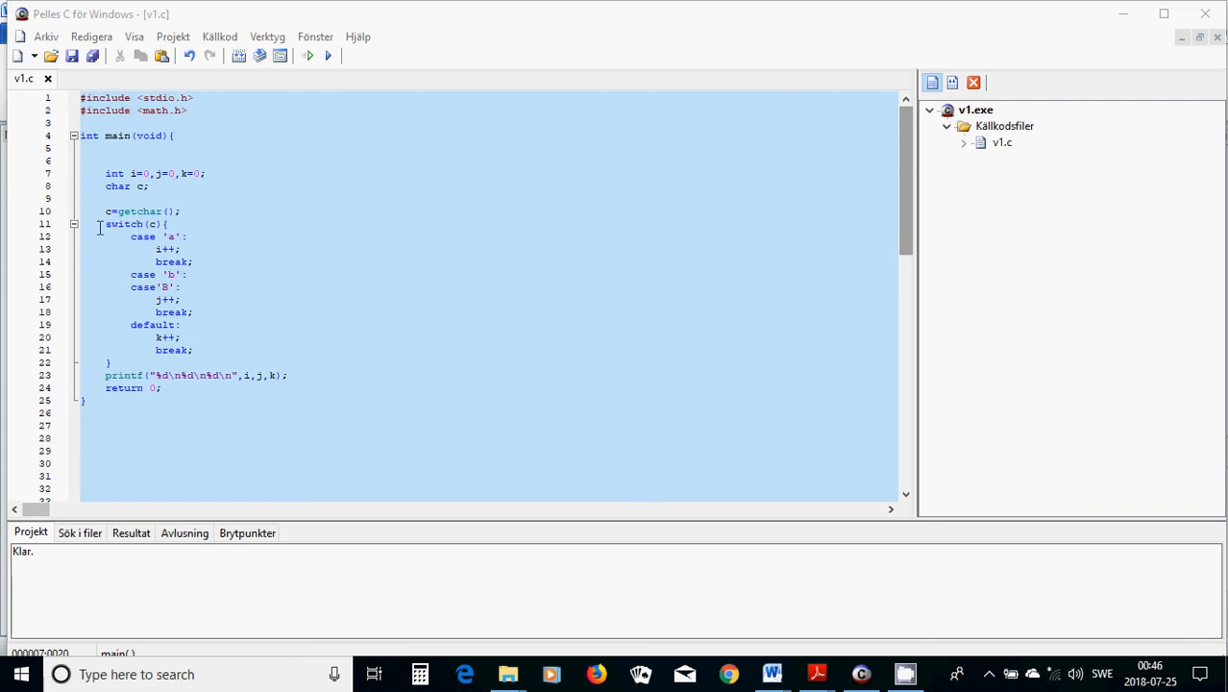
mouse_move(184, 375)
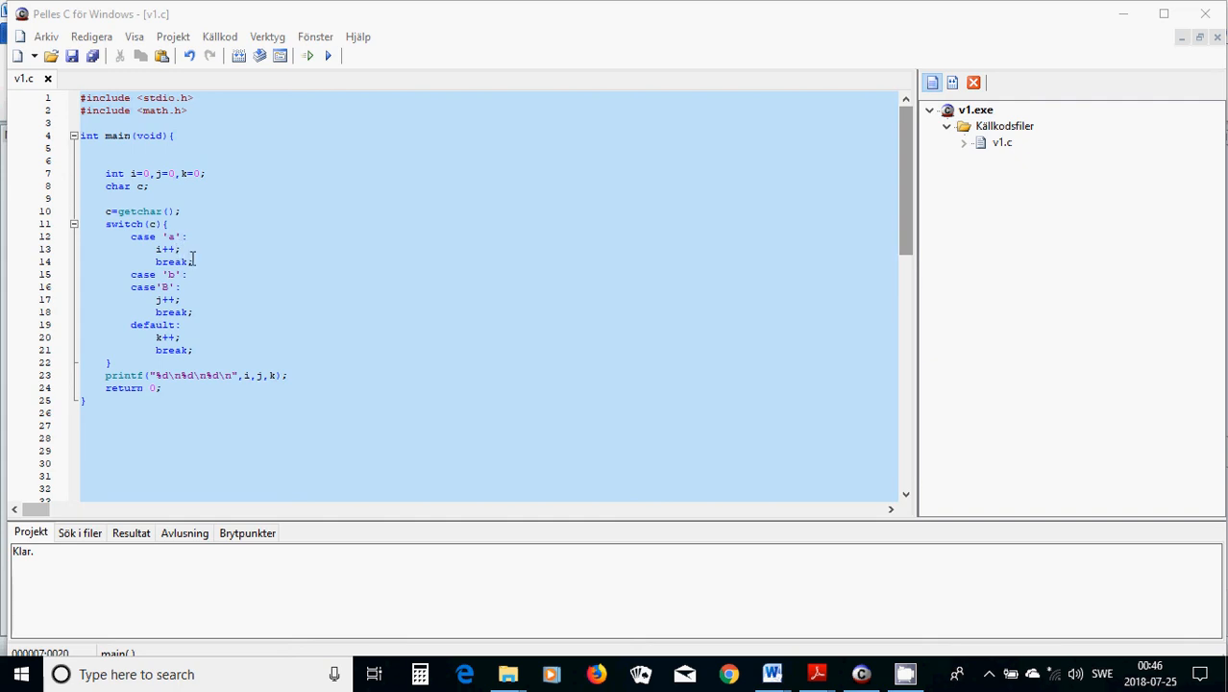
mouse_move(219, 286)
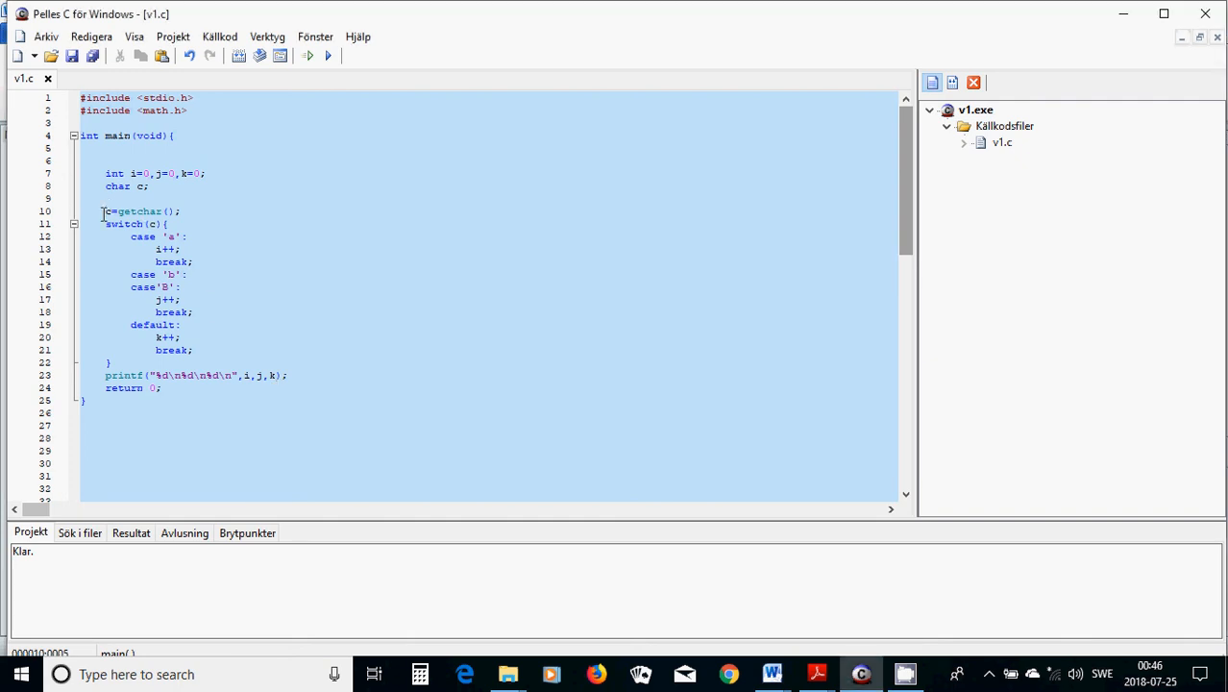
Replace c=getchar(); with while((c=getchar())!='\n'){ and enclose the switch as the loop body.
text(while(()
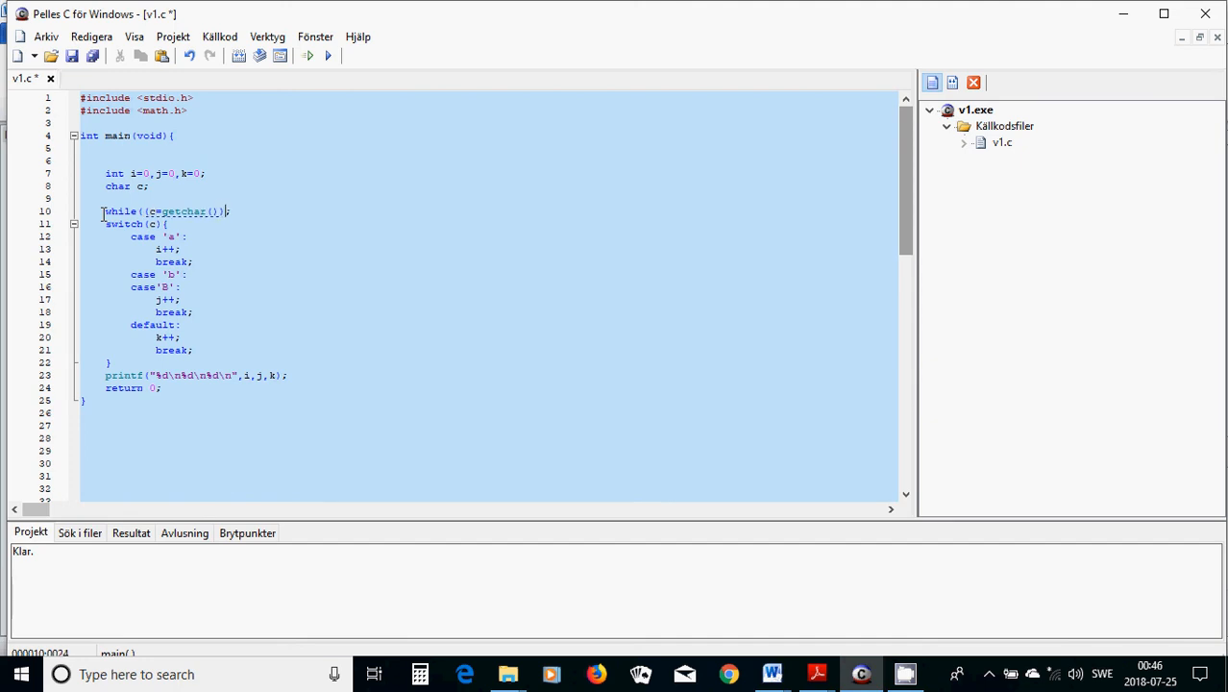
text(!=)
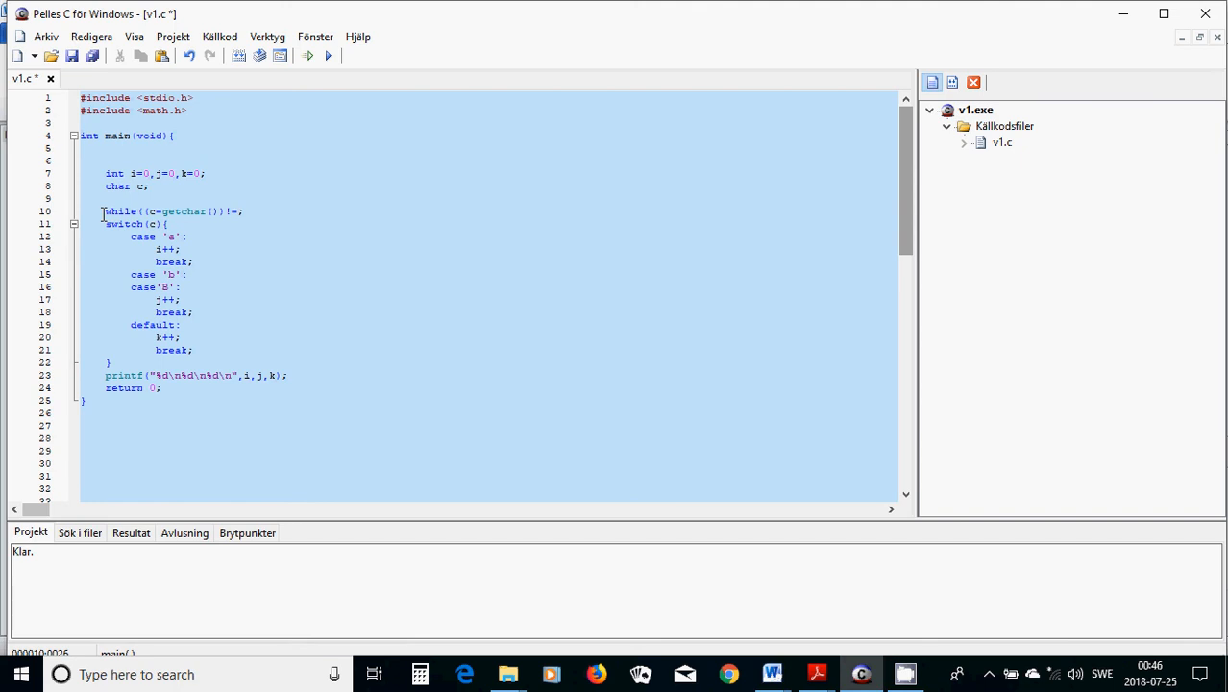
text(')
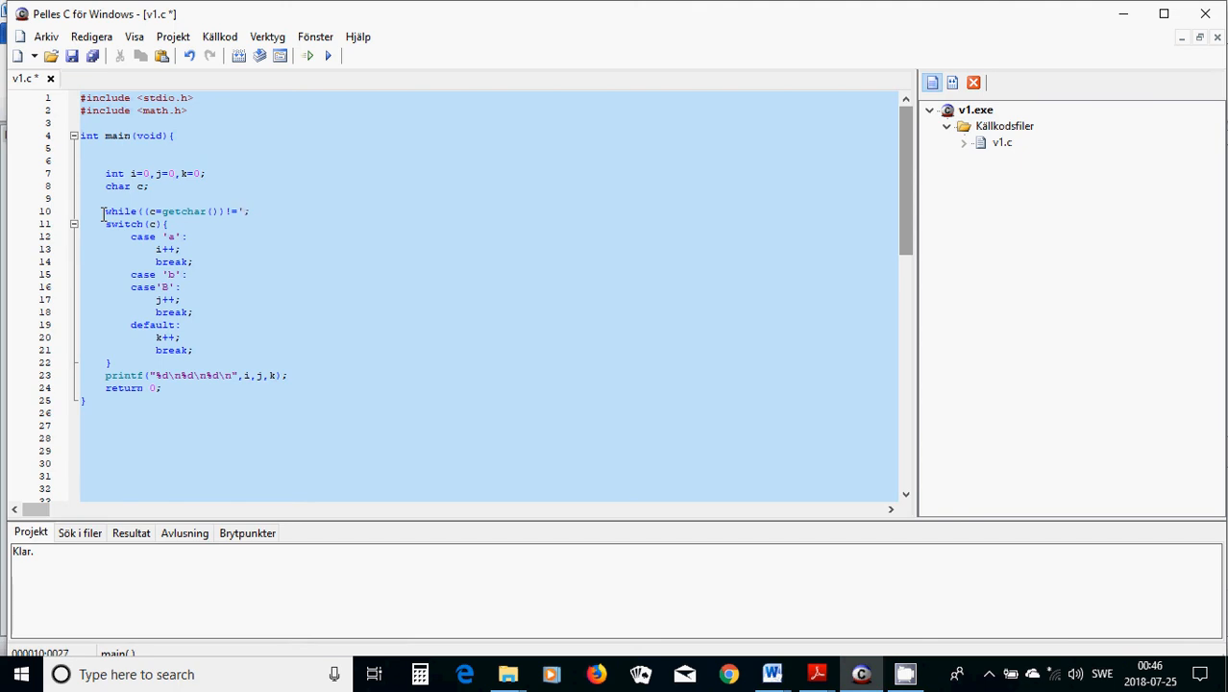
text(\n'){)
text(})
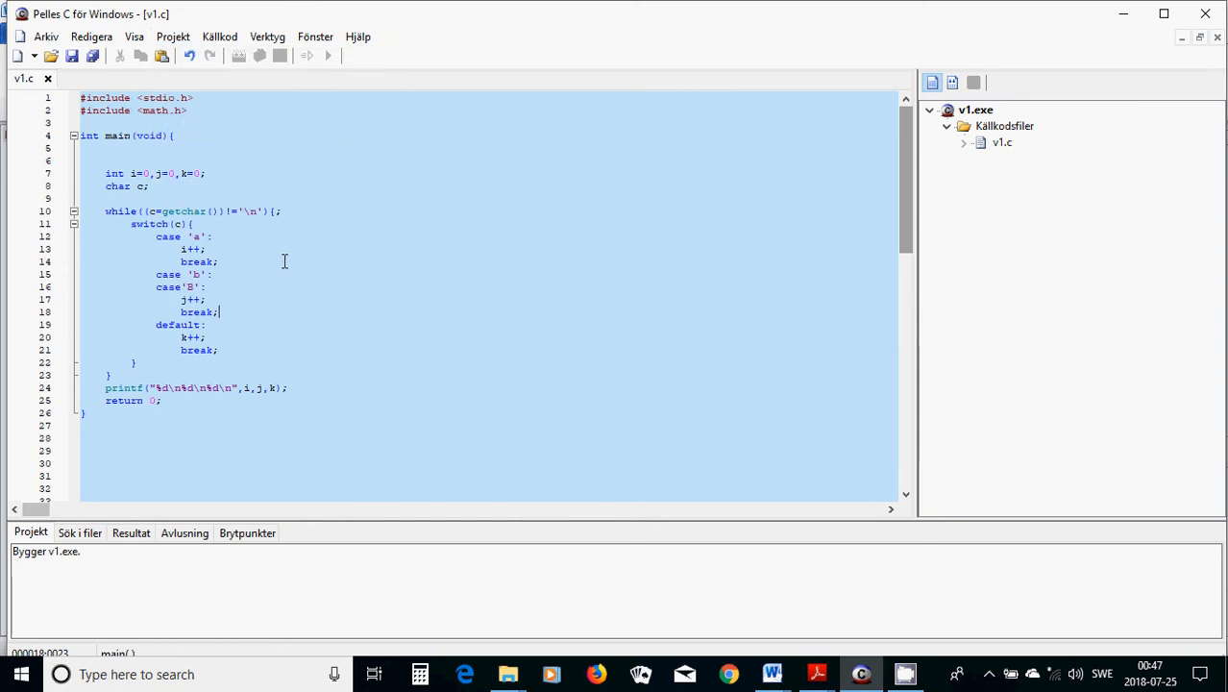
Run the looping character-count program and feed it a typed line in the console.
click(327, 54)
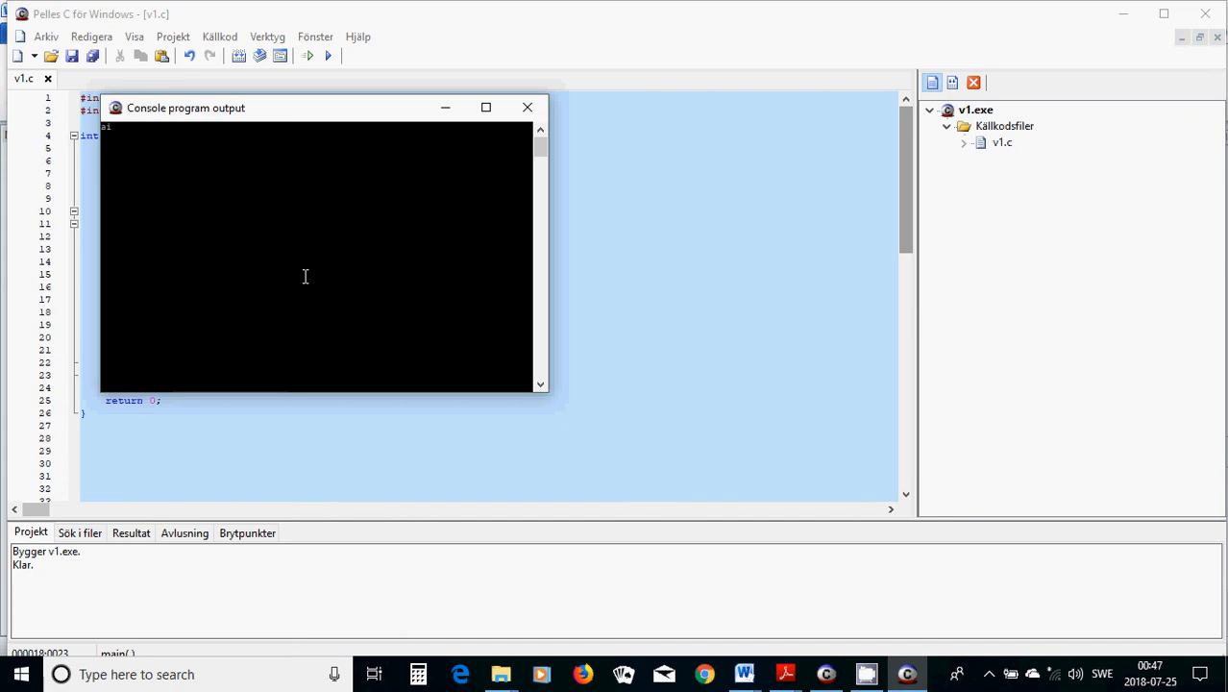
text(8cbf)
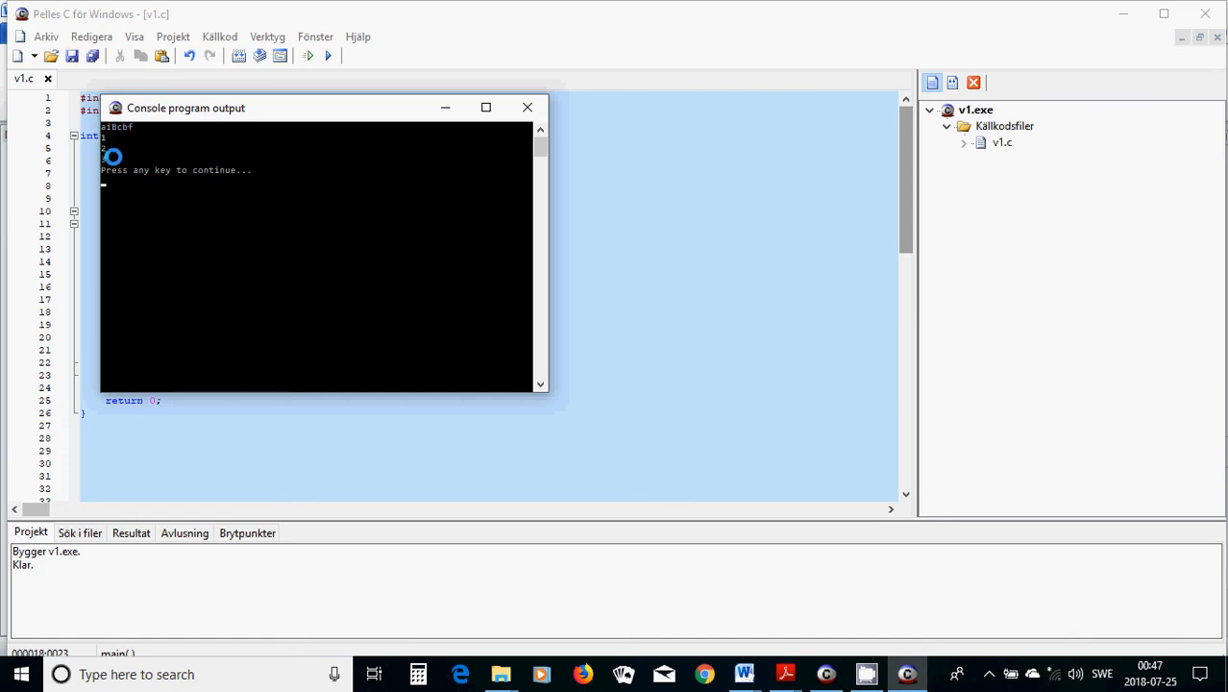
mouse_move(139, 152)
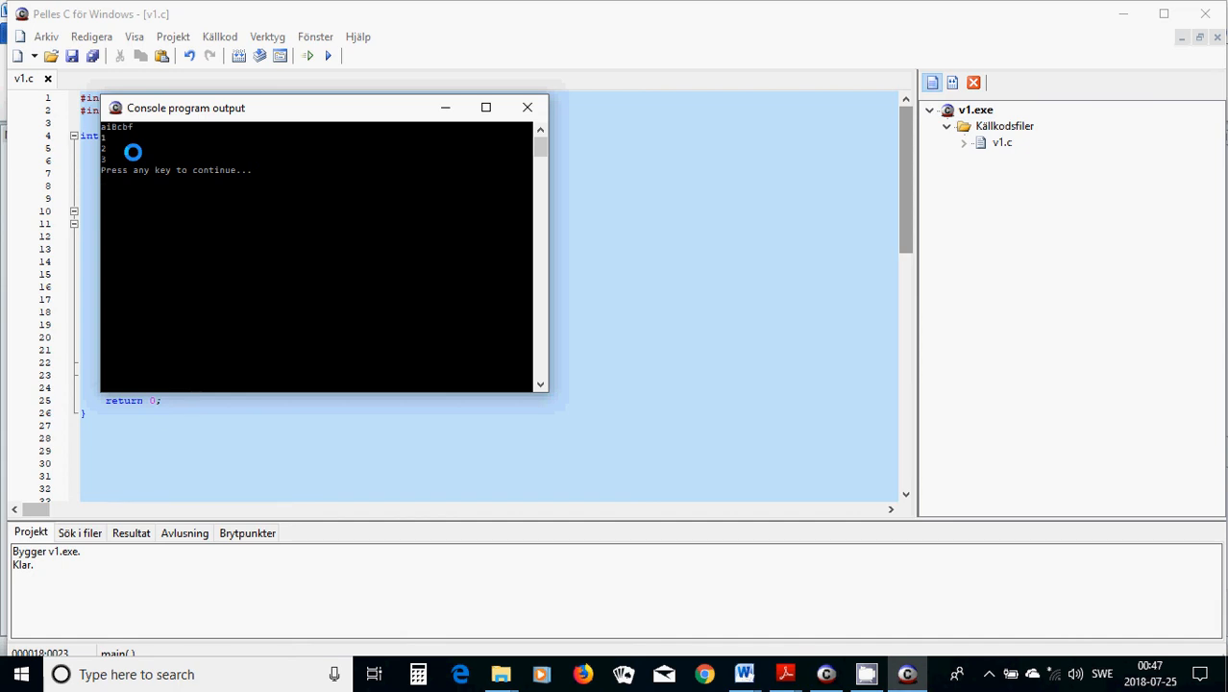
mouse_move(319, 123)
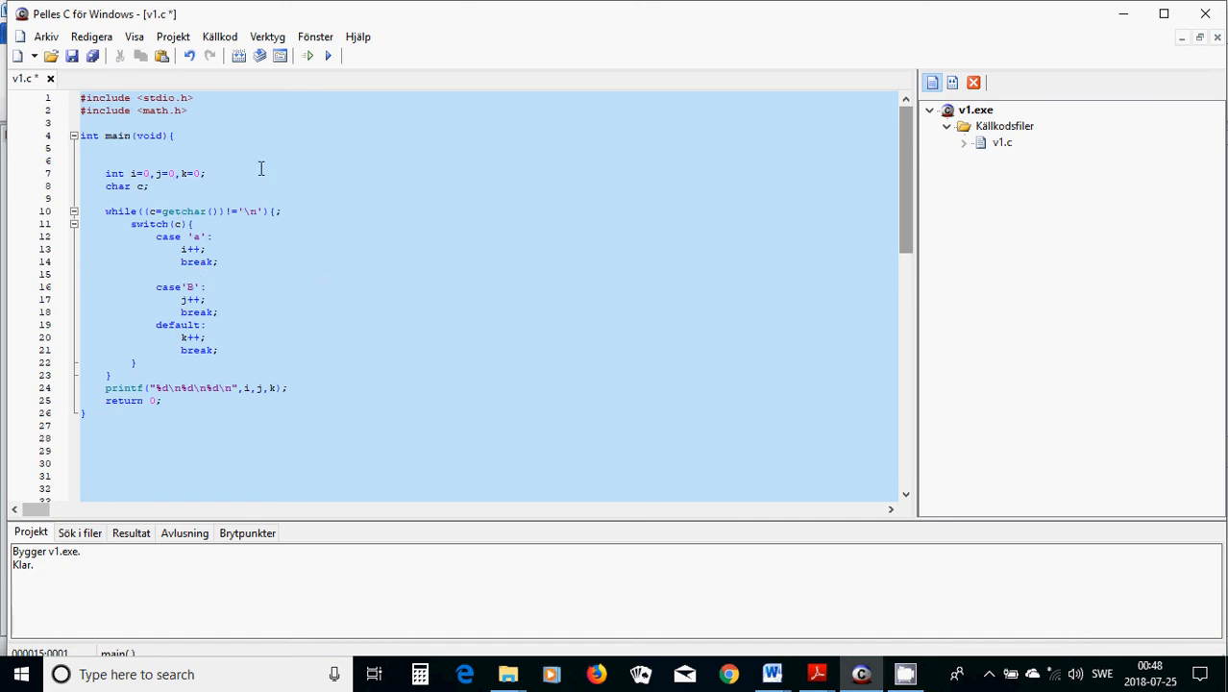
Rerun v1.exe on a new typed line, then bring the Word chapter forward.
click(173, 37)
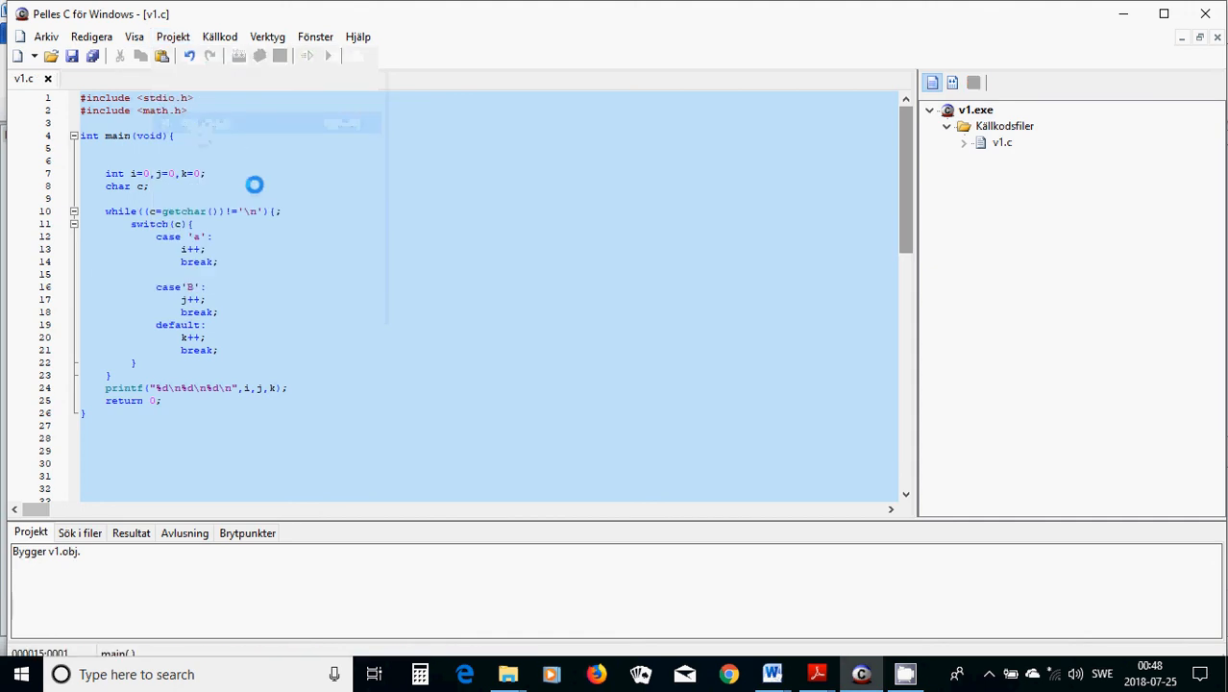
mouse_move(488, 284)
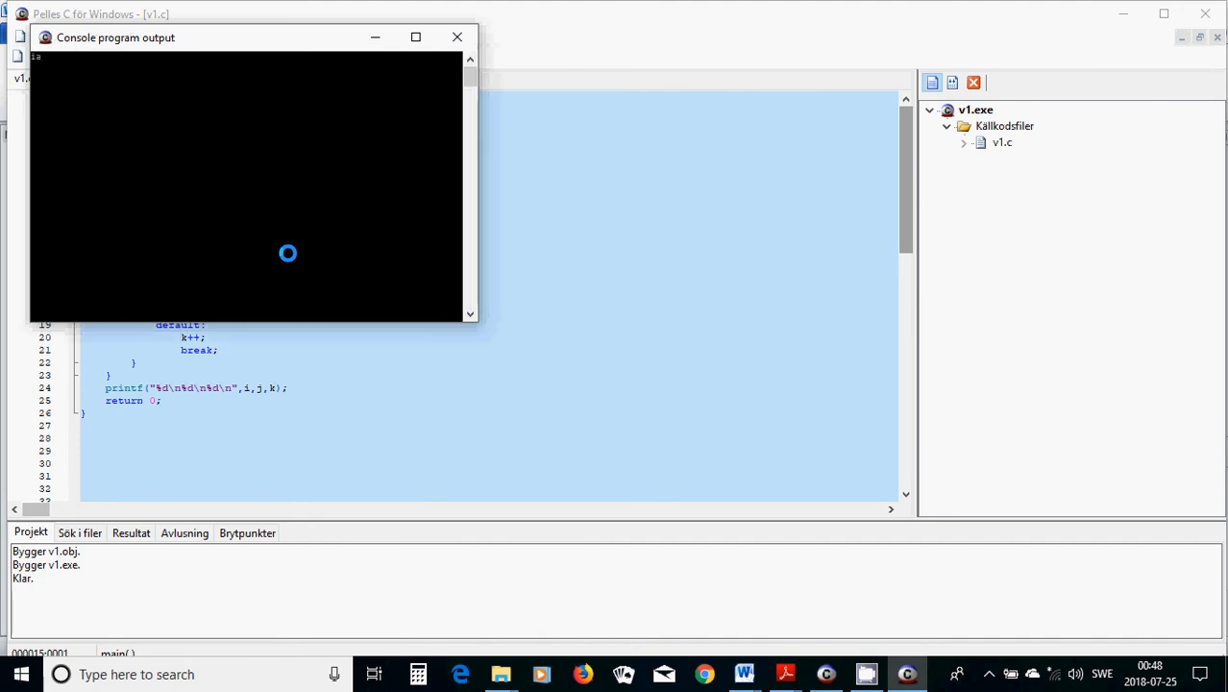
text(f8k)
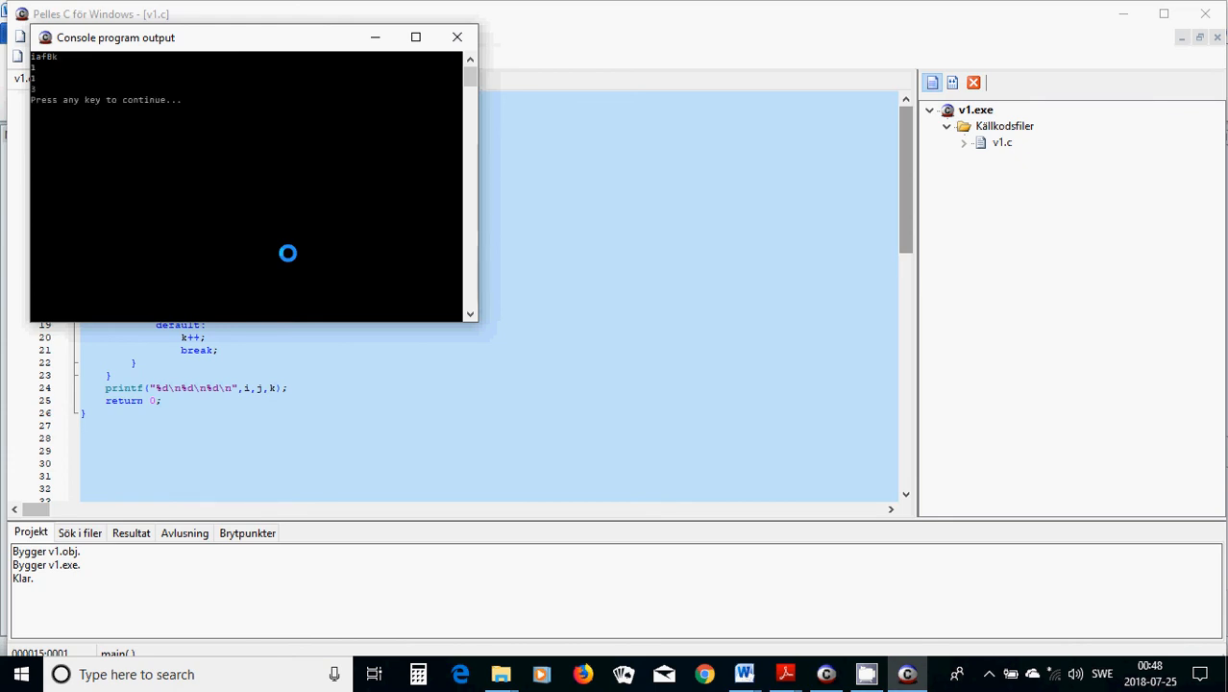
mouse_move(42, 65)
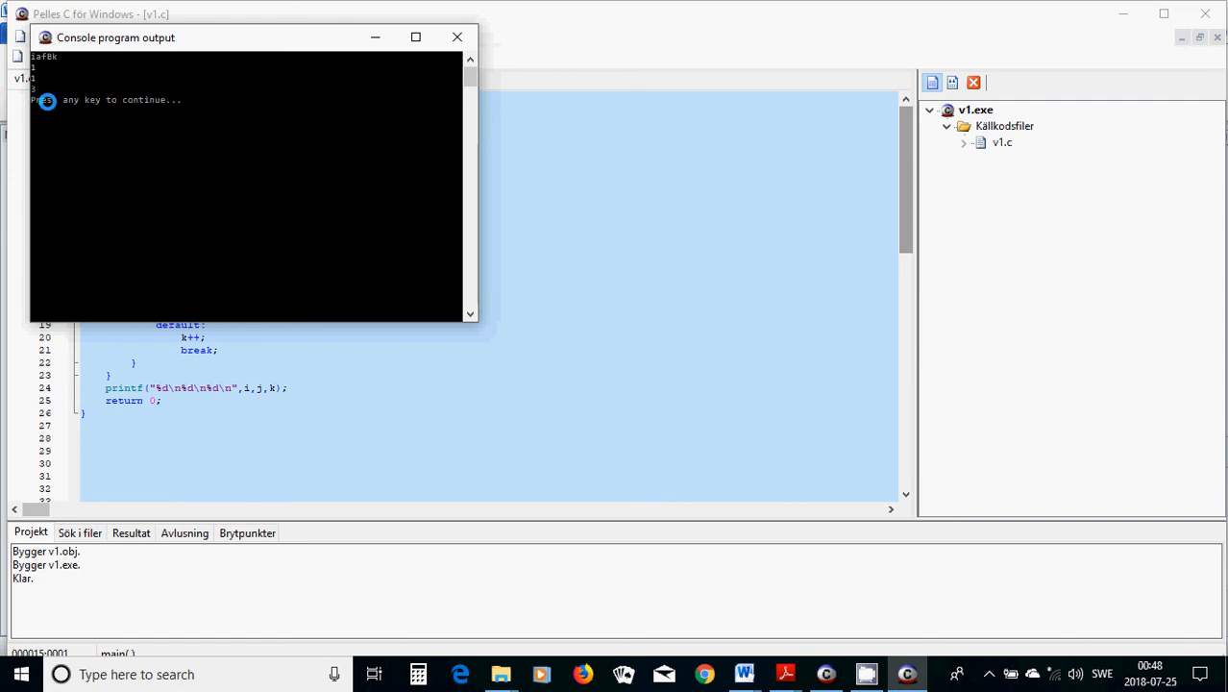
click(458, 37)
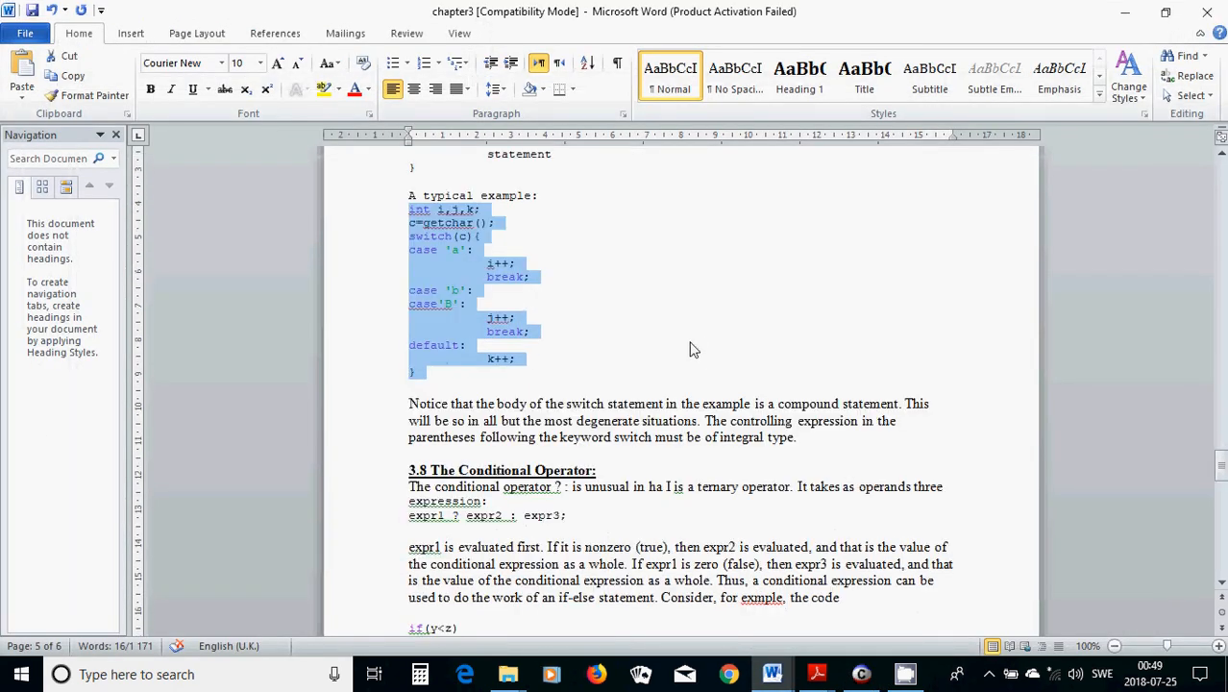
Scroll the chapter3 document down past the switch example to section 3.9 Conditional Compilation.
scroll(down, 3)
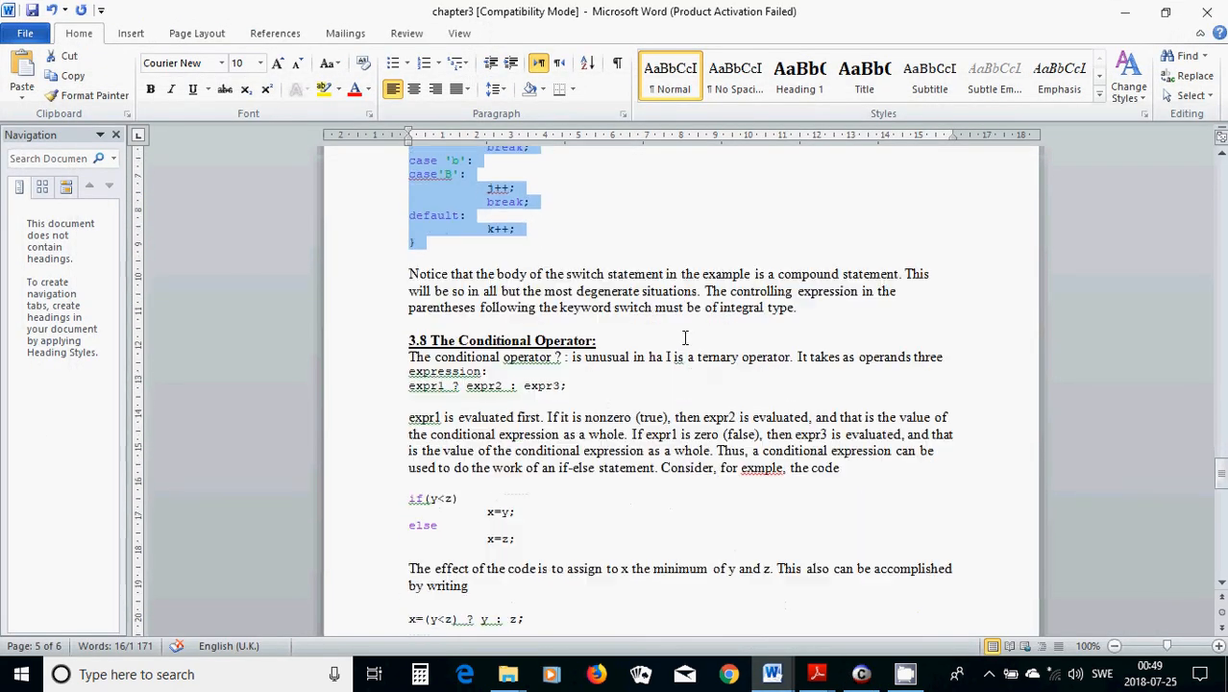
scroll(down, 3)
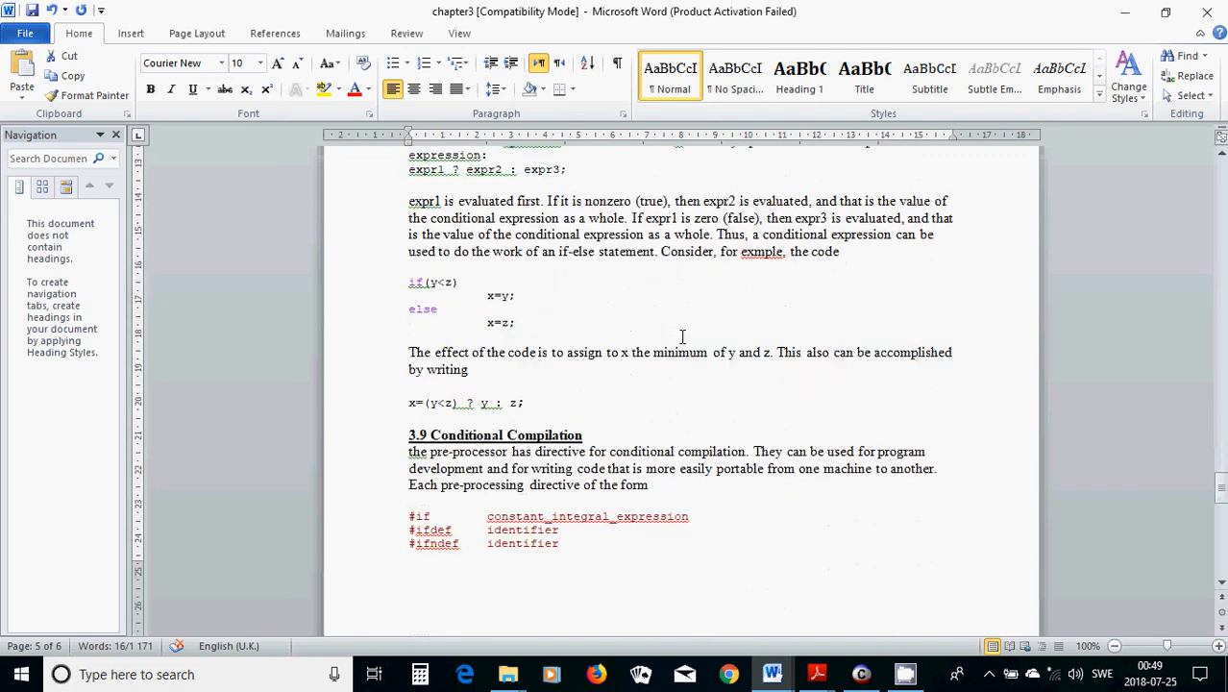
scroll(down, 3)
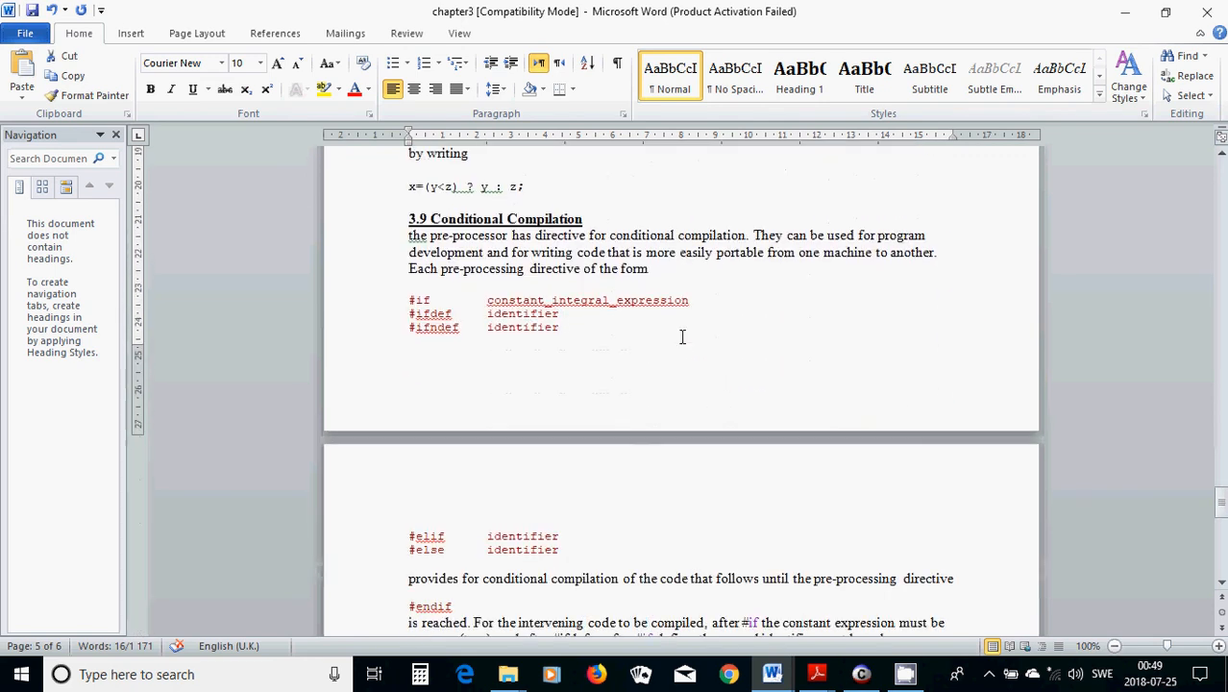
scroll(down, 3)
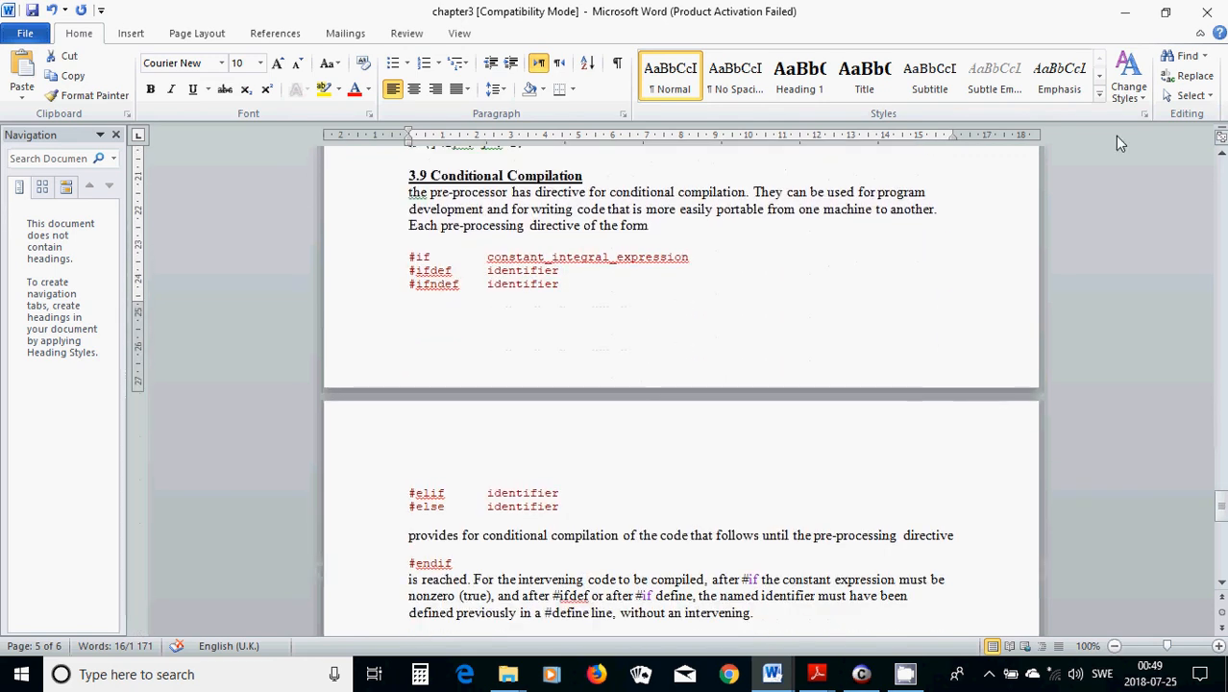
click(861, 672)
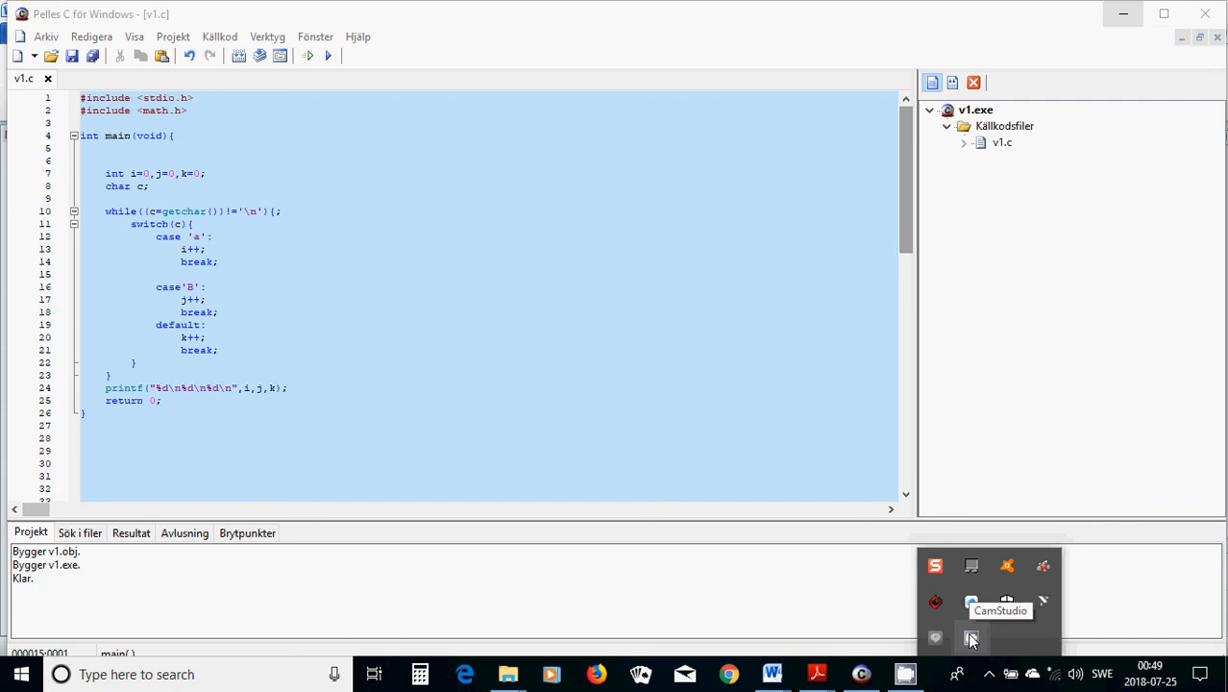
Switch back to Pelles C showing v1.c with the console window closed.
click(972, 638)
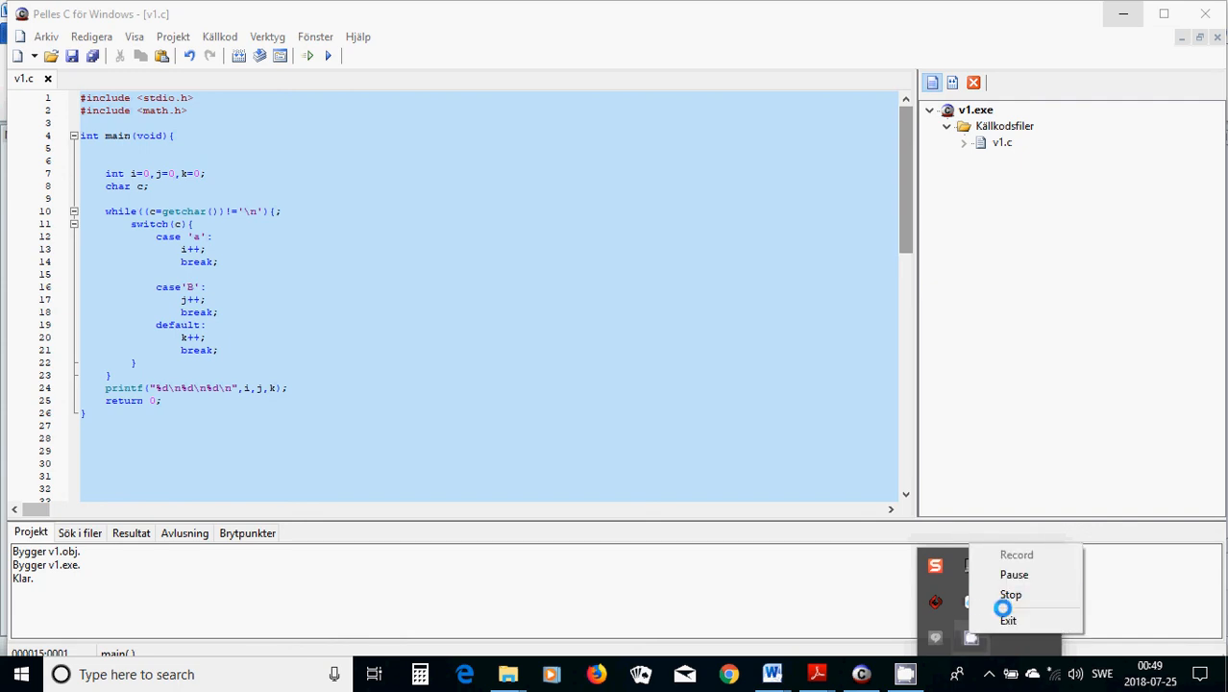